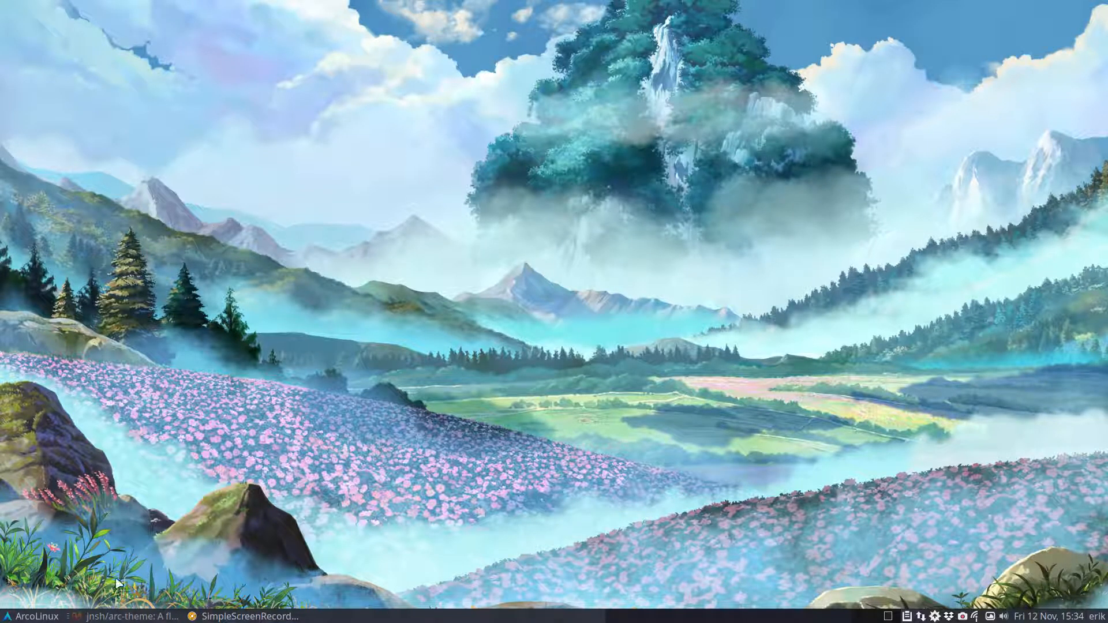
# Step: Return Firefox to the arc-theme repository and scroll its README to the Installation notes
pyautogui.click(131, 616)
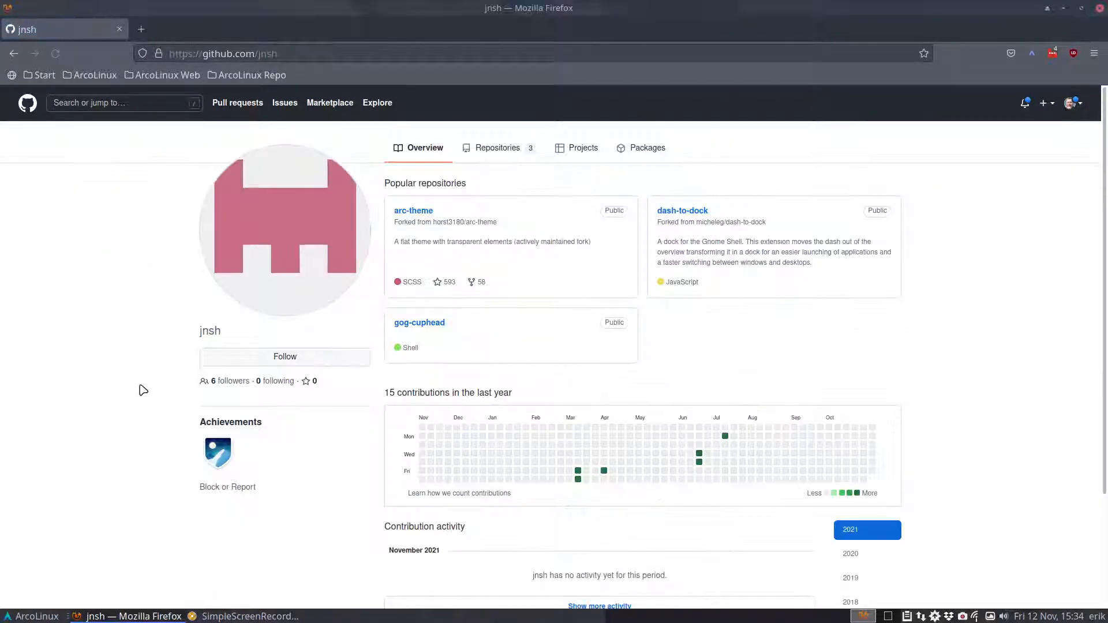
pyautogui.doubleClick(210, 331)
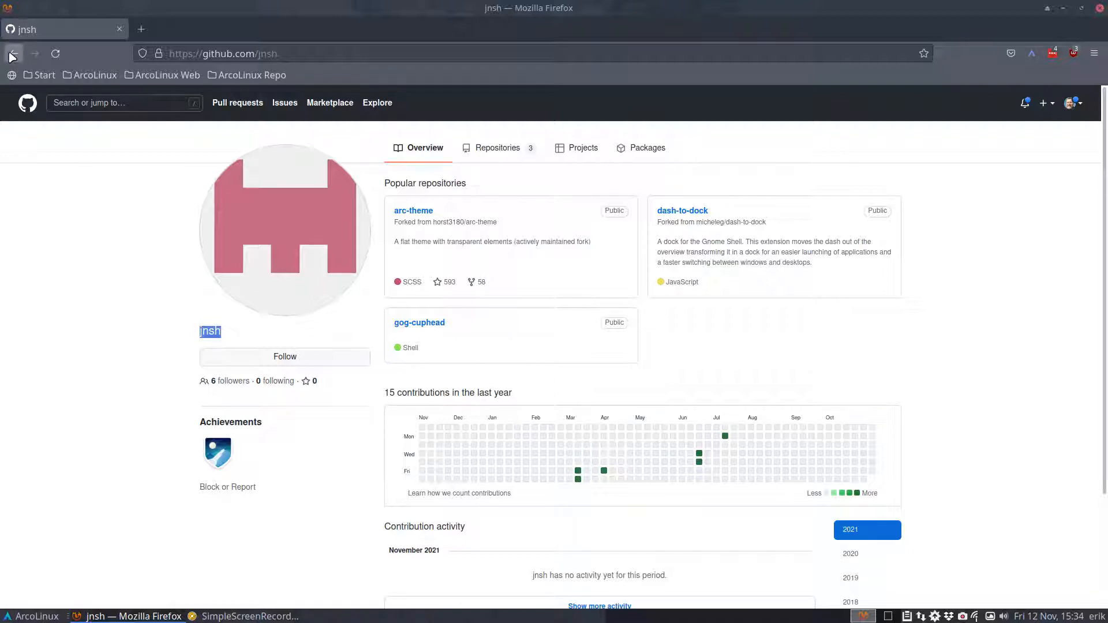
pyautogui.click(413, 210)
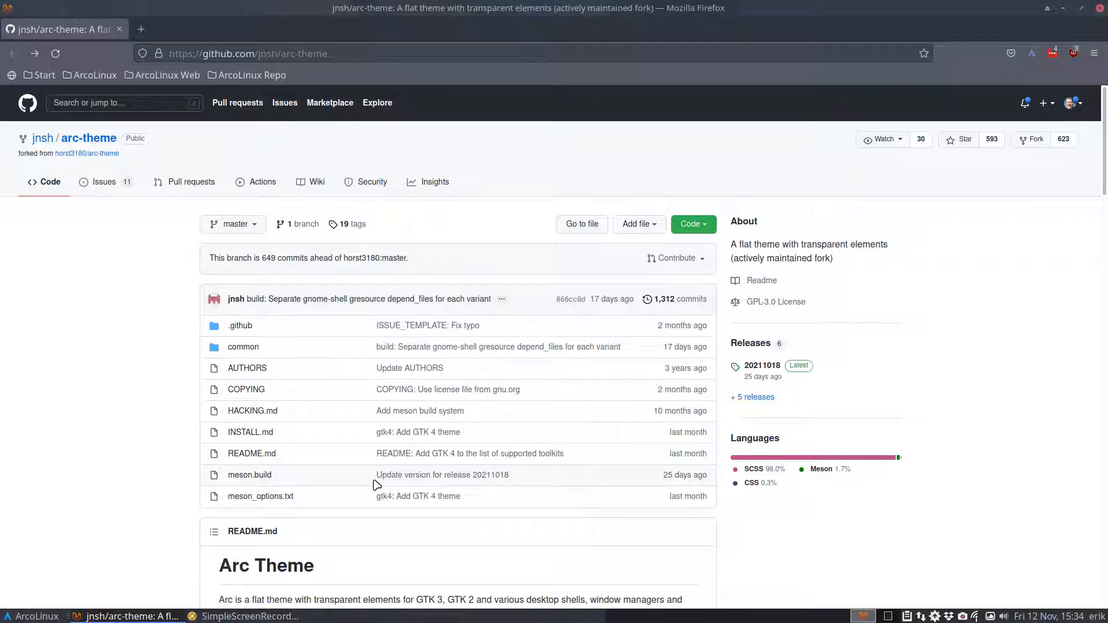
pyautogui.moveTo(611, 299)
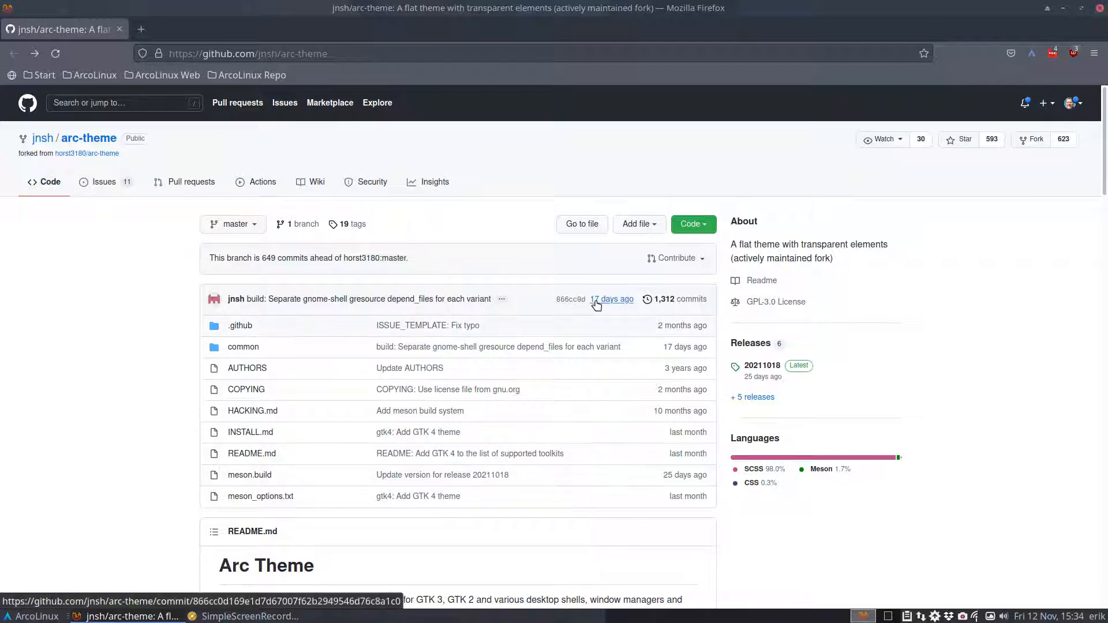
pyautogui.scroll(-3)
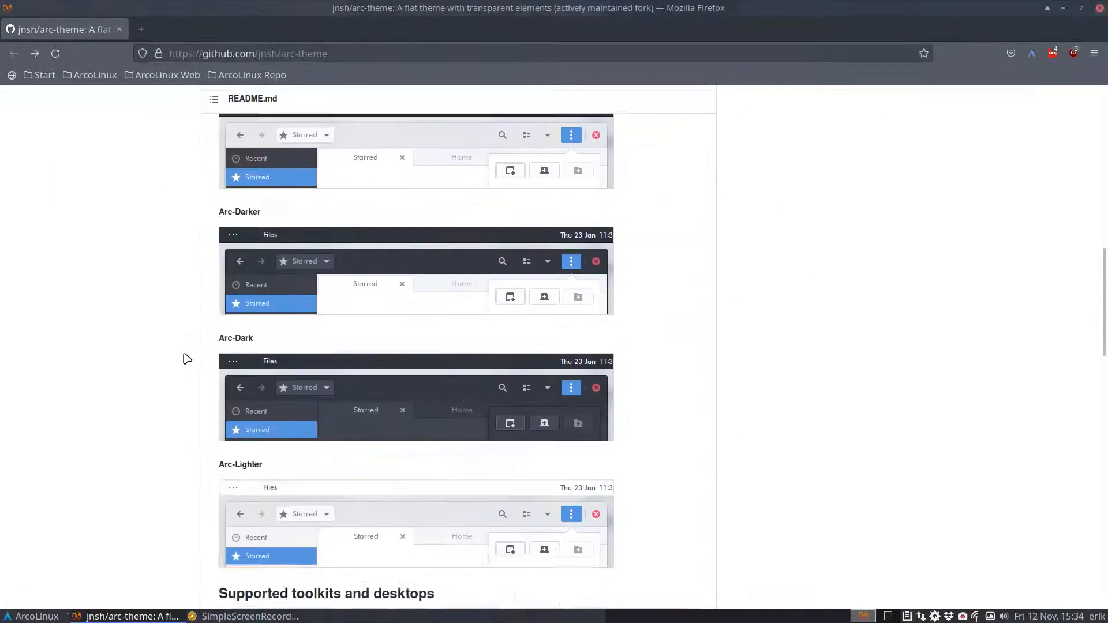
pyautogui.scroll(-3)
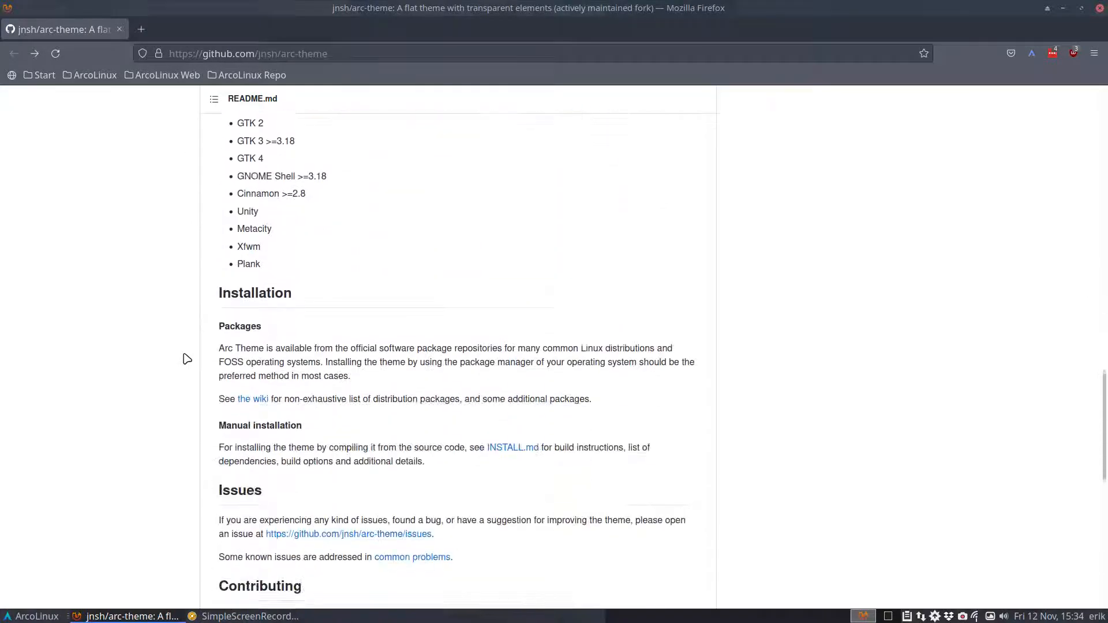
pyautogui.scroll(-3)
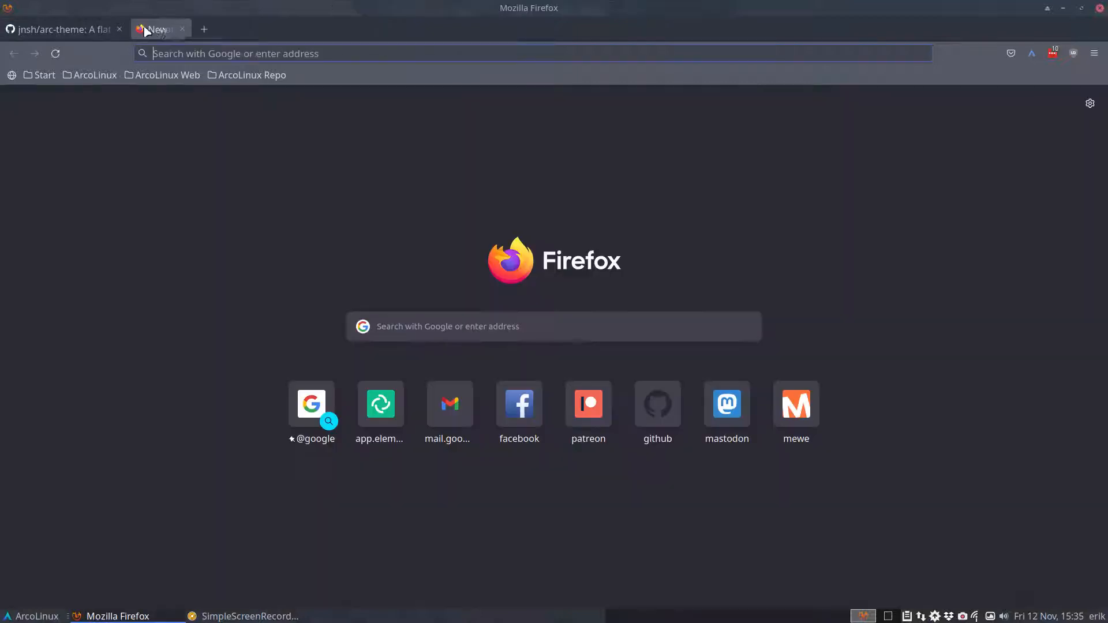
# Step: Go to the GitHub profile's Repositories list and open arcolinux-arc-themes
pyautogui.write('github.com/erikdubois/')
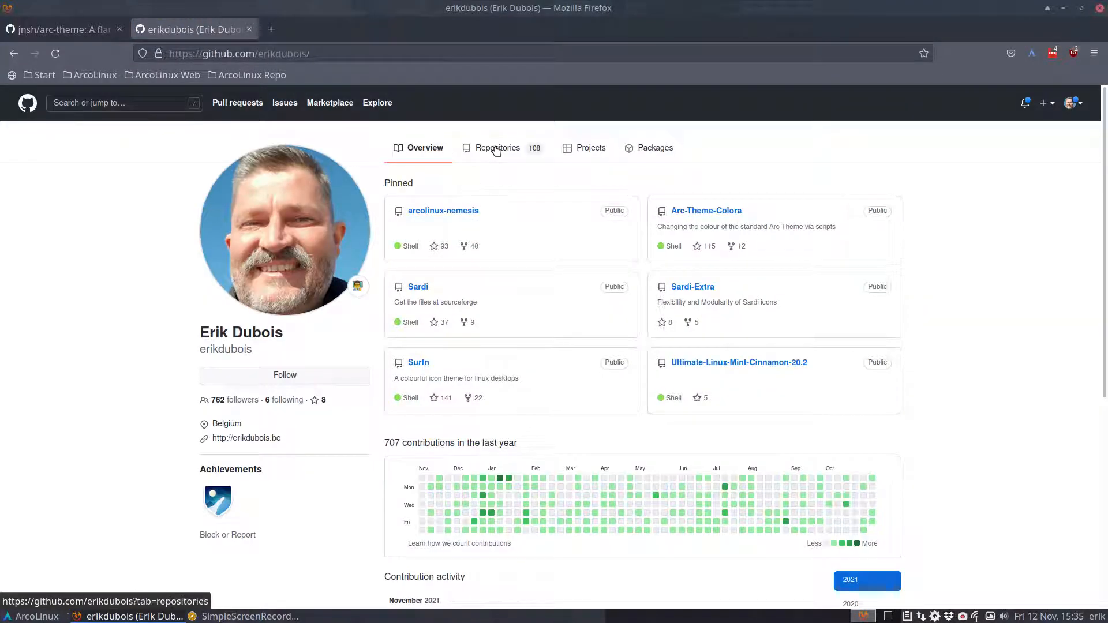
pyautogui.click(497, 147)
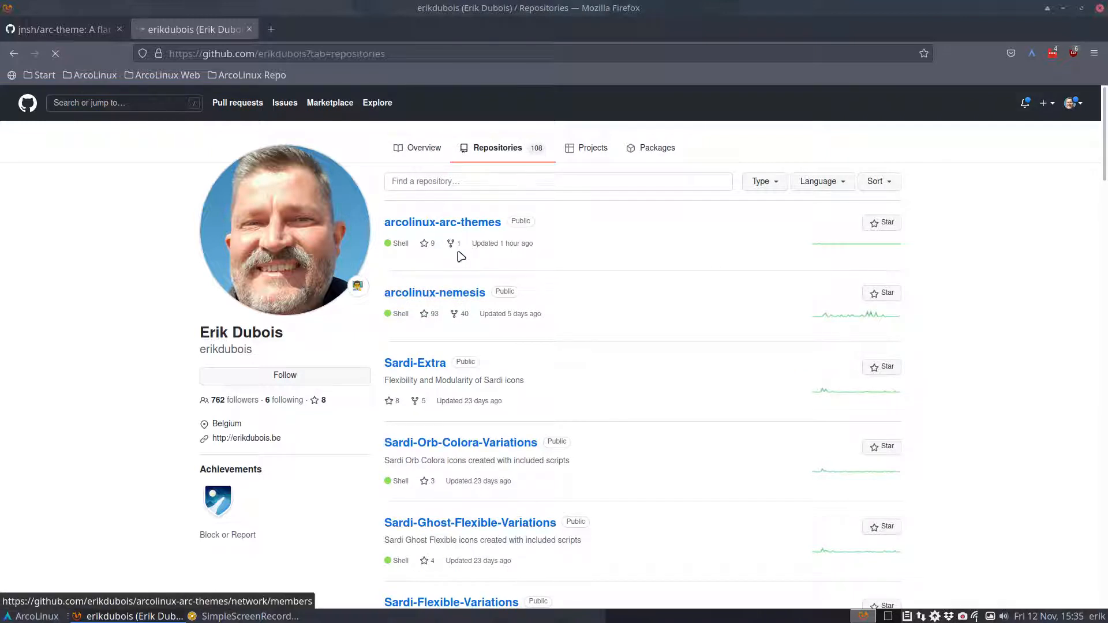
pyautogui.click(442, 221)
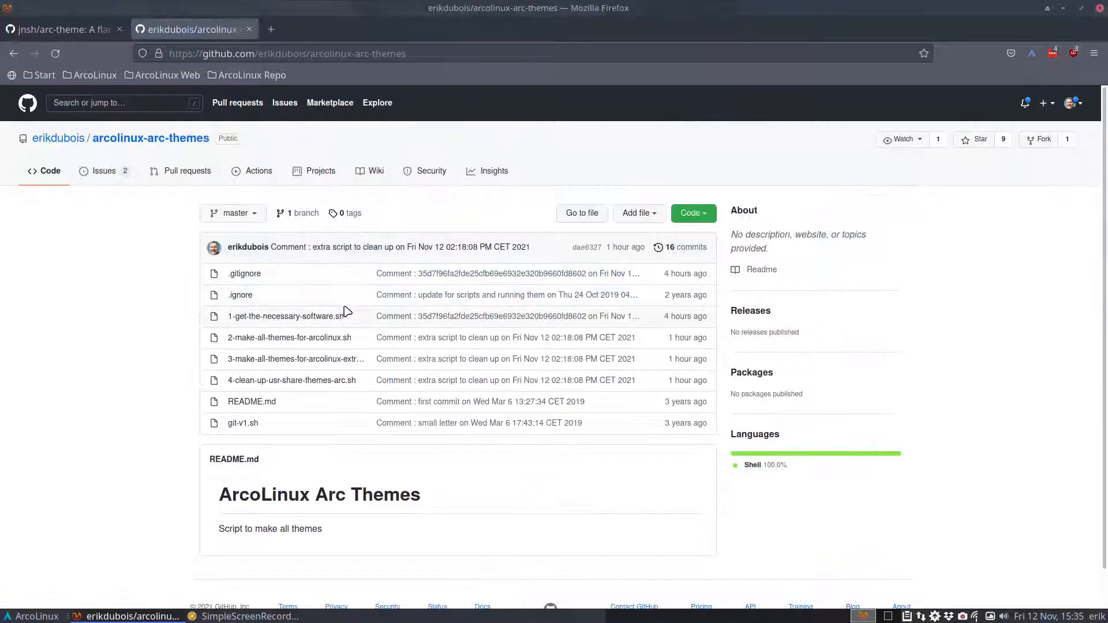
pyautogui.moveTo(942, 119)
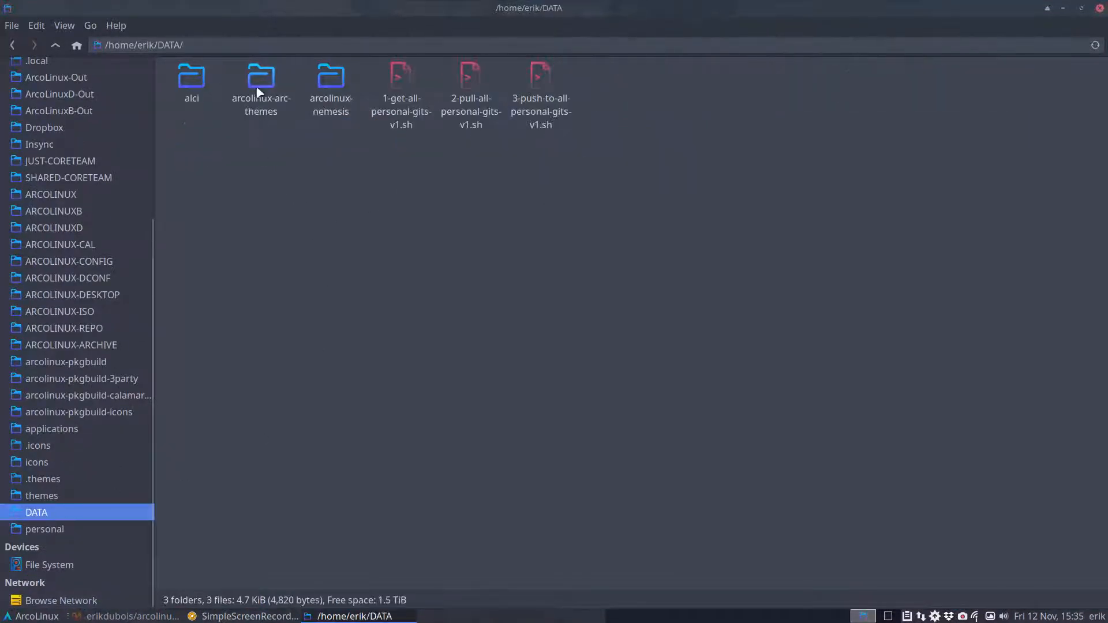
# Step: Rename 3-make-all-themes-for-arcolinux-extra.sh to 3-make-all-themes-for-arcolinux-creative.sh
pyautogui.doubleClick(261, 75)
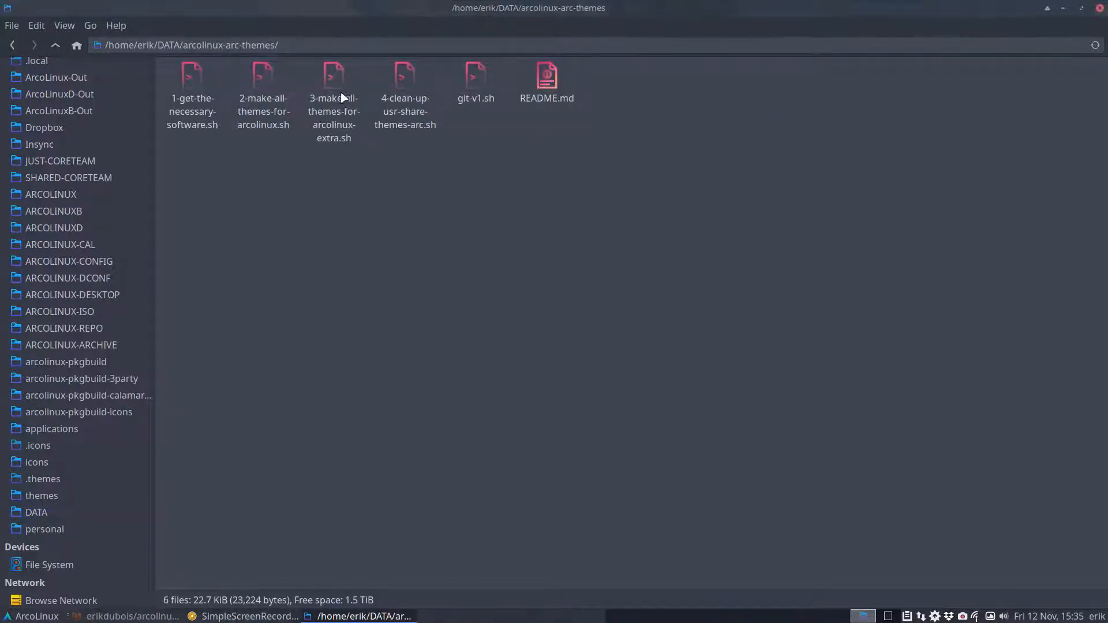
pyautogui.click(263, 78)
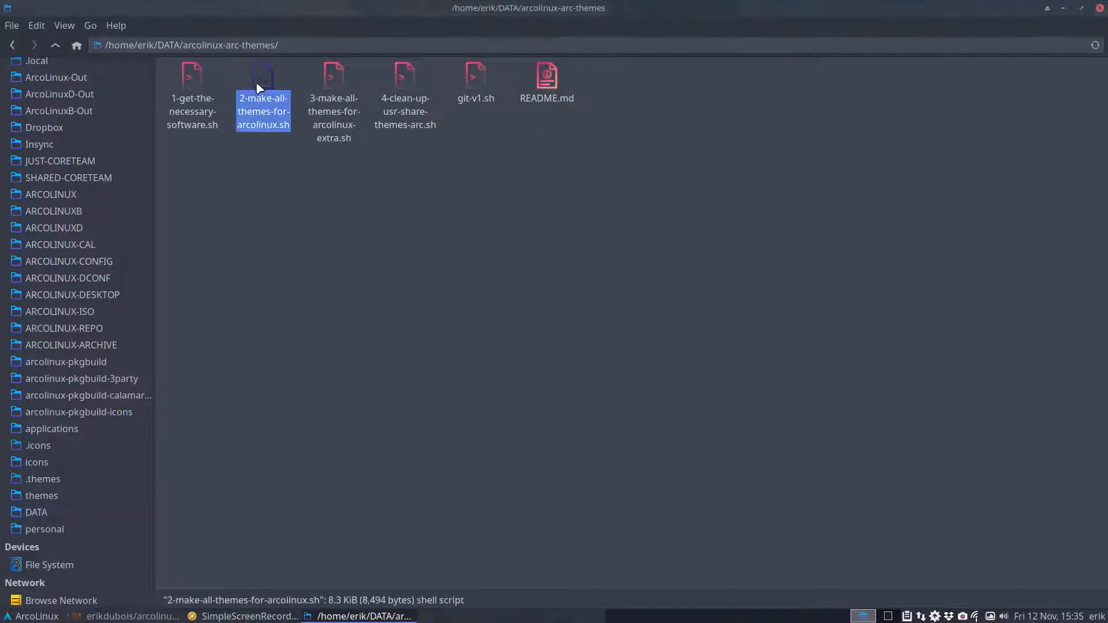
pyautogui.click(334, 77)
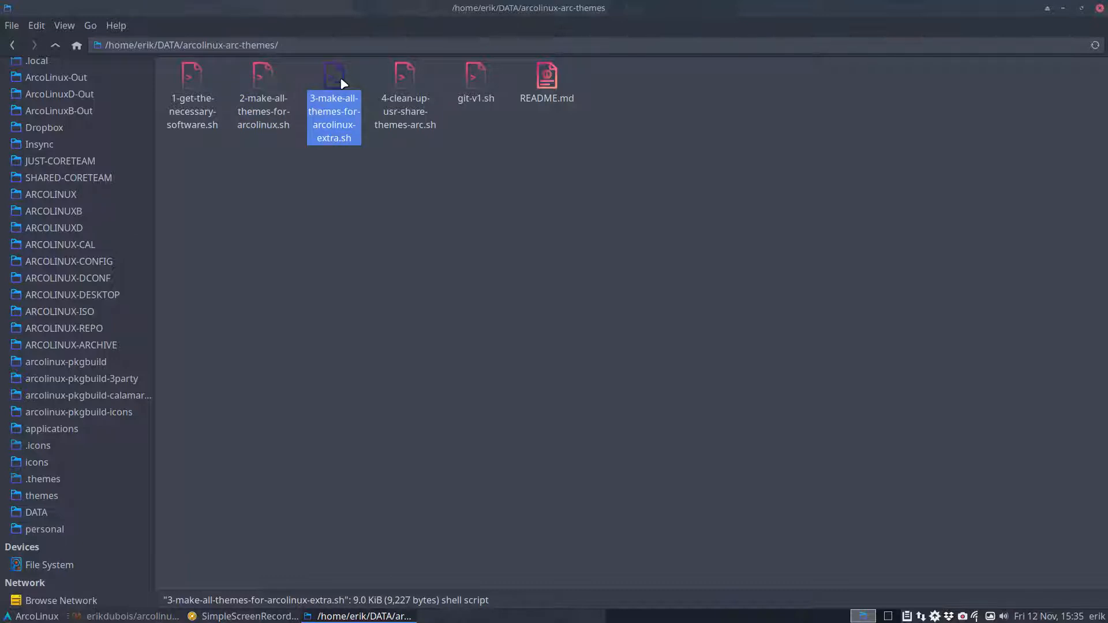
pyautogui.press('F2')
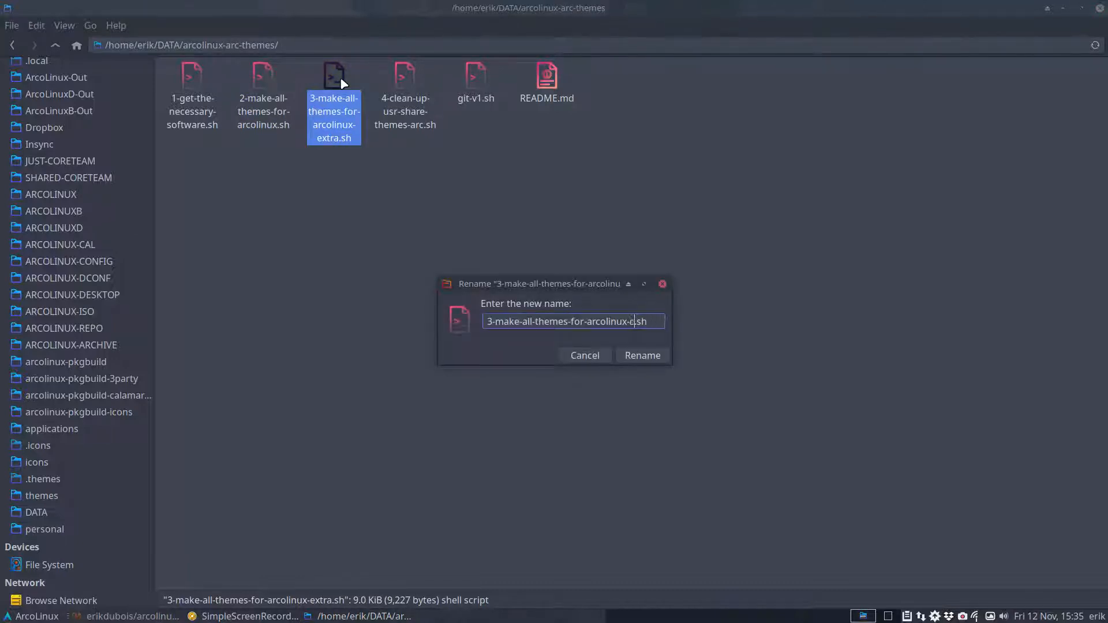
pyautogui.write('creatove')
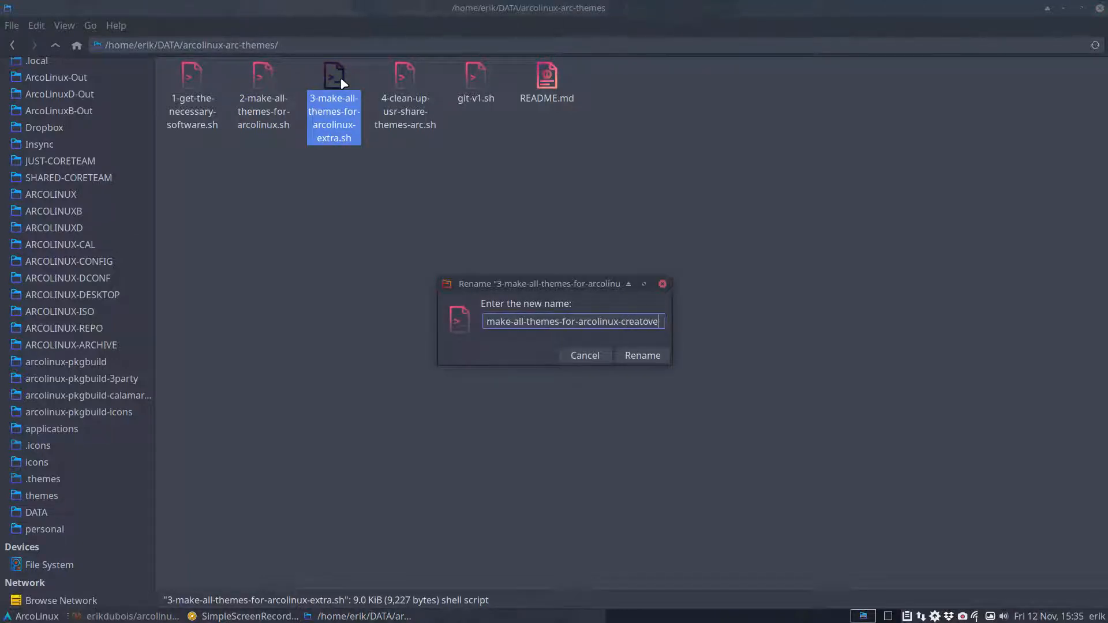
pyautogui.write('creative')
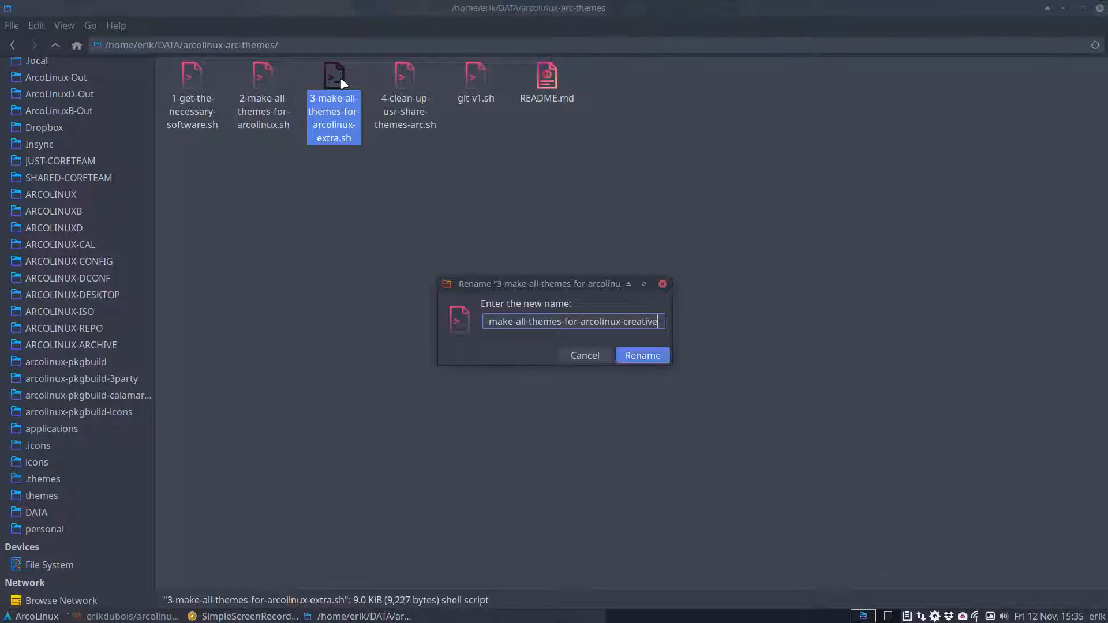
pyautogui.click(641, 354)
pyautogui.write('sudo pacman -S arcolinux-arc-')
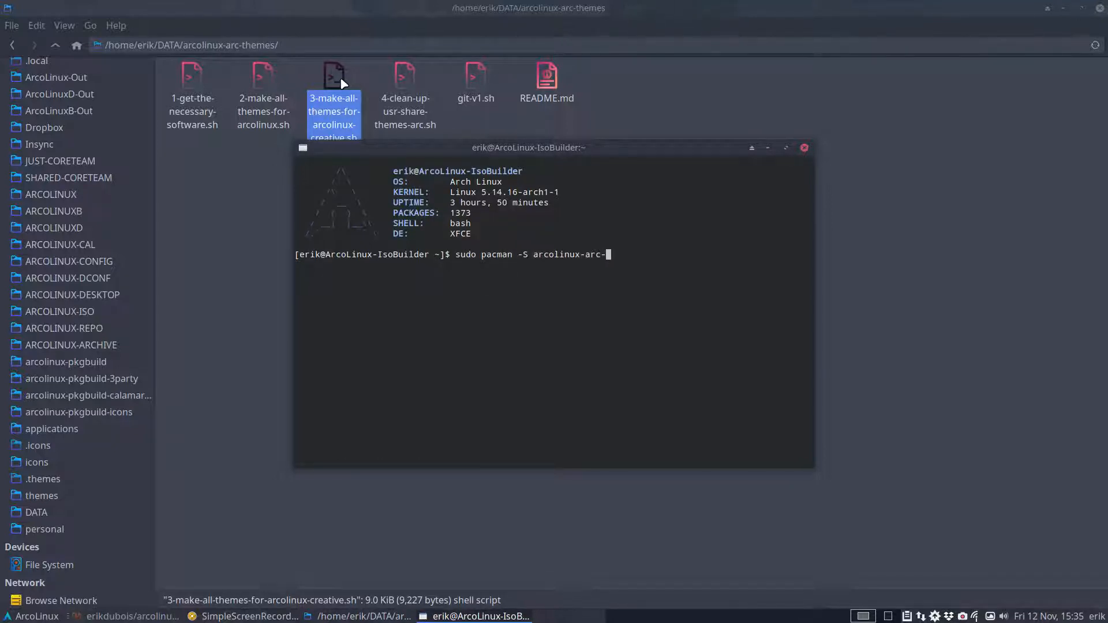
pyautogui.press('Tab')
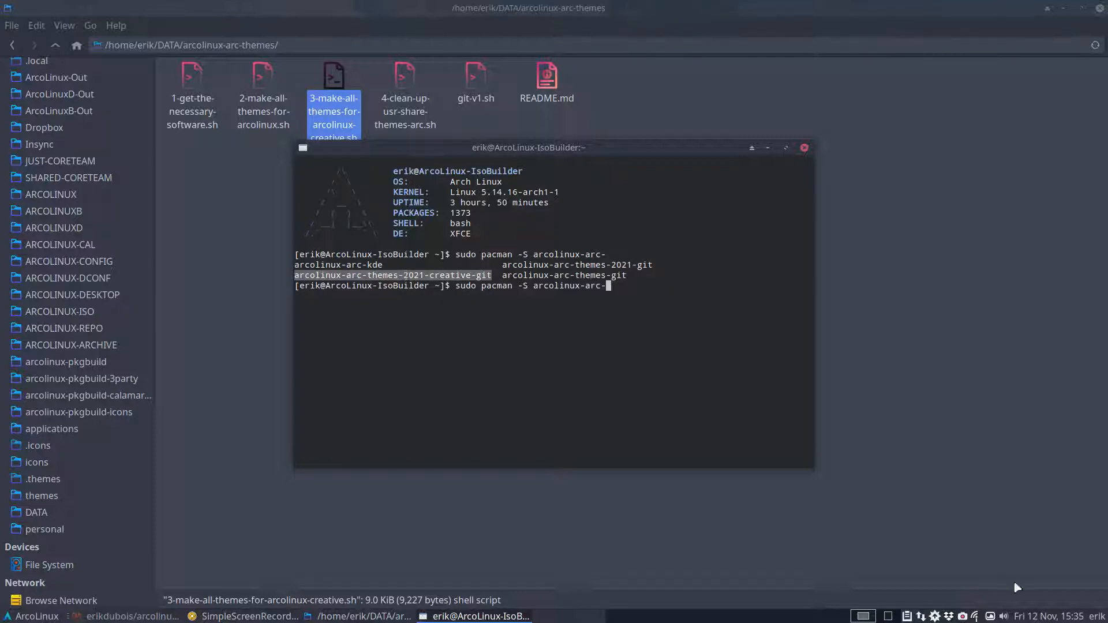
pyautogui.moveTo(519, 405)
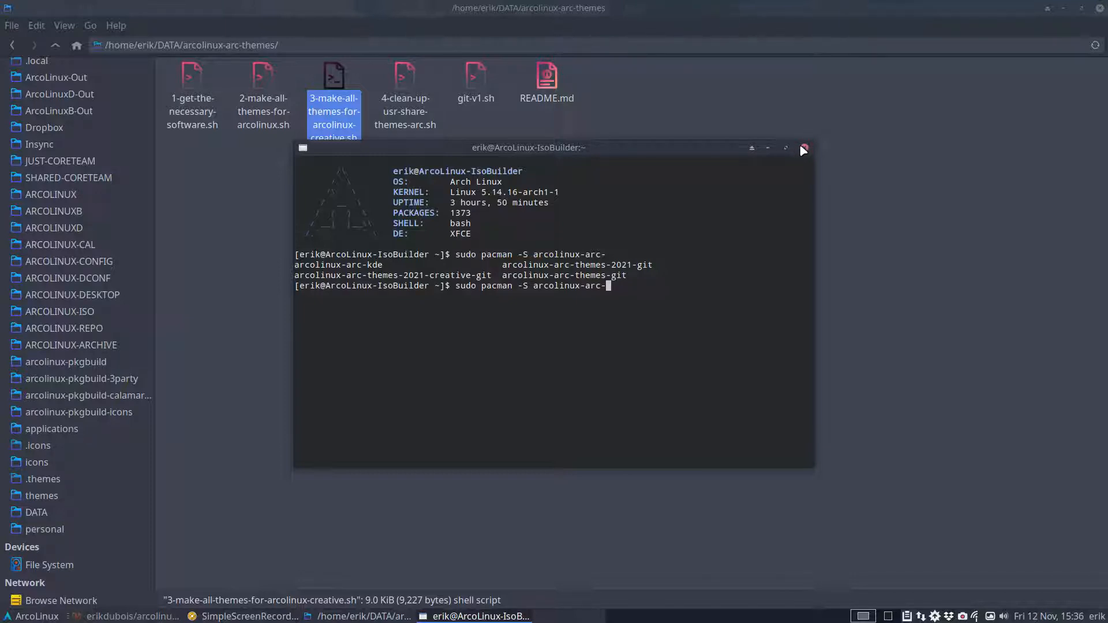
pyautogui.click(803, 148)
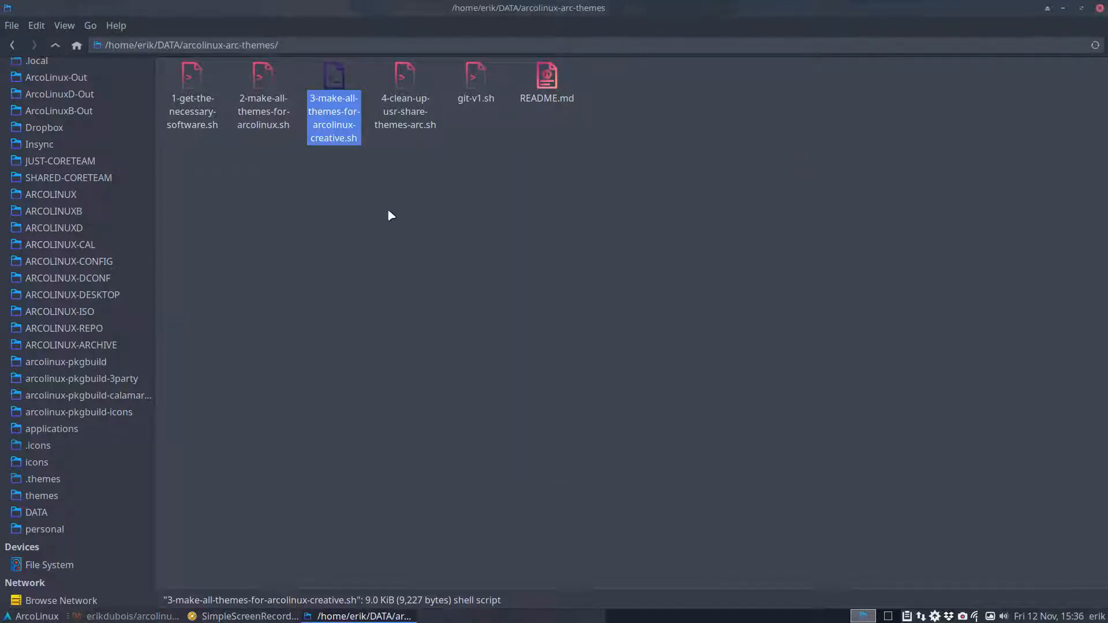
pyautogui.click(263, 78)
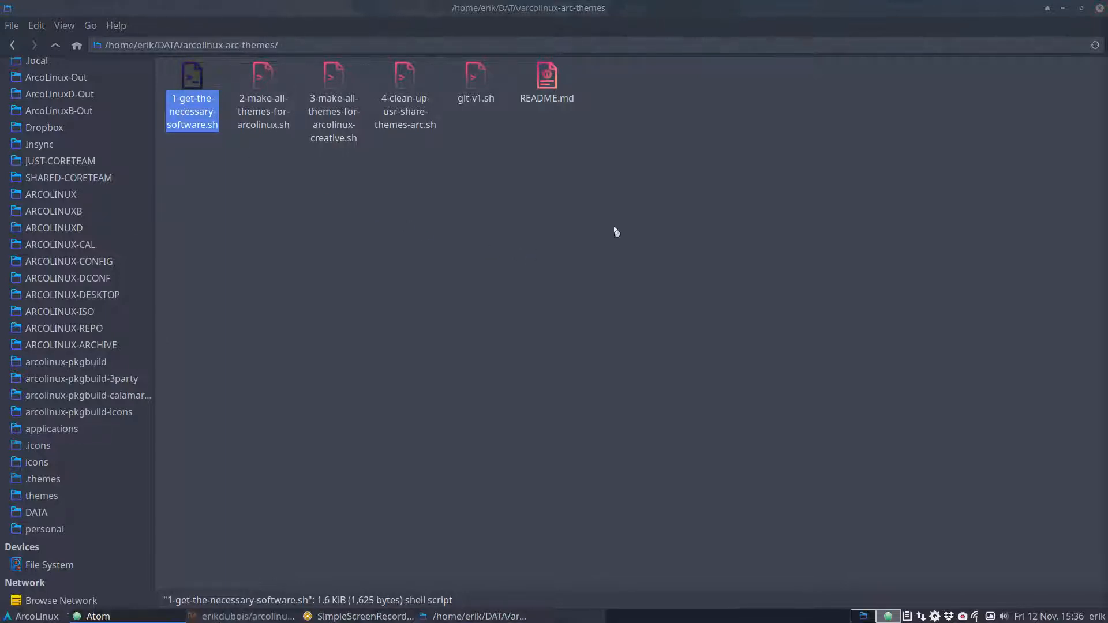
pyautogui.doubleClick(191, 75)
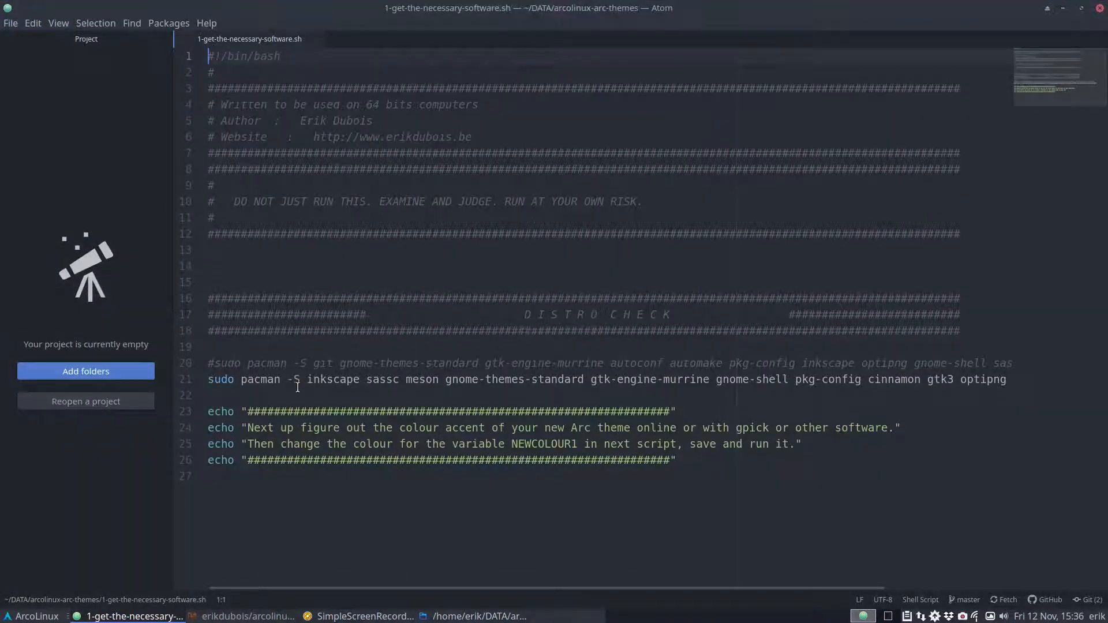
pyautogui.moveTo(727, 551)
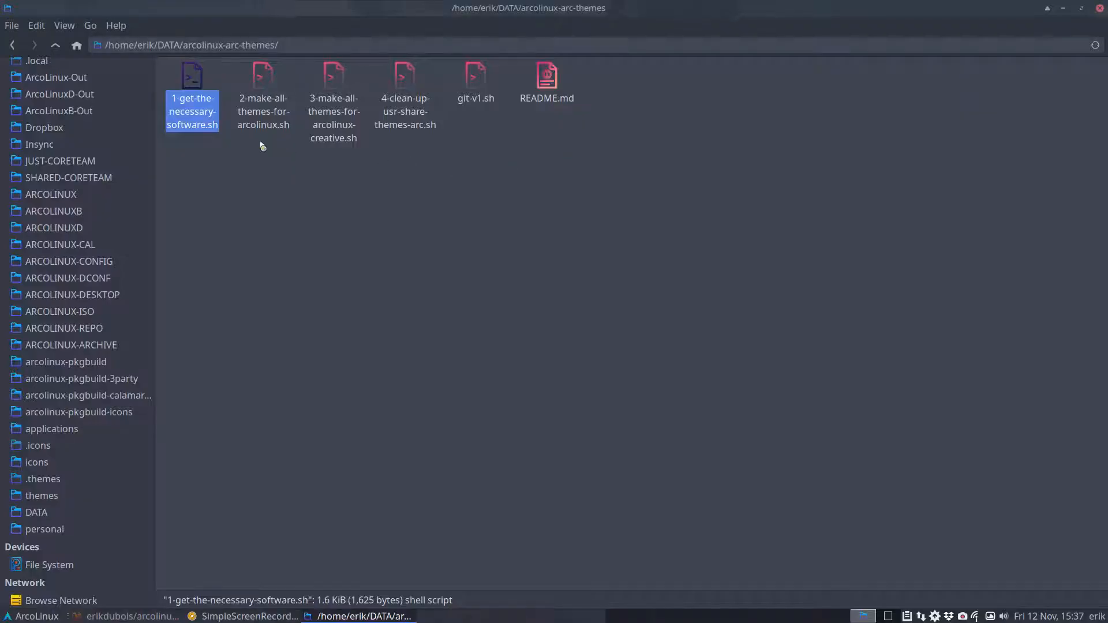
pyautogui.click(263, 77)
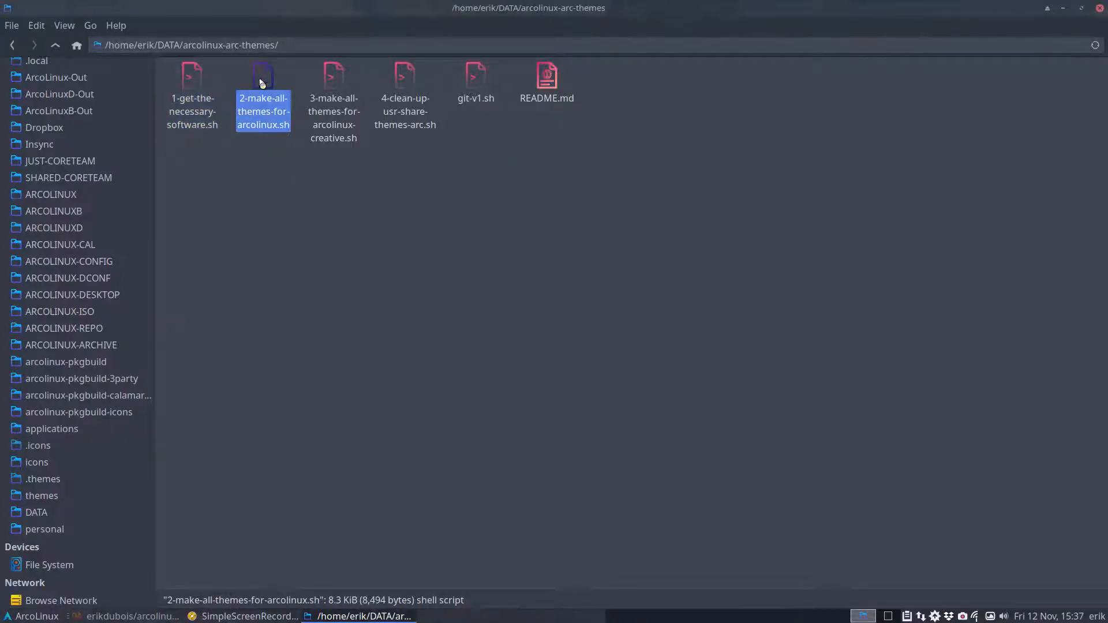
pyautogui.moveTo(258, 177)
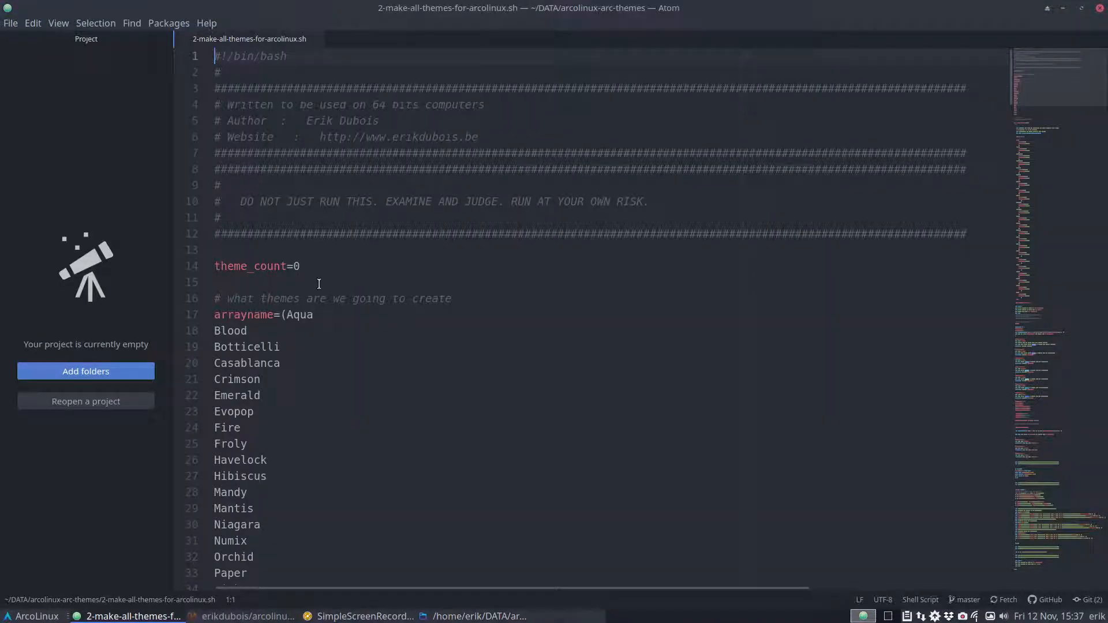
pyautogui.scroll(-3)
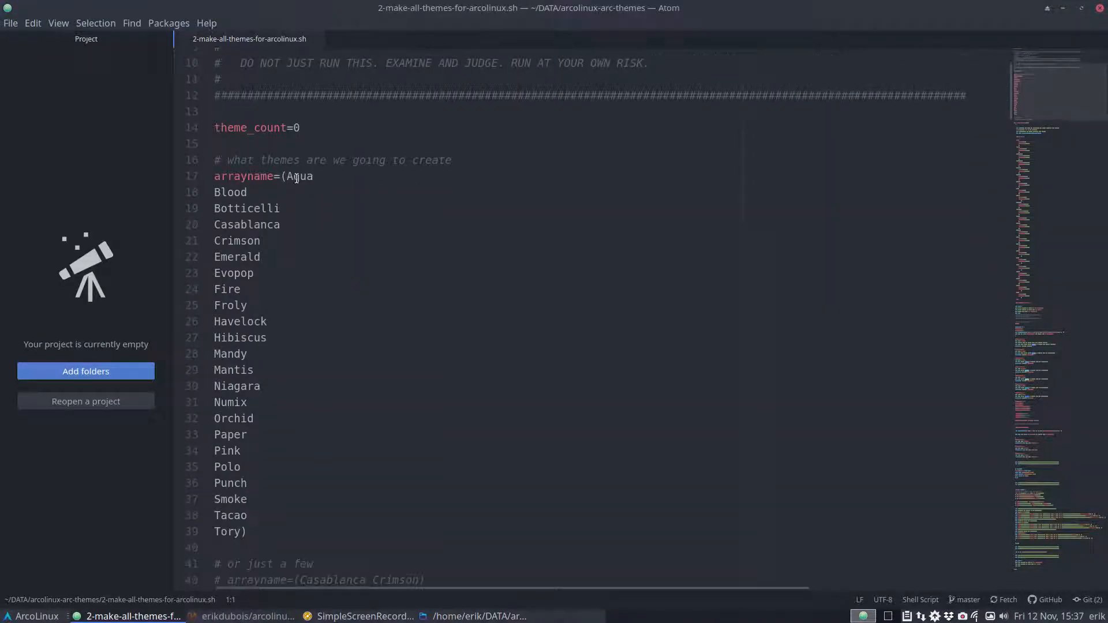
pyautogui.click(300, 128)
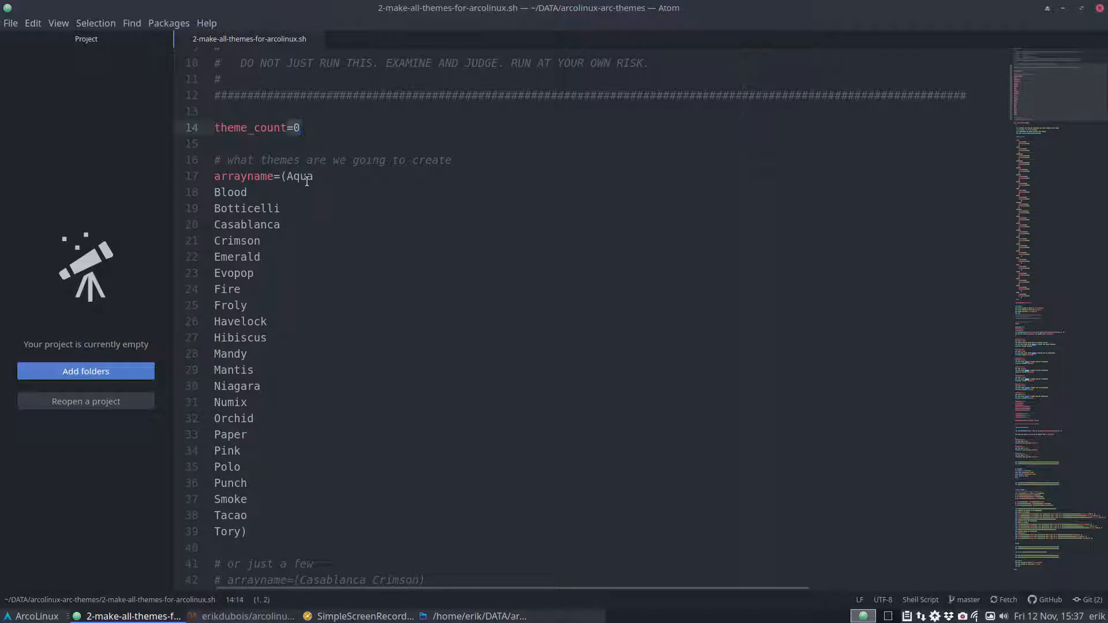
pyautogui.scroll(-3)
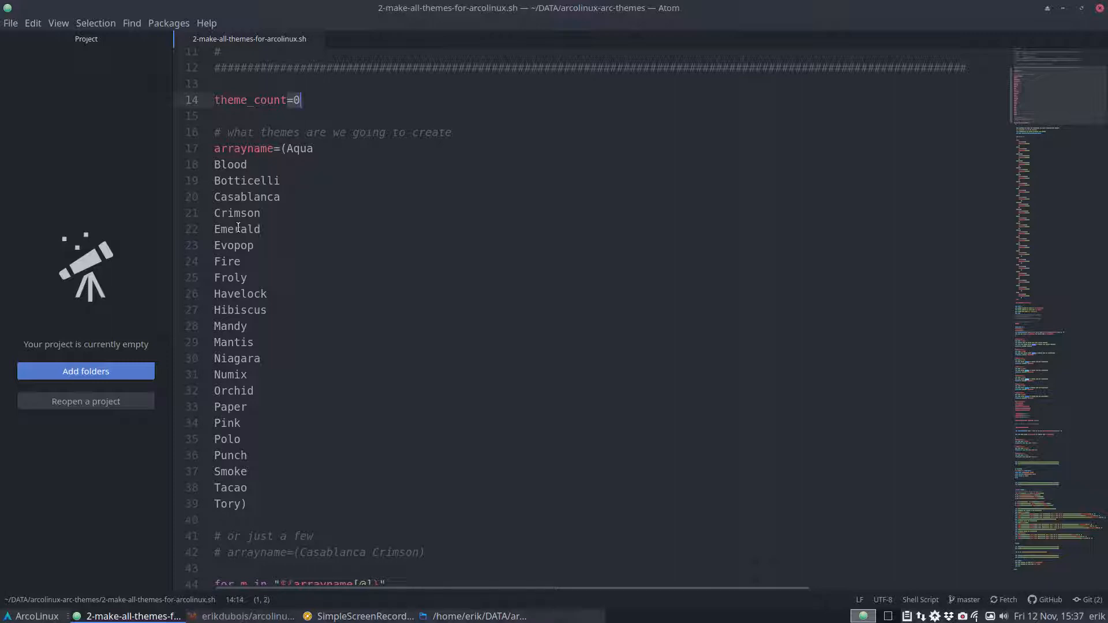
pyautogui.scroll(-3)
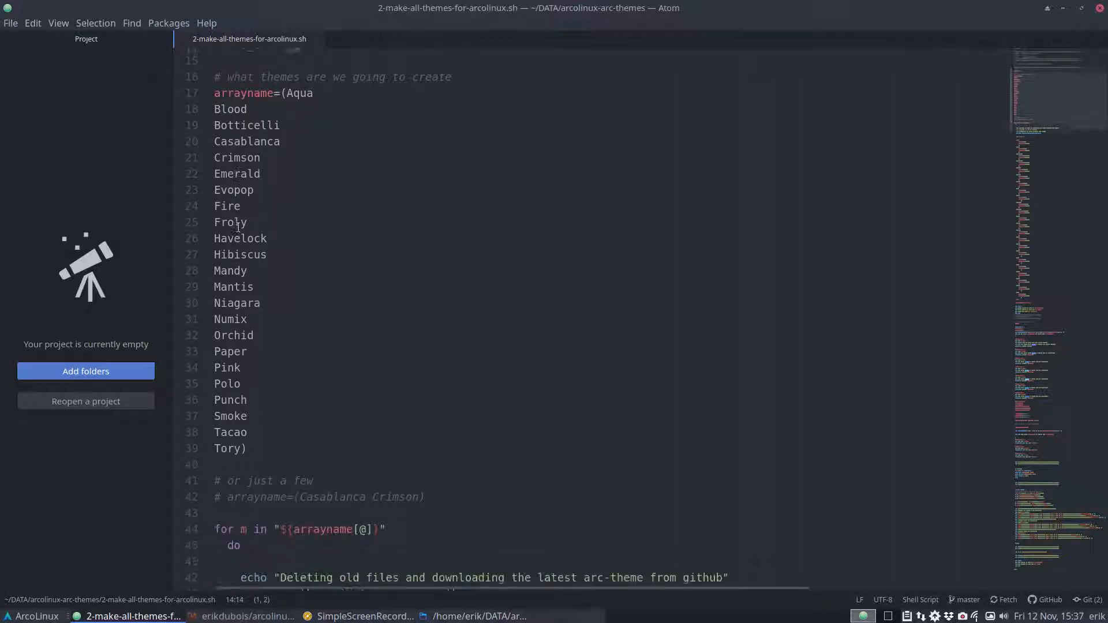
pyautogui.scroll(-3)
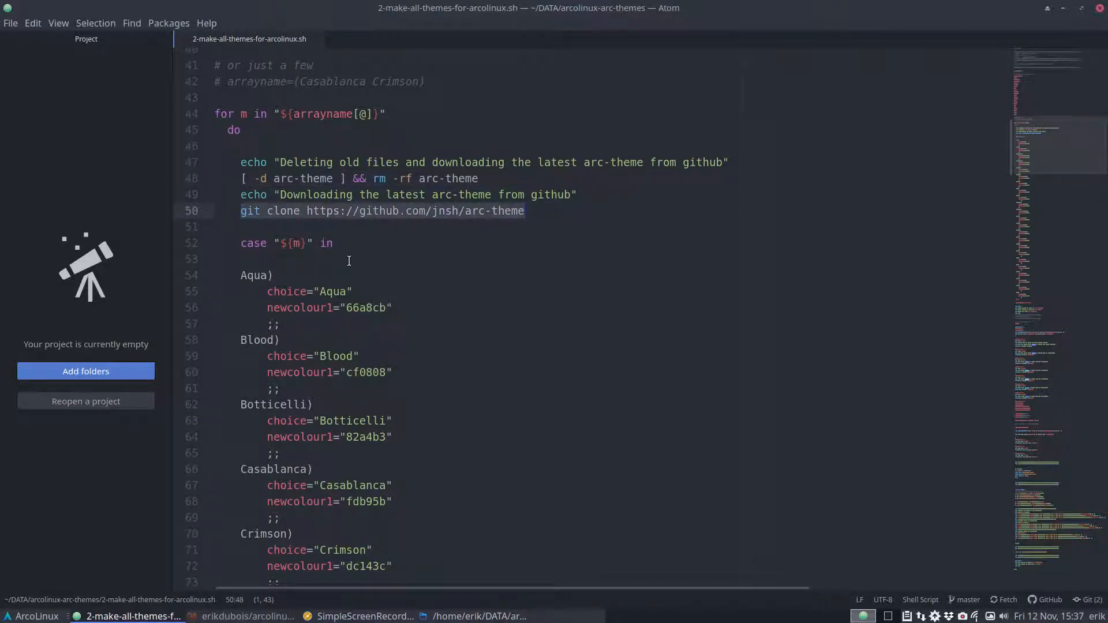
pyautogui.scroll(-3)
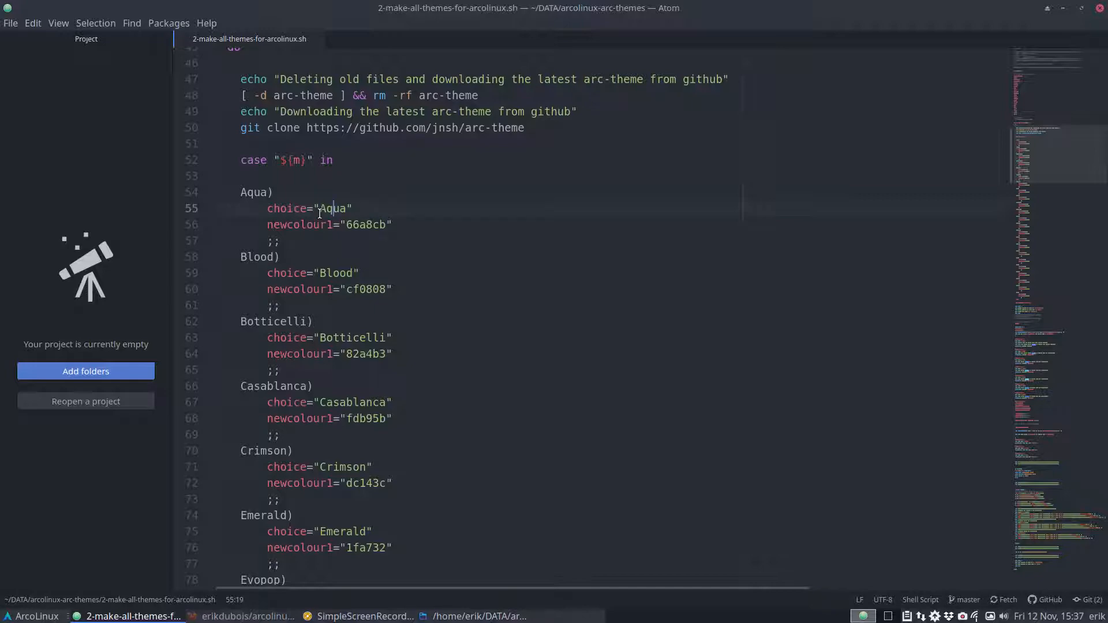
pyautogui.click(12, 598)
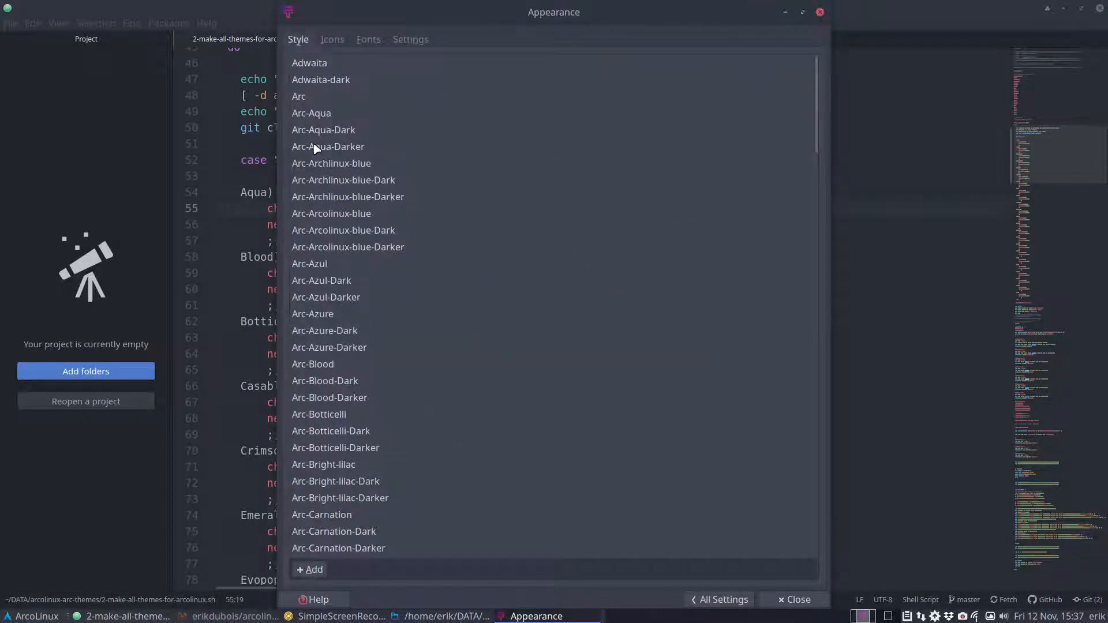
pyautogui.moveTo(652, 122)
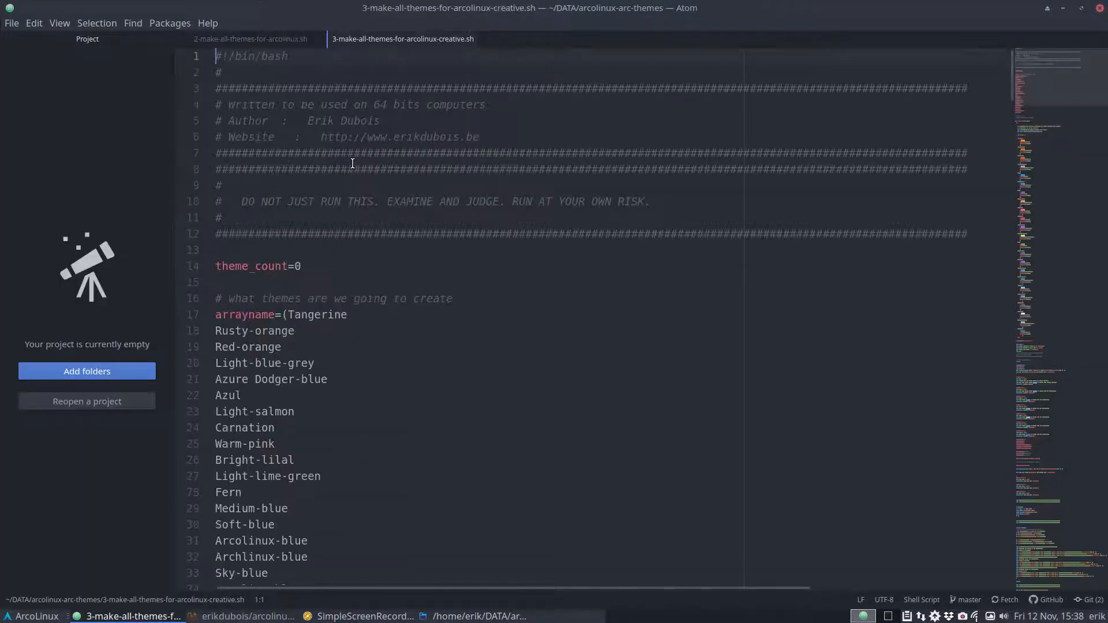
# Step: Scroll the creative script down to its case block of theme names and hex colours
pyautogui.scroll(-3)
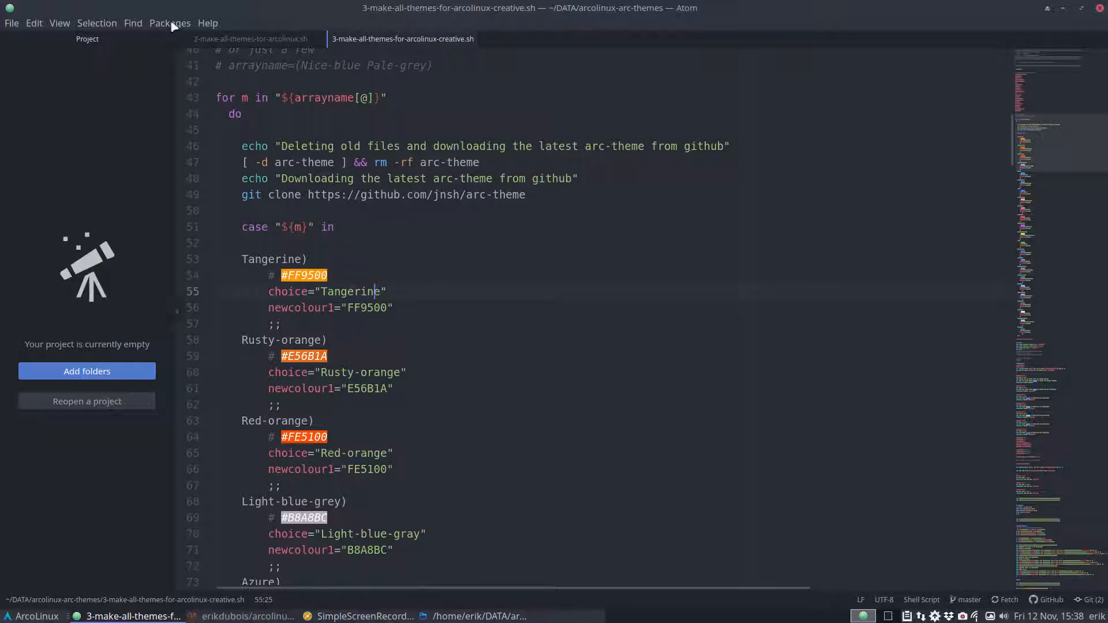
pyautogui.click(169, 22)
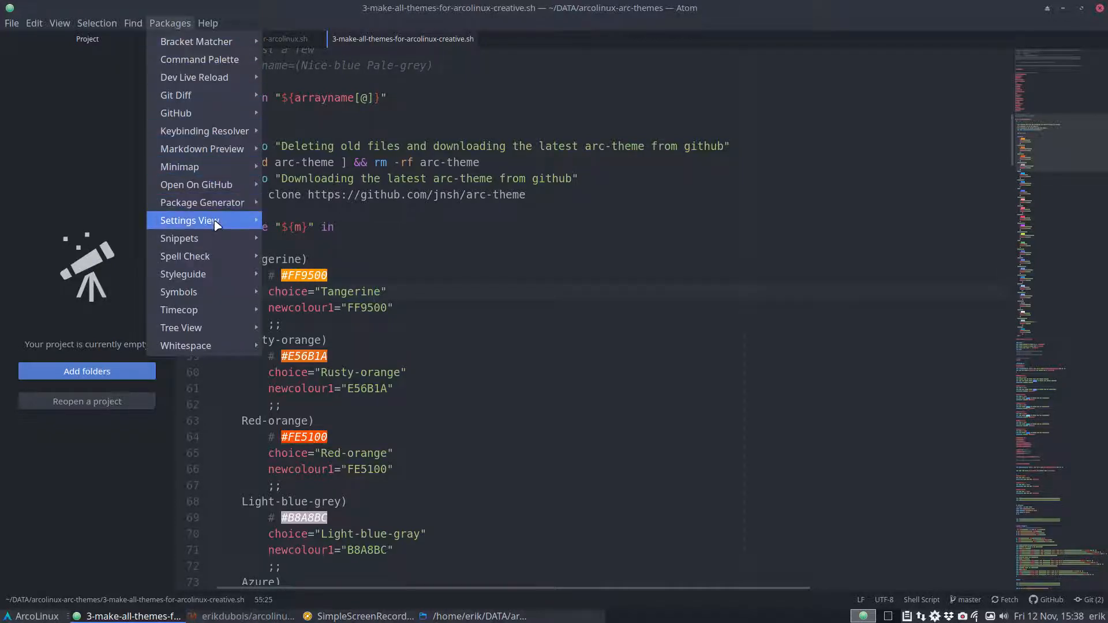
pyautogui.click(188, 219)
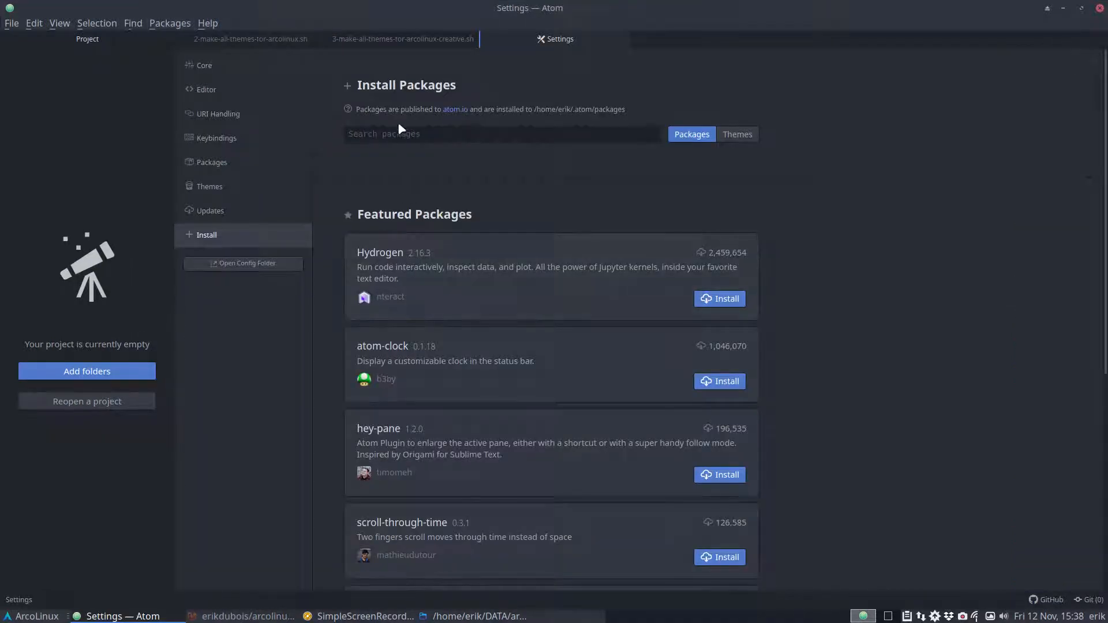
pyautogui.write('pigments')
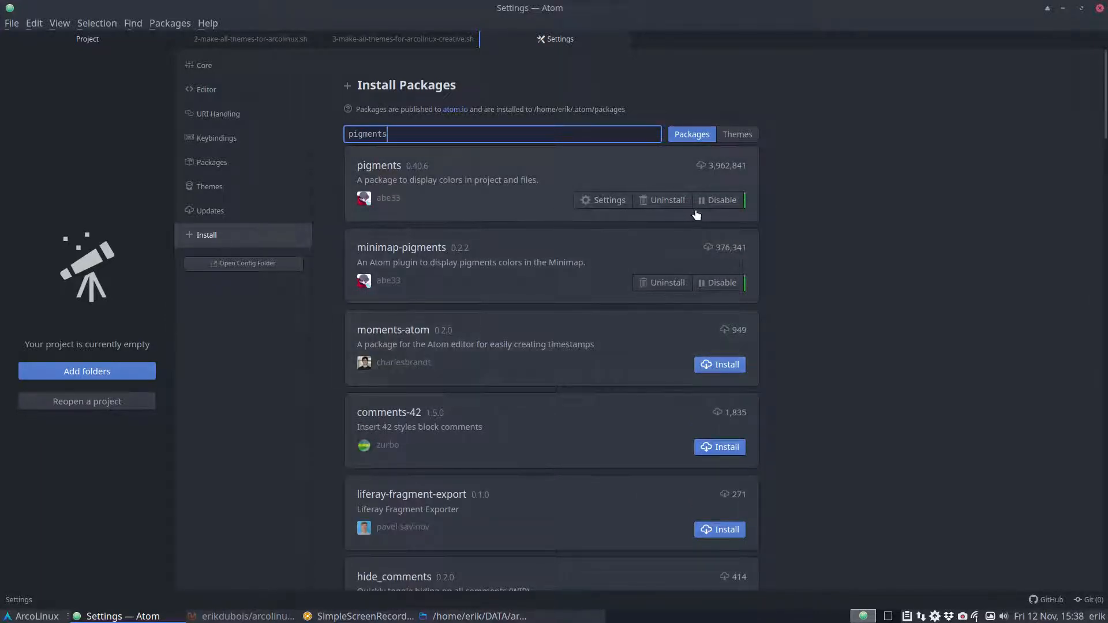
pyautogui.click(403, 38)
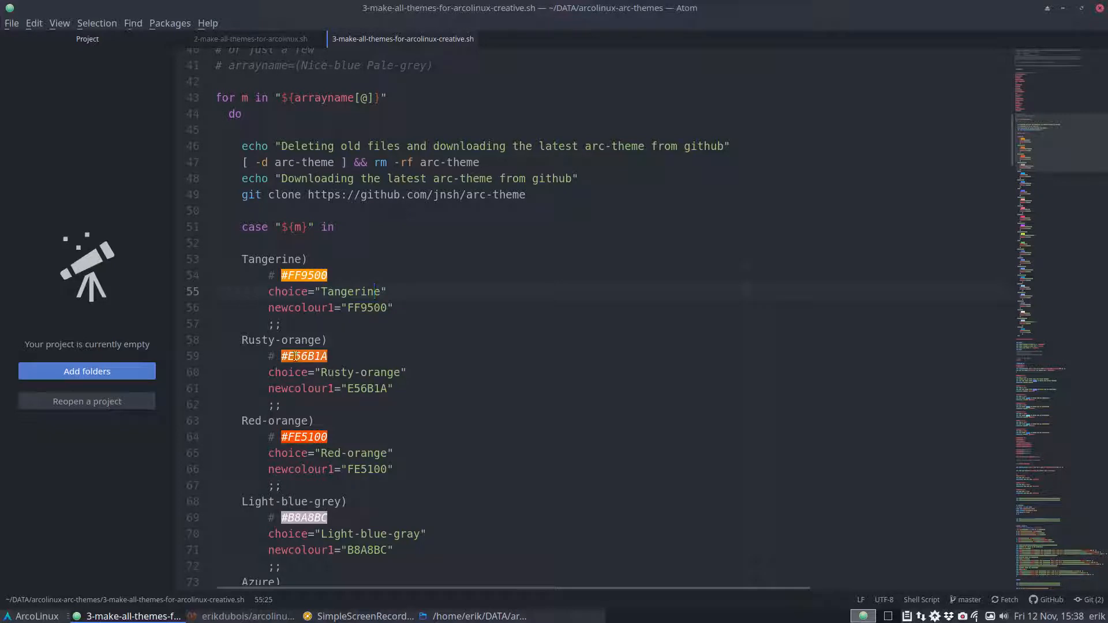
pyautogui.scroll(-3)
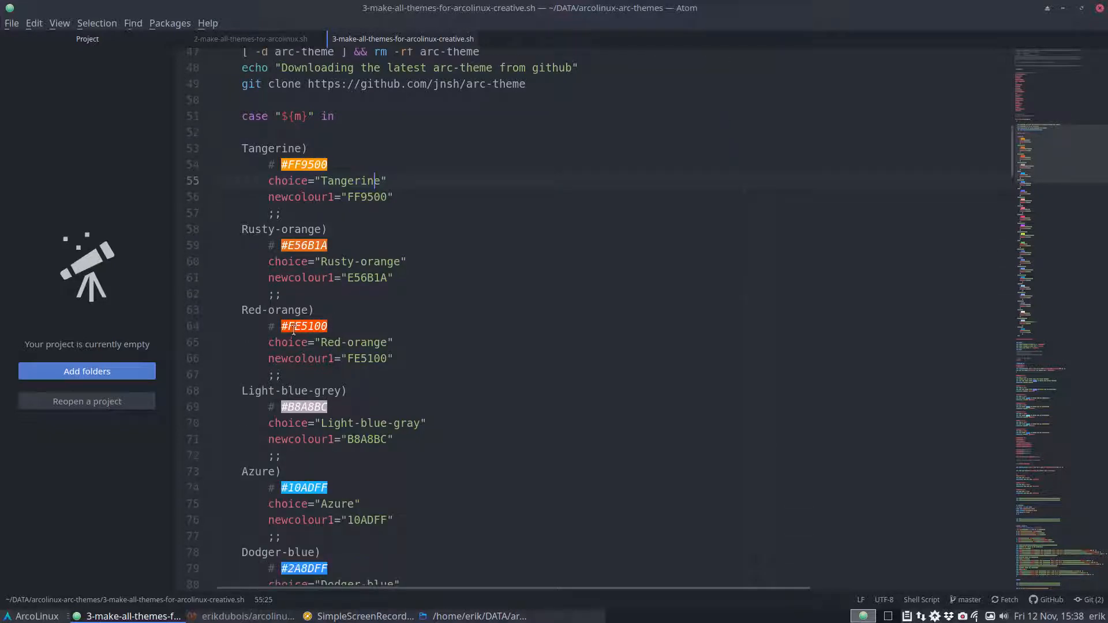
pyautogui.scroll(-3)
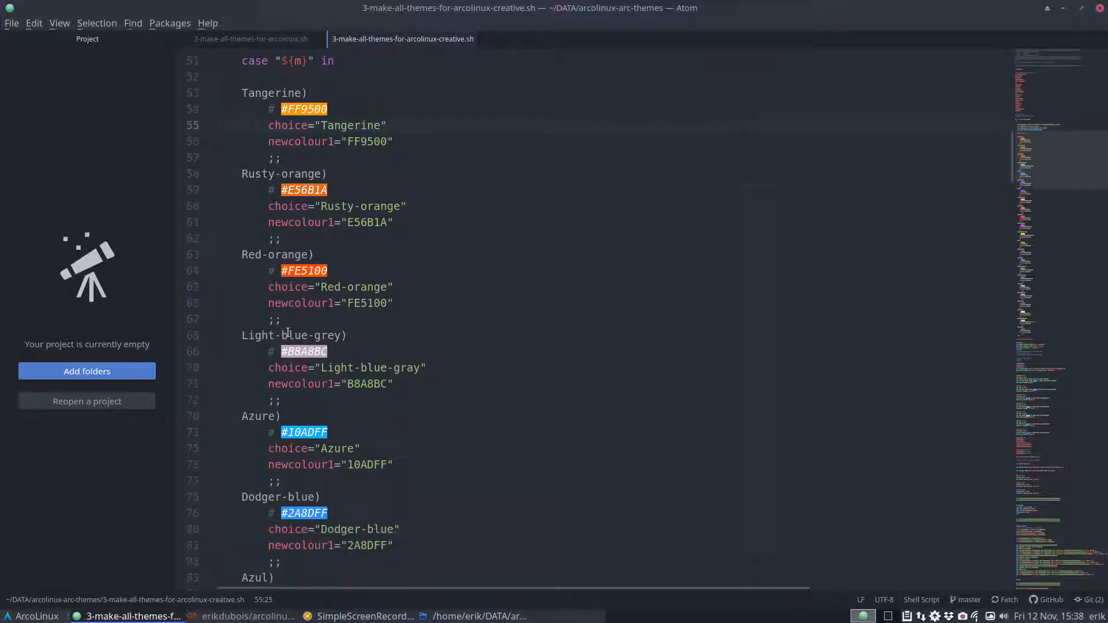
pyautogui.scroll(-3)
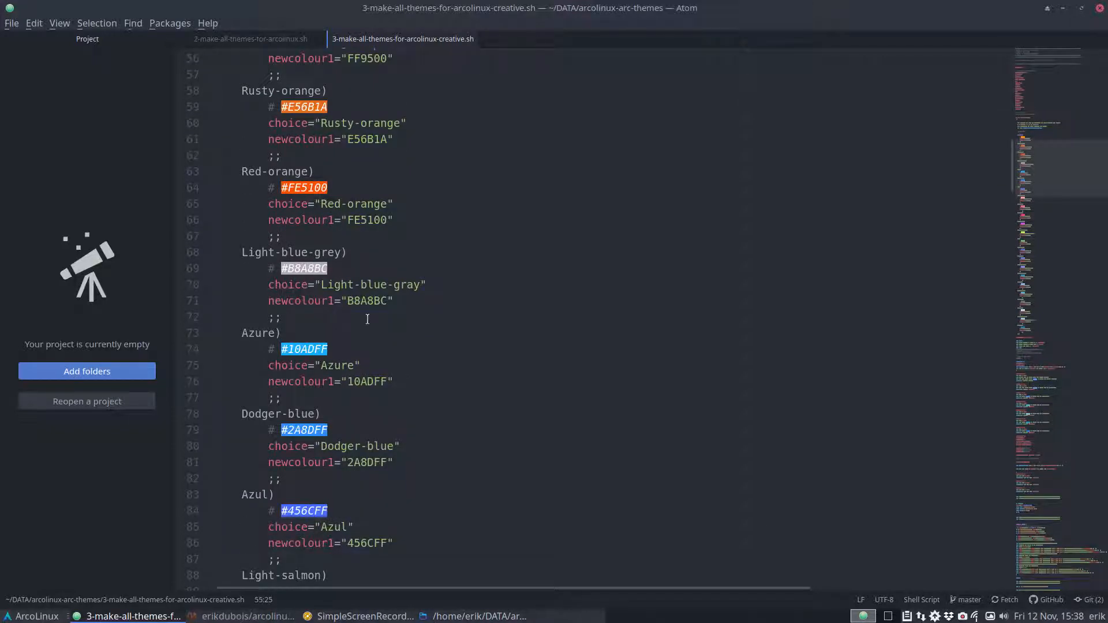
pyautogui.scroll(-3)
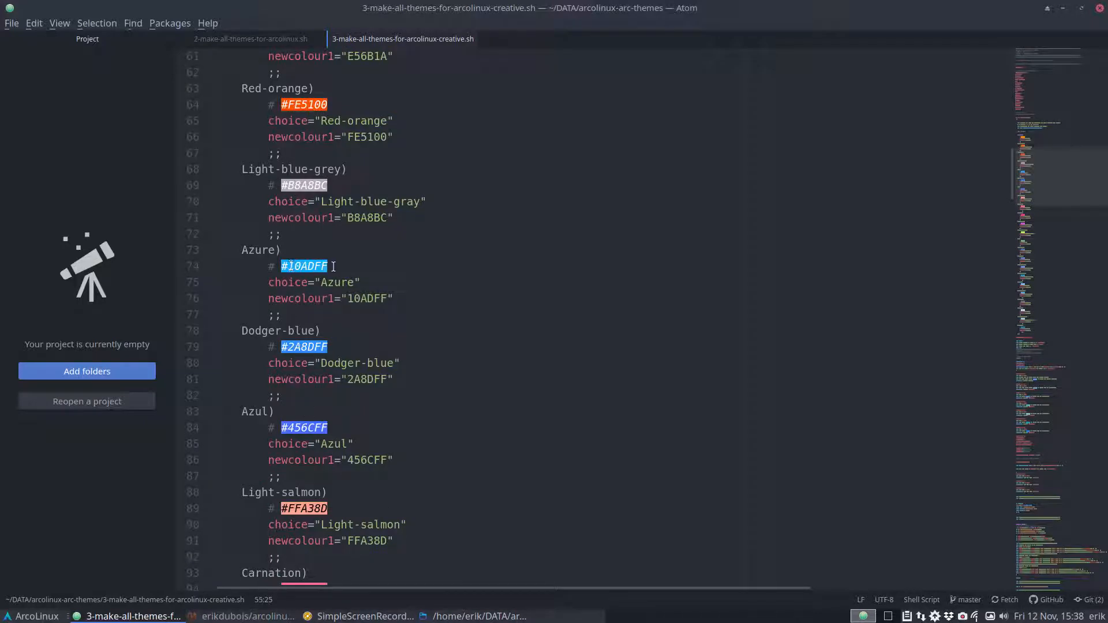
pyautogui.scroll(-3)
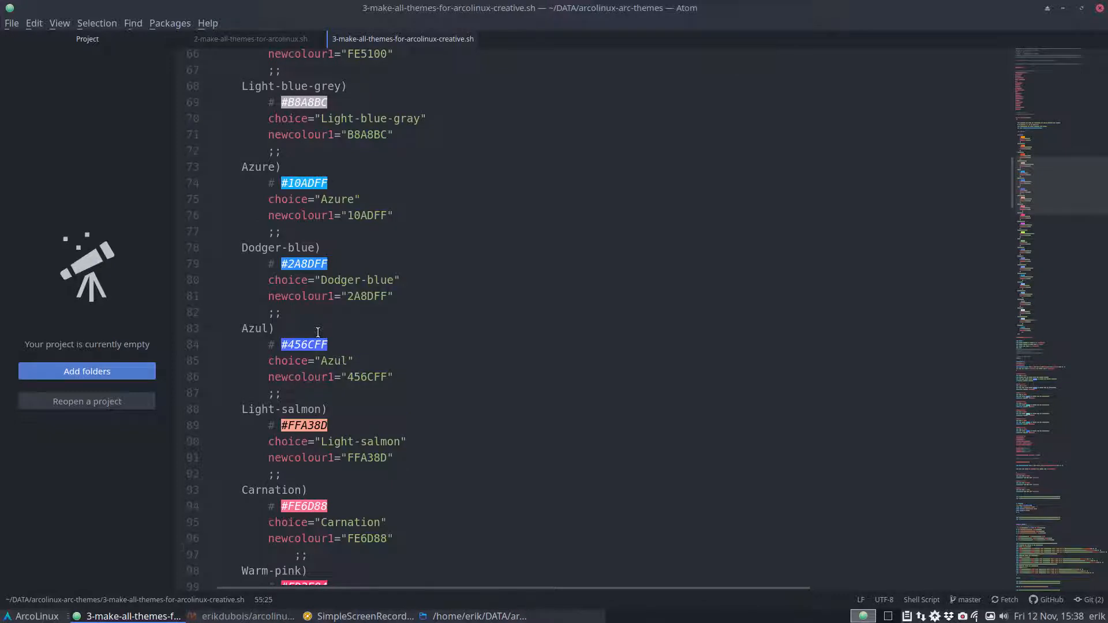
pyautogui.scroll(-3)
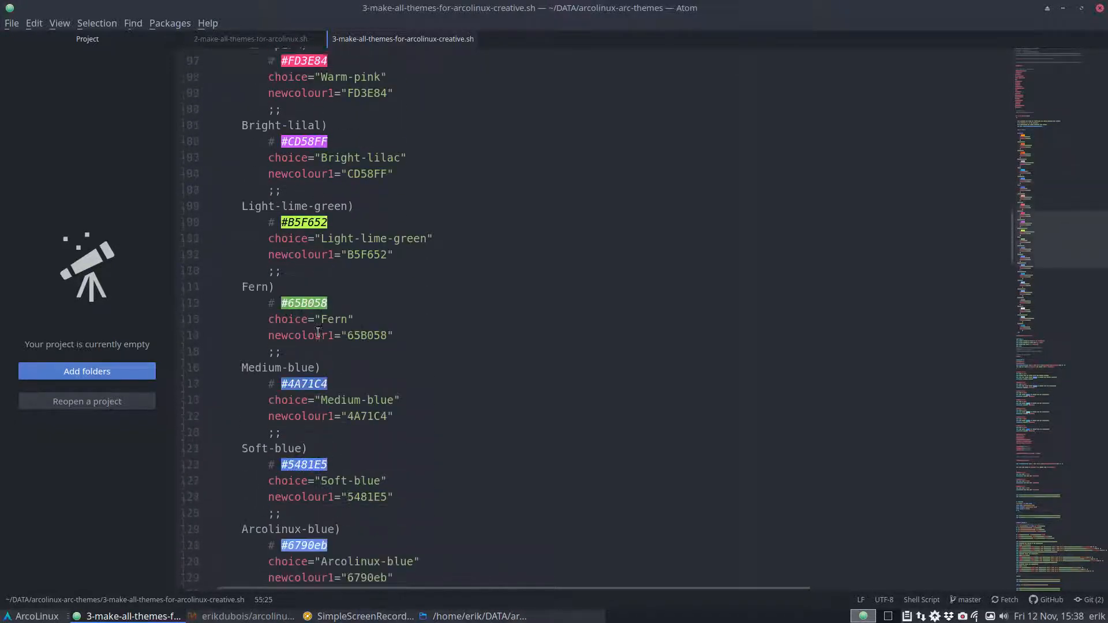
pyautogui.scroll(-3)
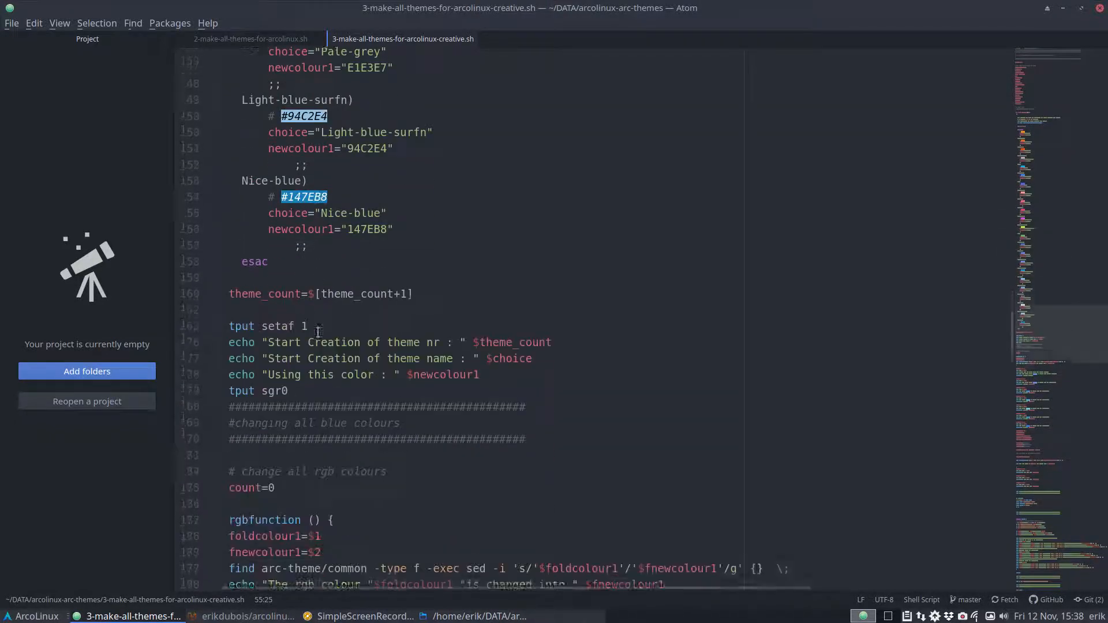
pyautogui.scroll(-3)
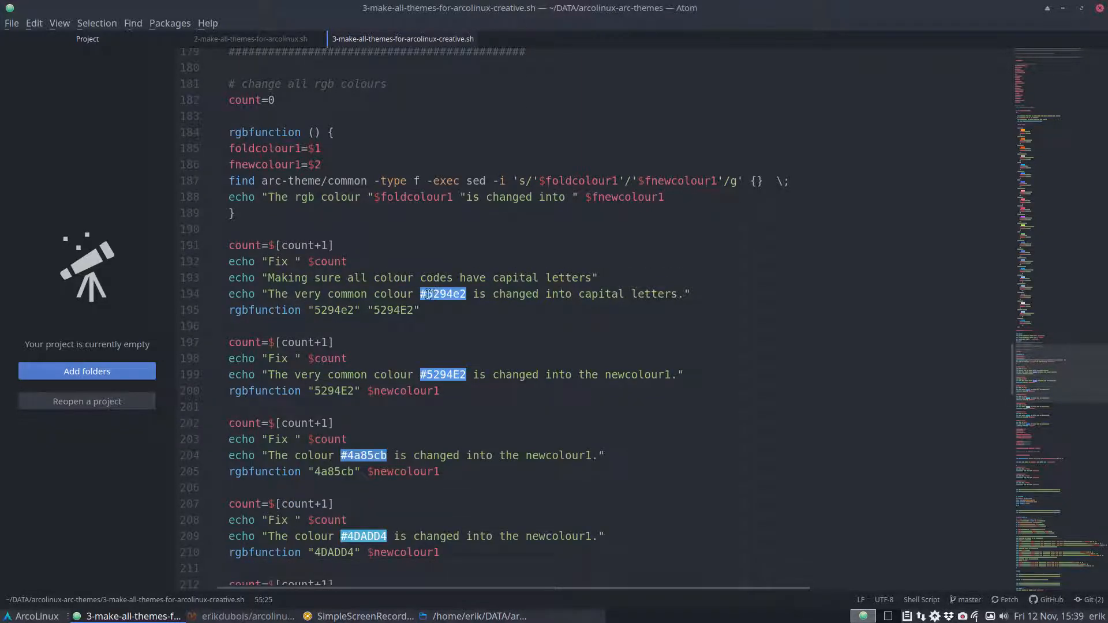
pyautogui.click(443, 294)
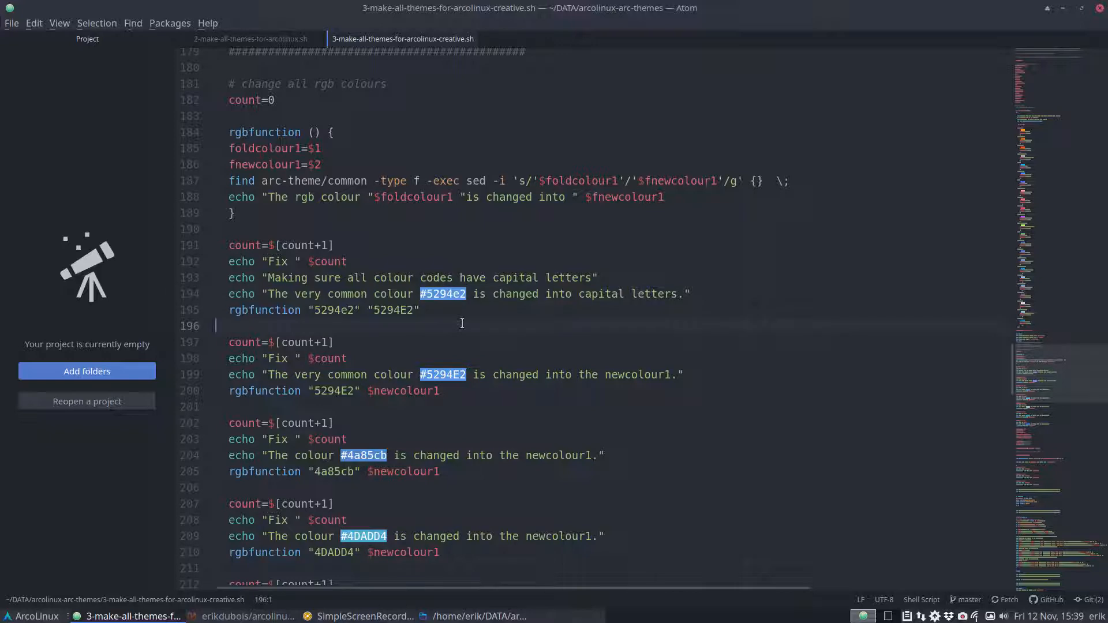
pyautogui.moveTo(452, 319)
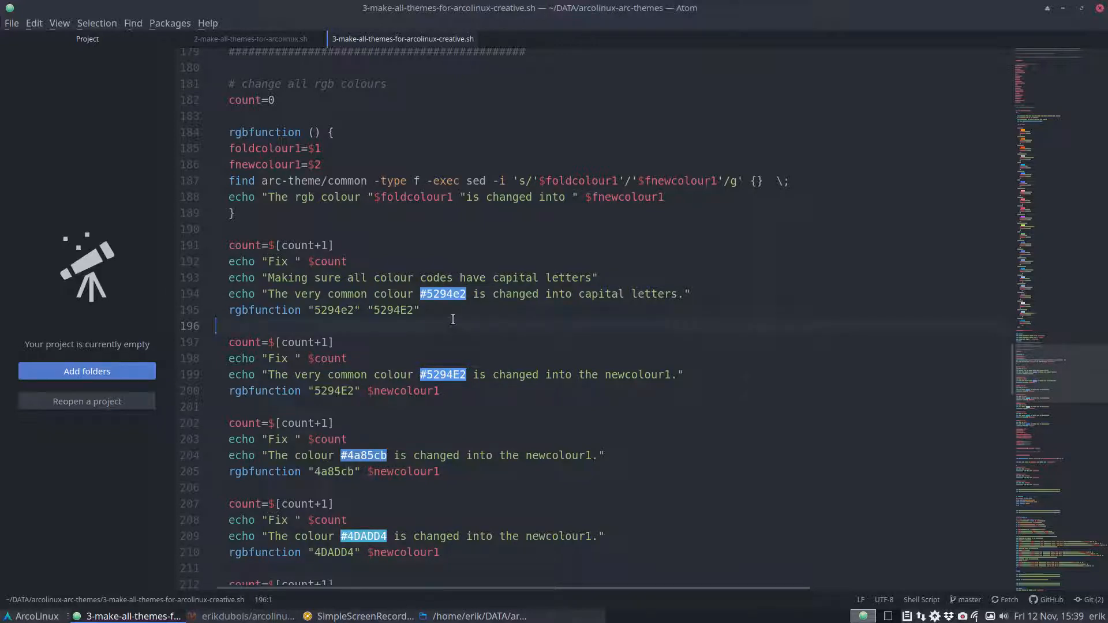
pyautogui.click(399, 310)
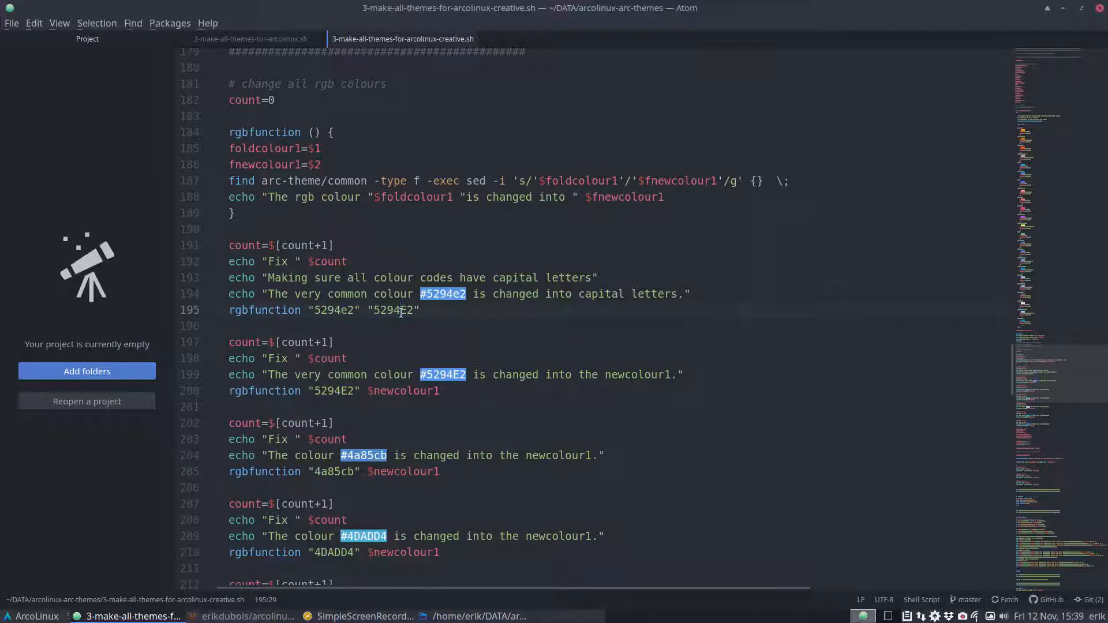
pyautogui.scroll(-3)
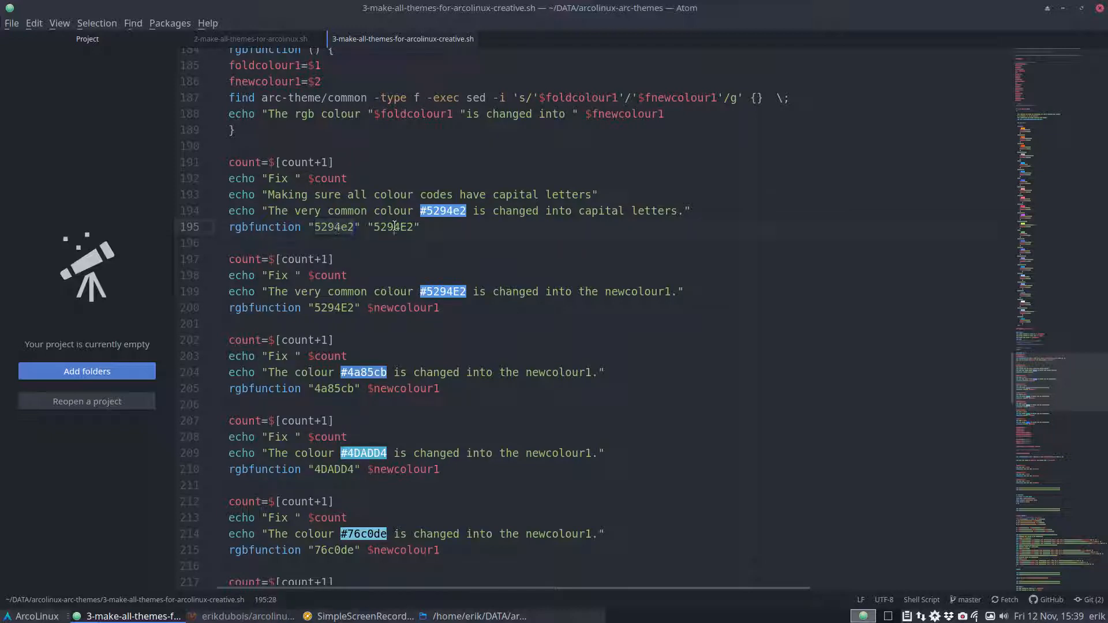
pyautogui.scroll(-3)
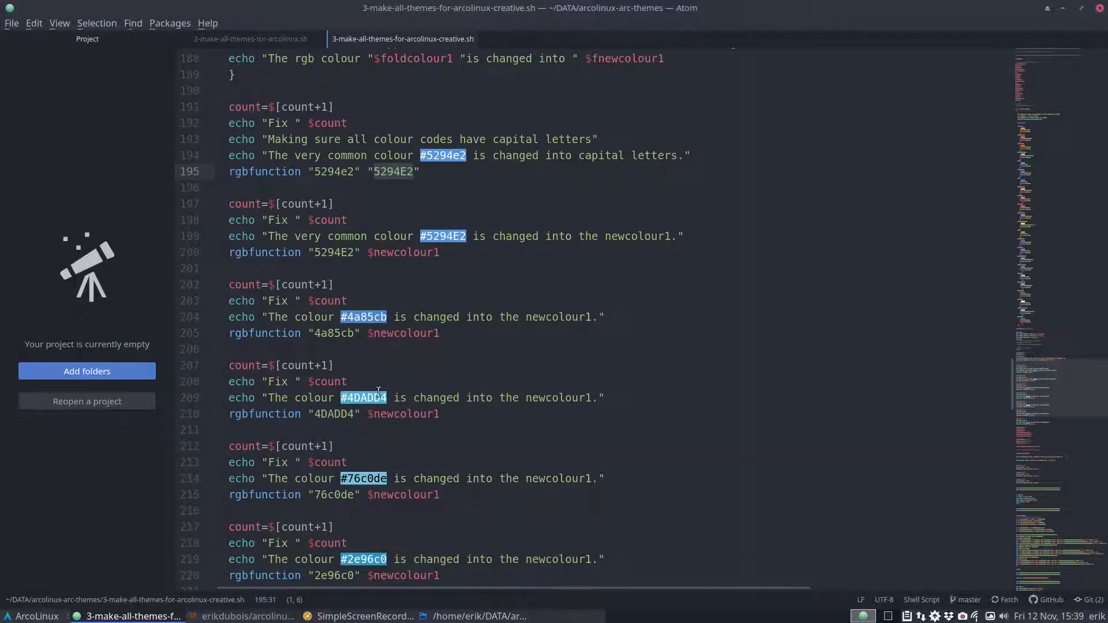
pyautogui.scroll(-3)
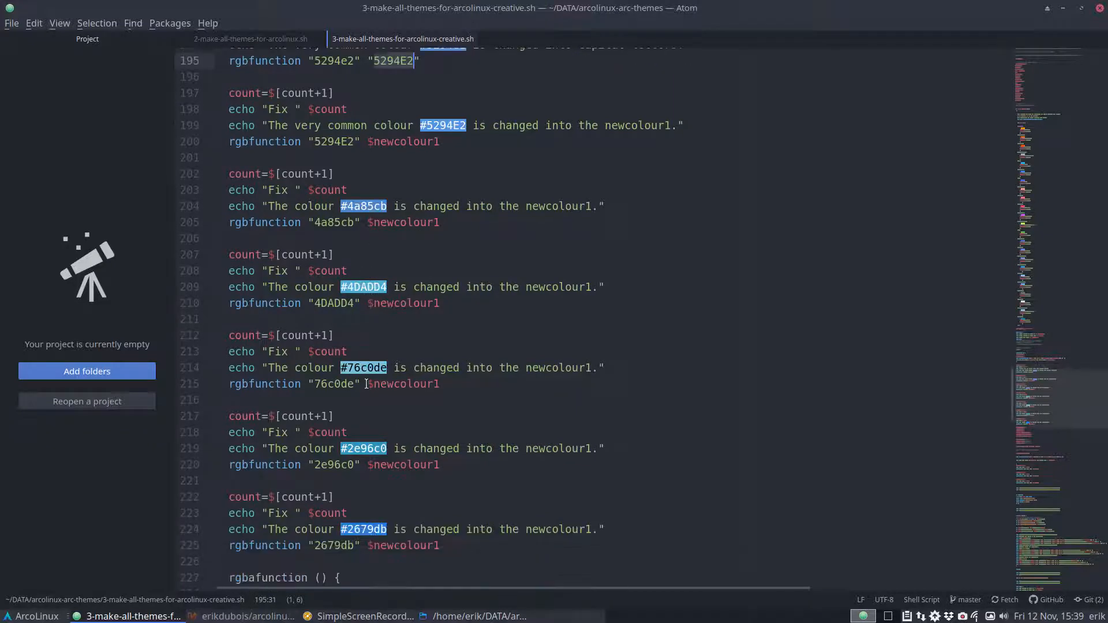
pyautogui.scroll(-3)
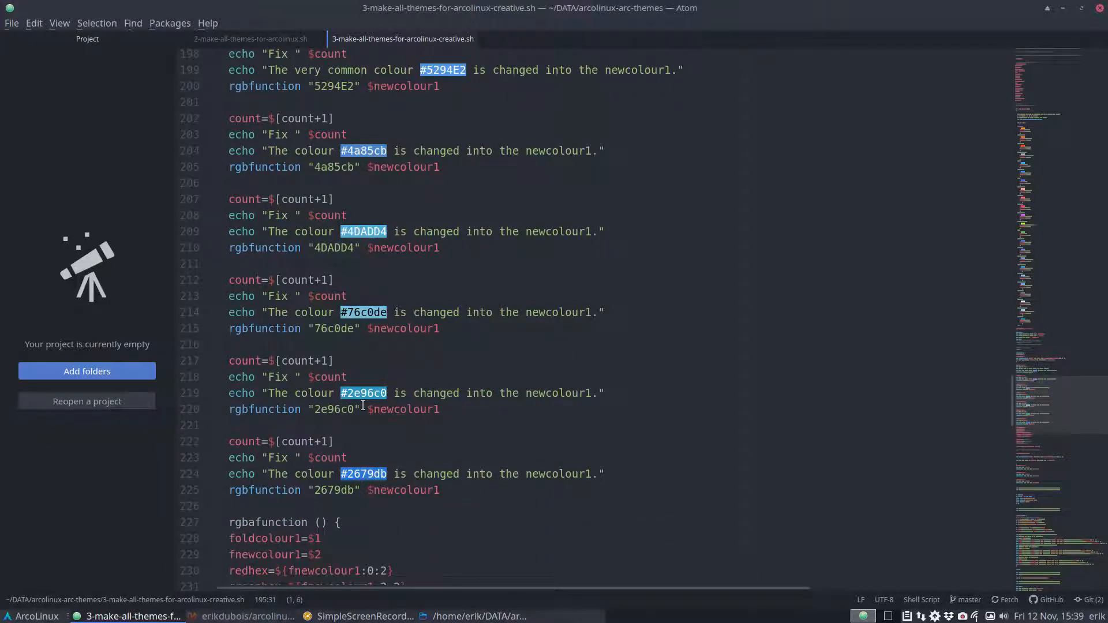
pyautogui.scroll(-3)
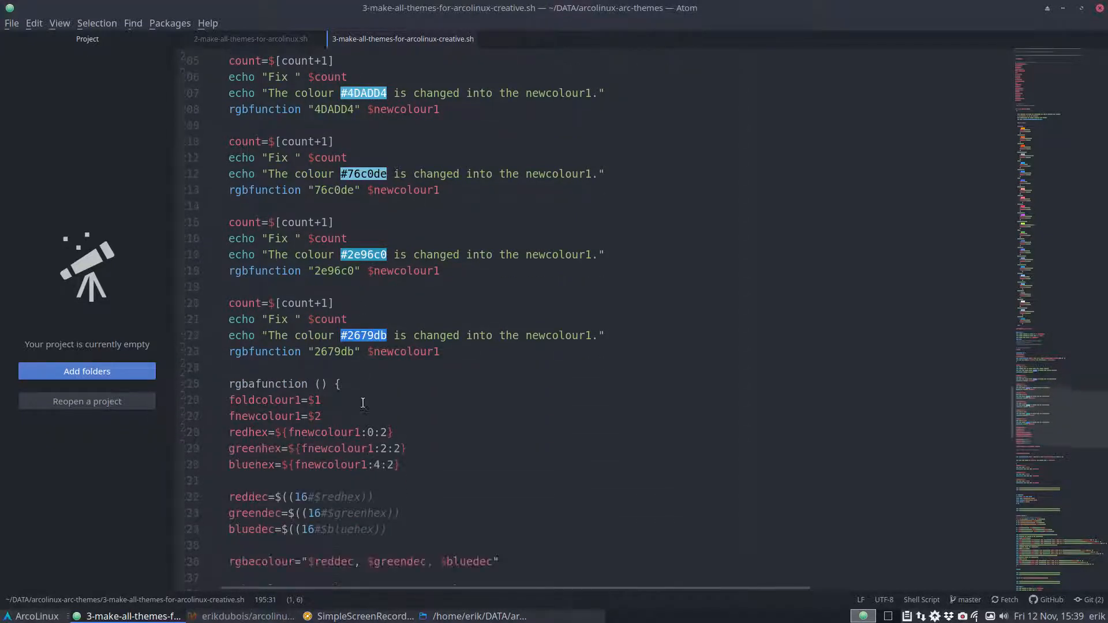
pyautogui.scroll(-3)
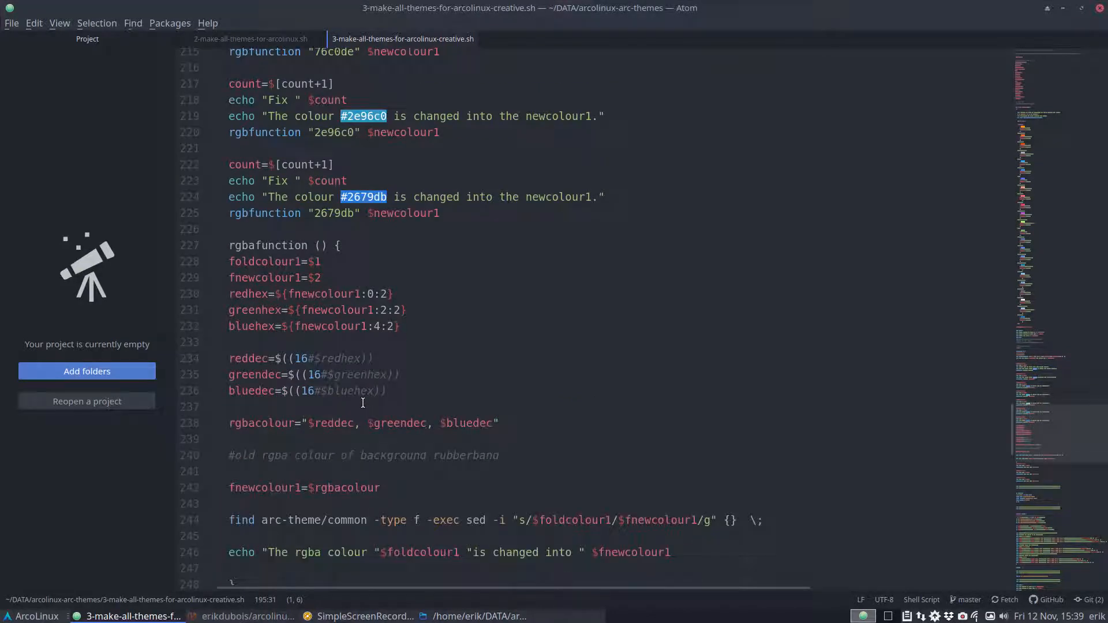
pyautogui.click(29, 616)
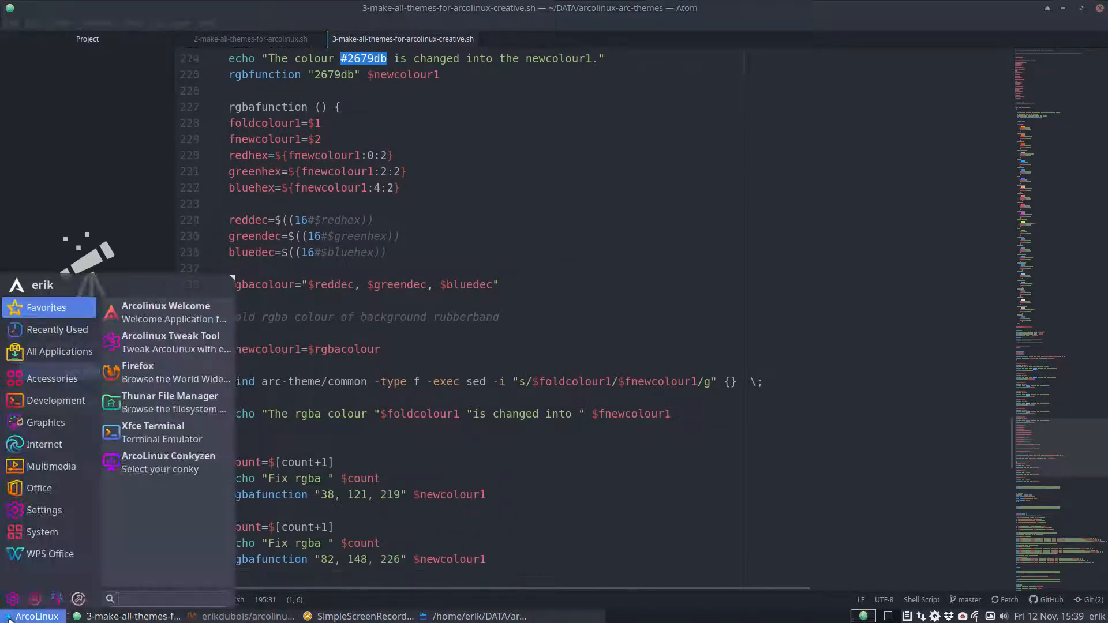
pyautogui.click(44, 443)
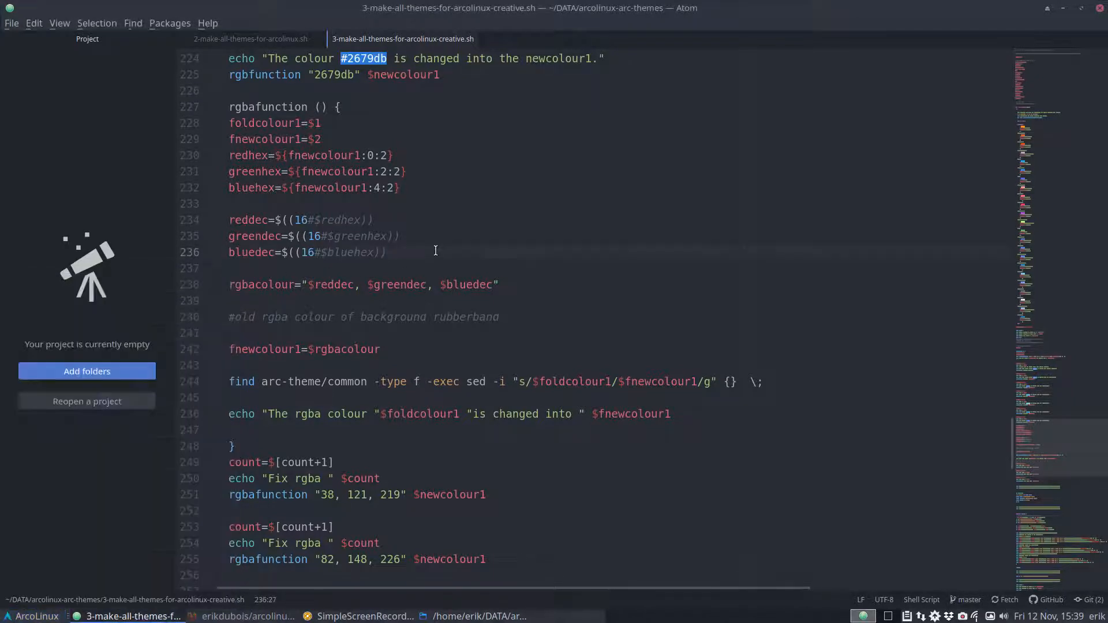
pyautogui.scroll(-3)
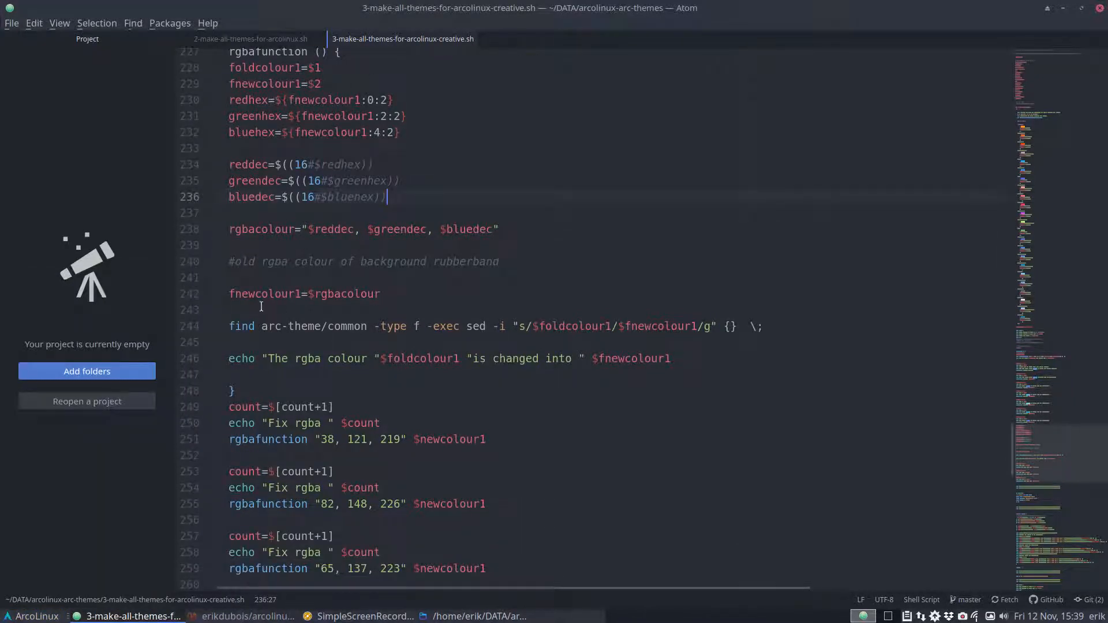
pyautogui.scroll(-3)
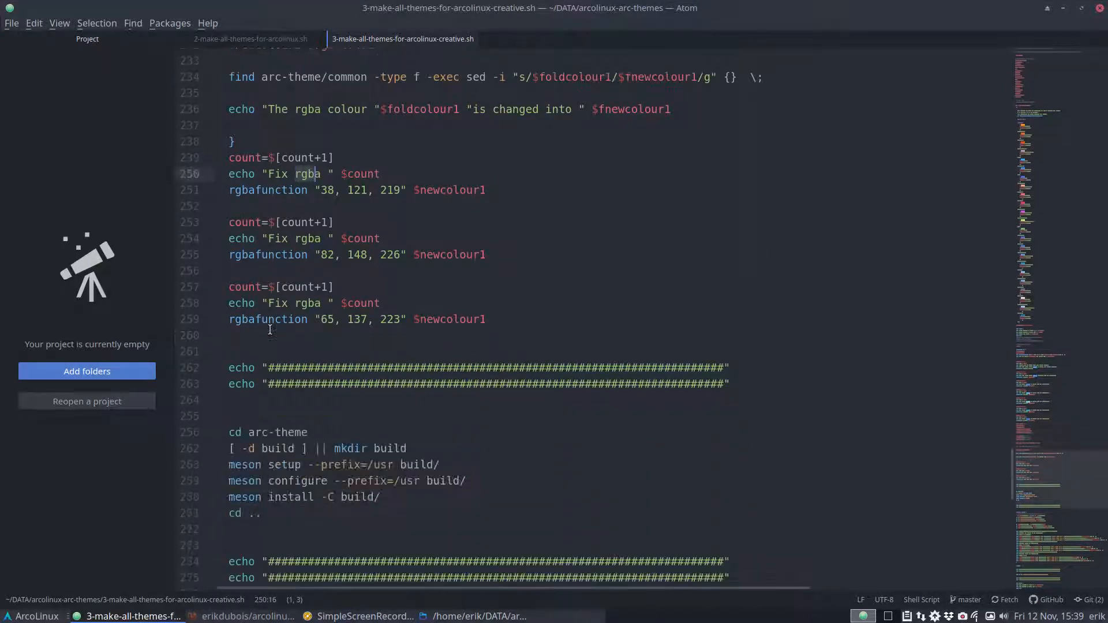
pyautogui.scroll(-3)
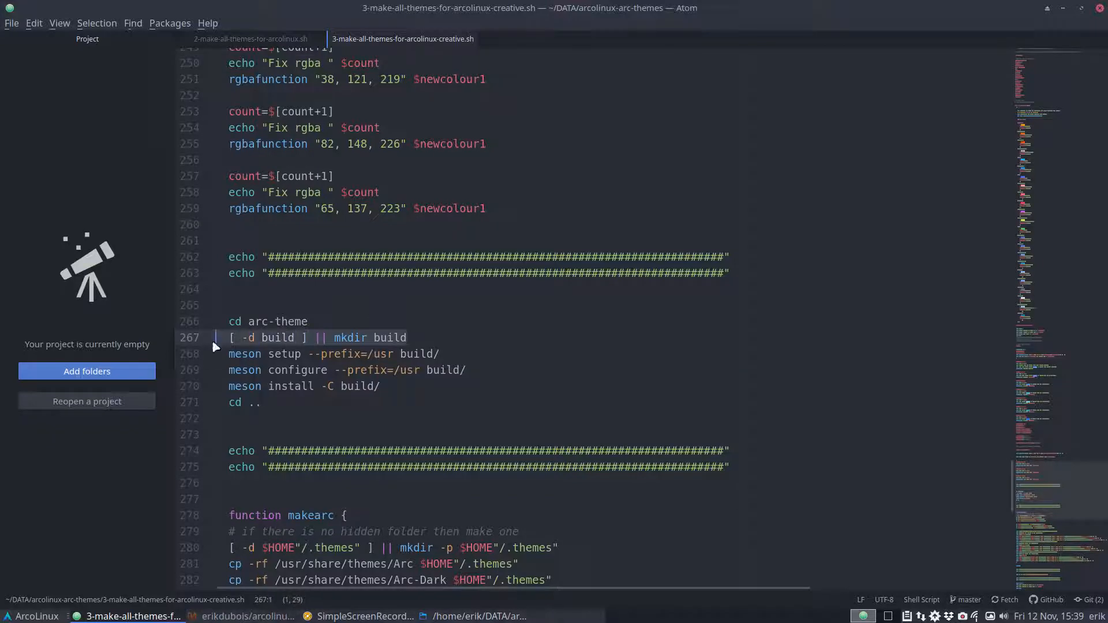
pyautogui.click(256, 322)
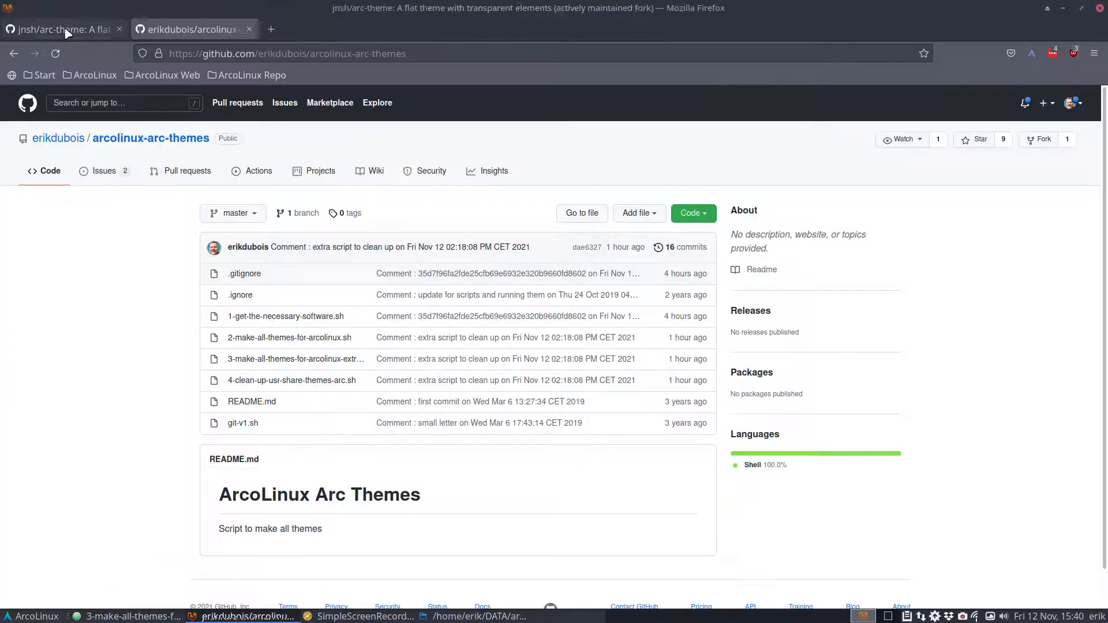
# Step: Switch to the jnsh/arc-theme tab and scroll to its Arc Theme README description
pyautogui.click(60, 29)
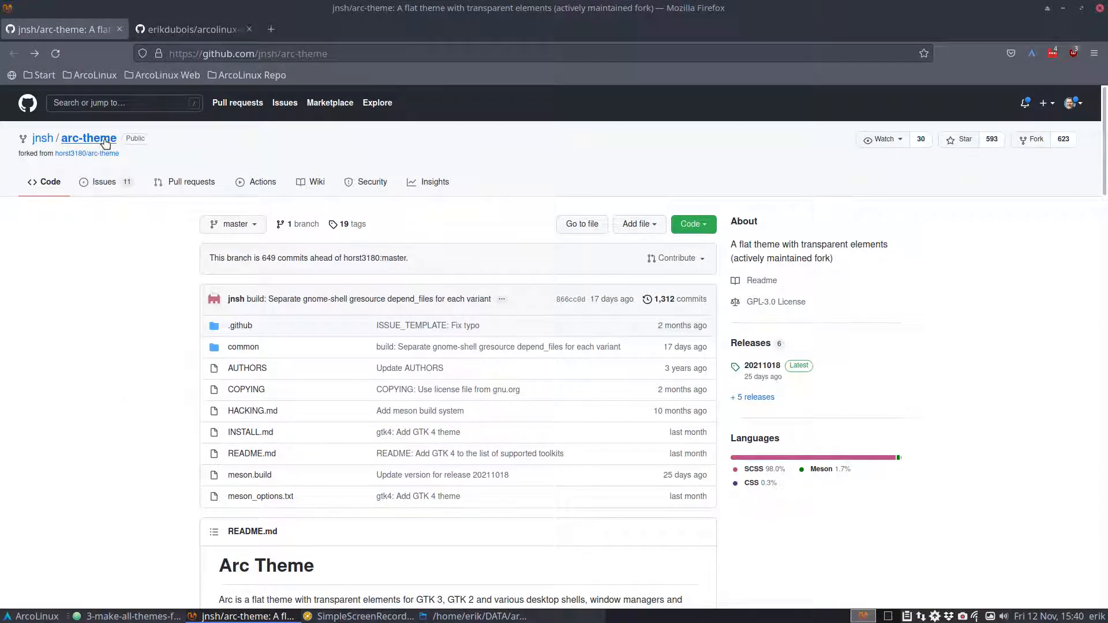
pyautogui.scroll(-3)
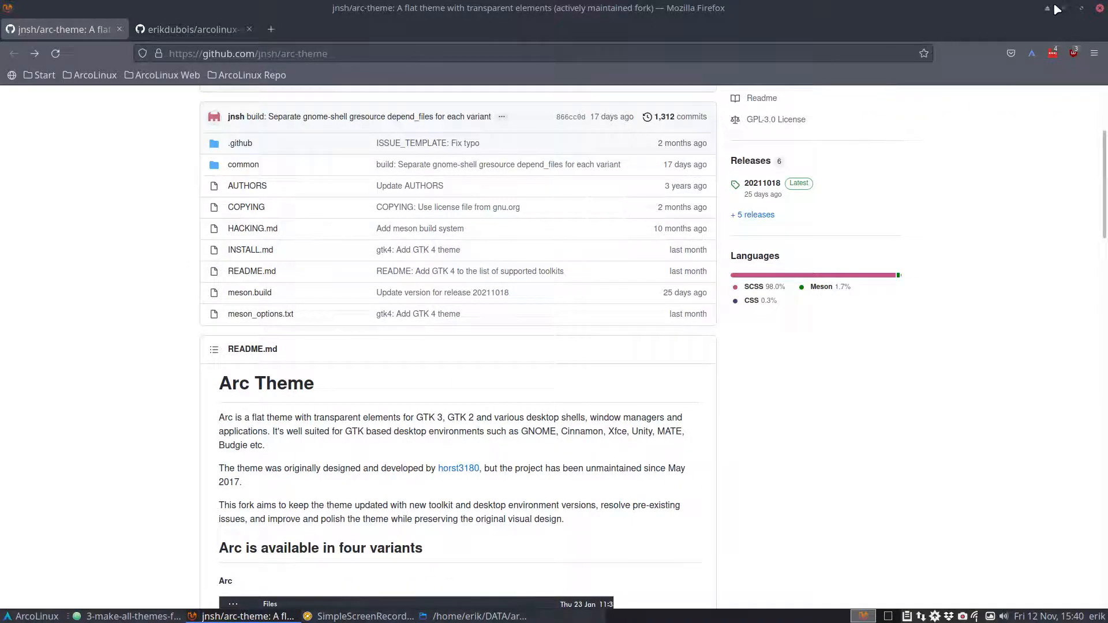
# Step: Bring Atom forward and scroll the creative script down to the makearc function
pyautogui.click(131, 617)
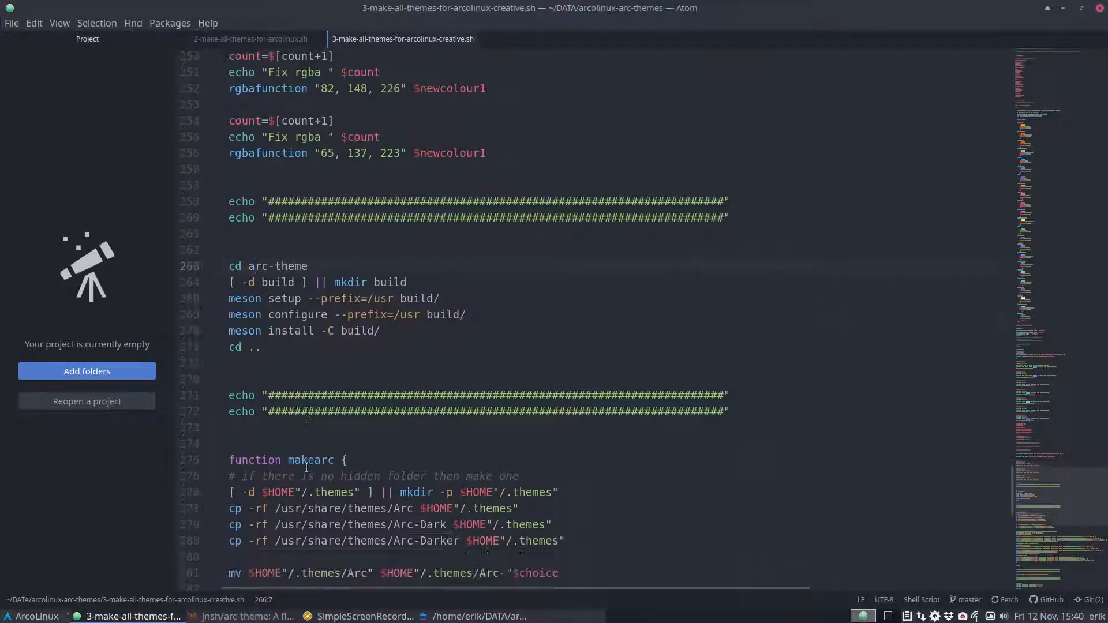
pyautogui.scroll(-3)
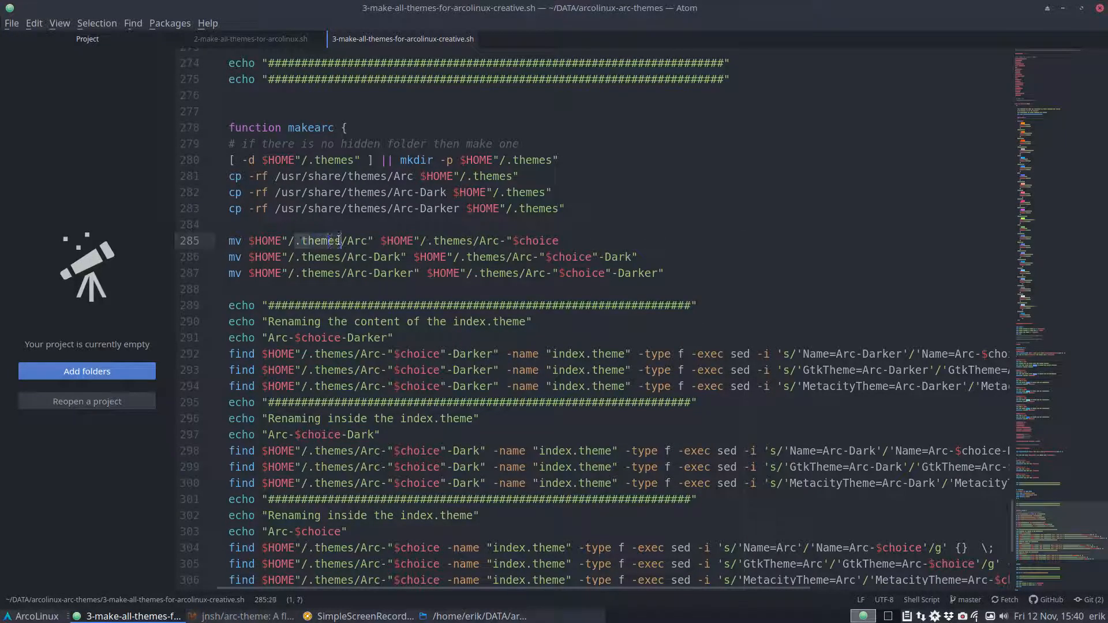
pyautogui.scroll(-3)
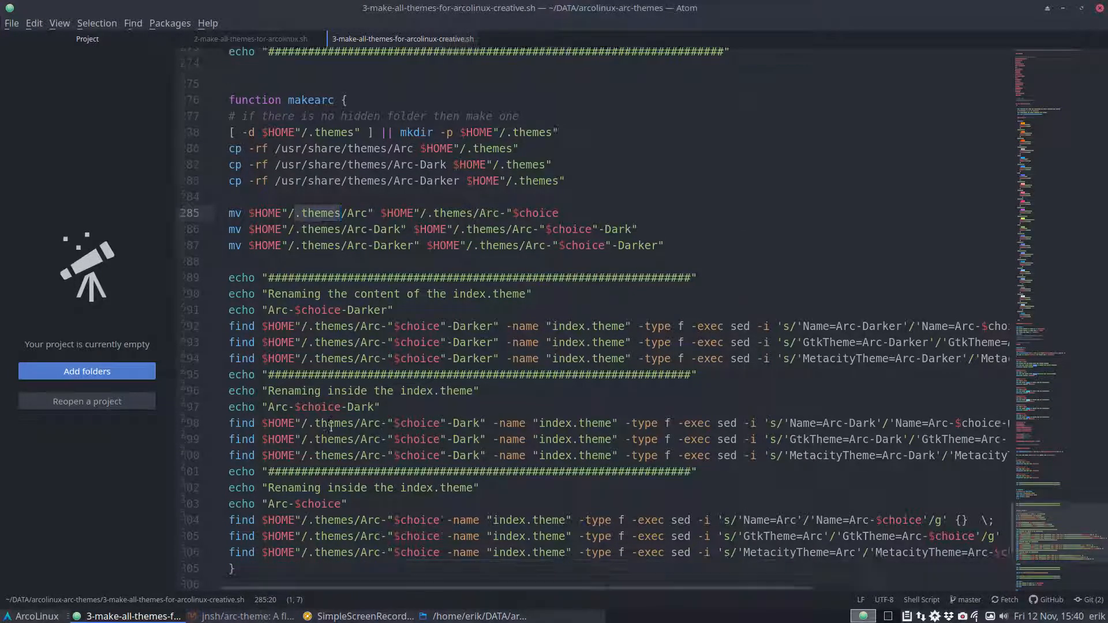
pyautogui.scroll(-3)
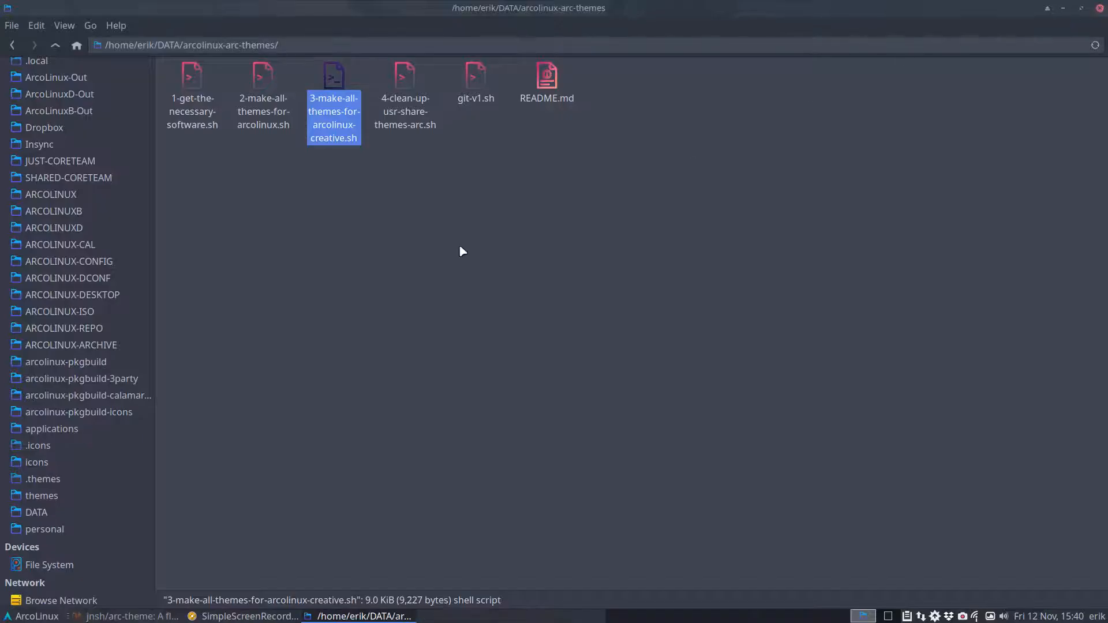
# Step: Duplicate the creative script and rename the copy 5-make-all-themes-for-arcolinux-tutorial.sh
pyautogui.click(405, 237)
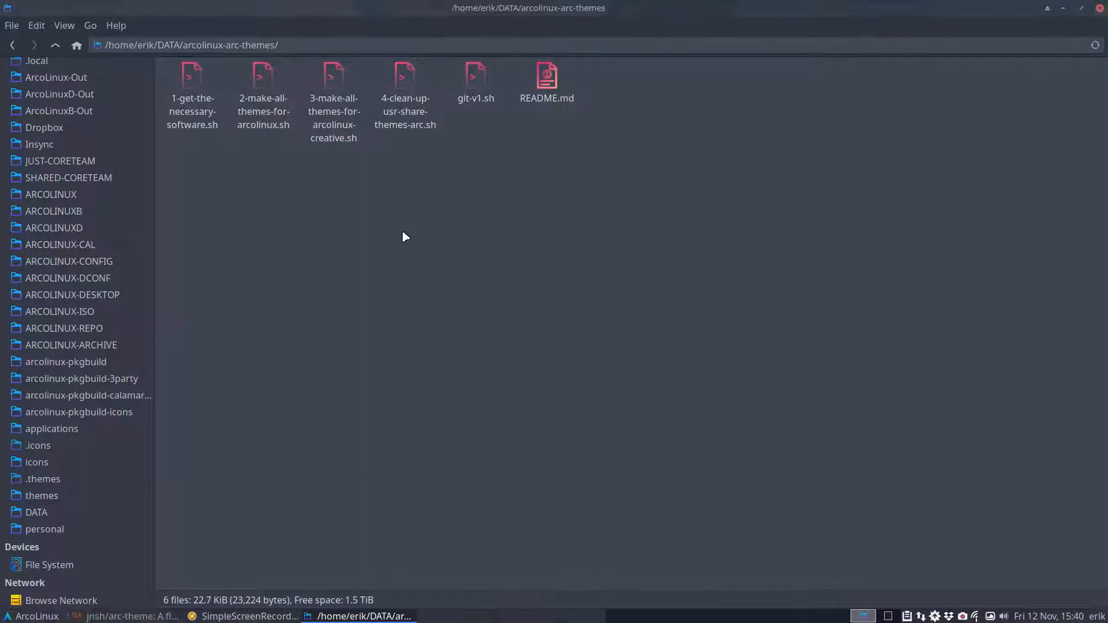
pyautogui.click(405, 82)
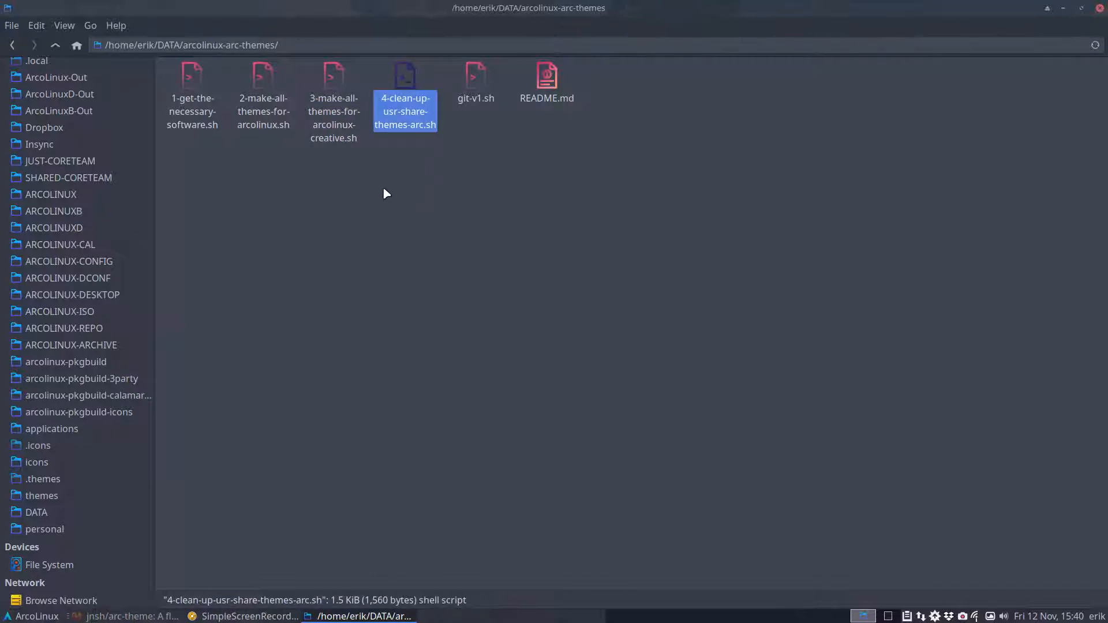
pyautogui.moveTo(409, 151)
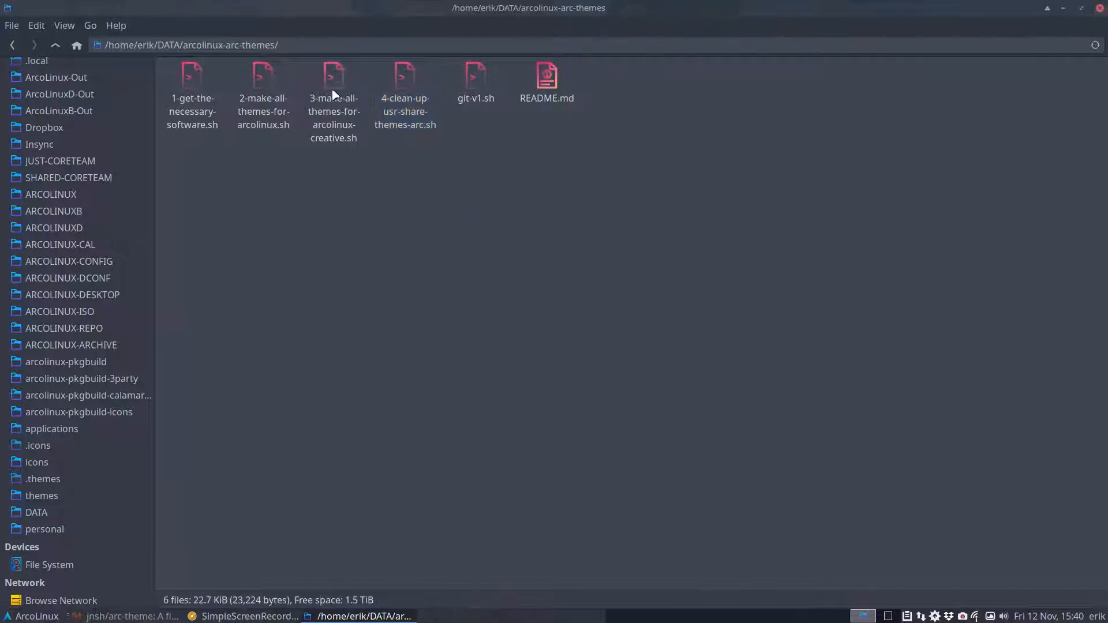
pyautogui.click(334, 75)
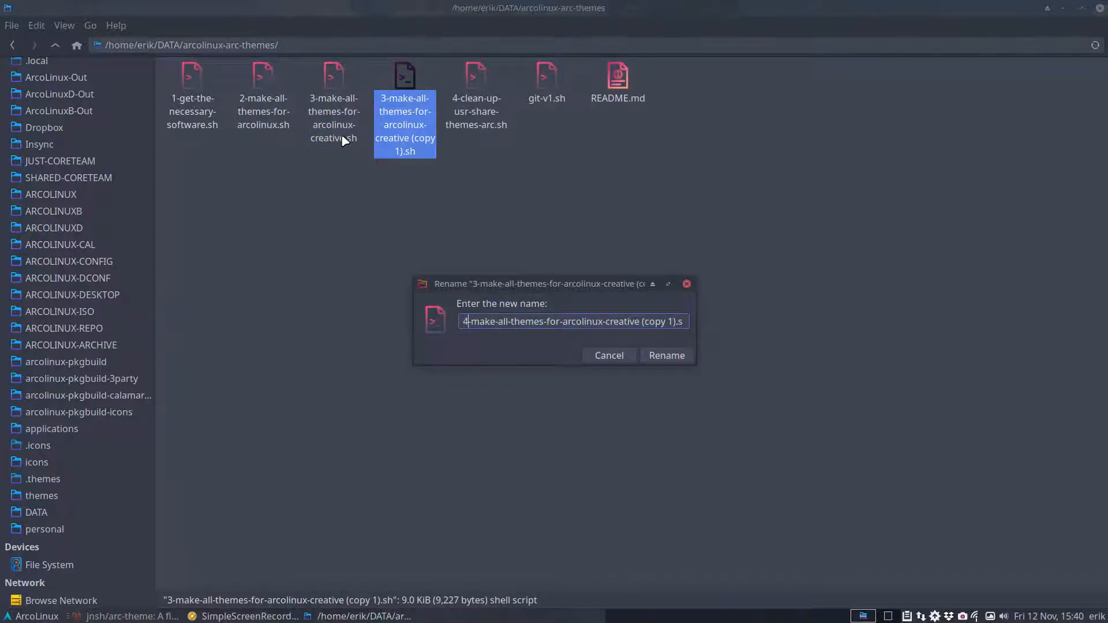
pyautogui.write('5')
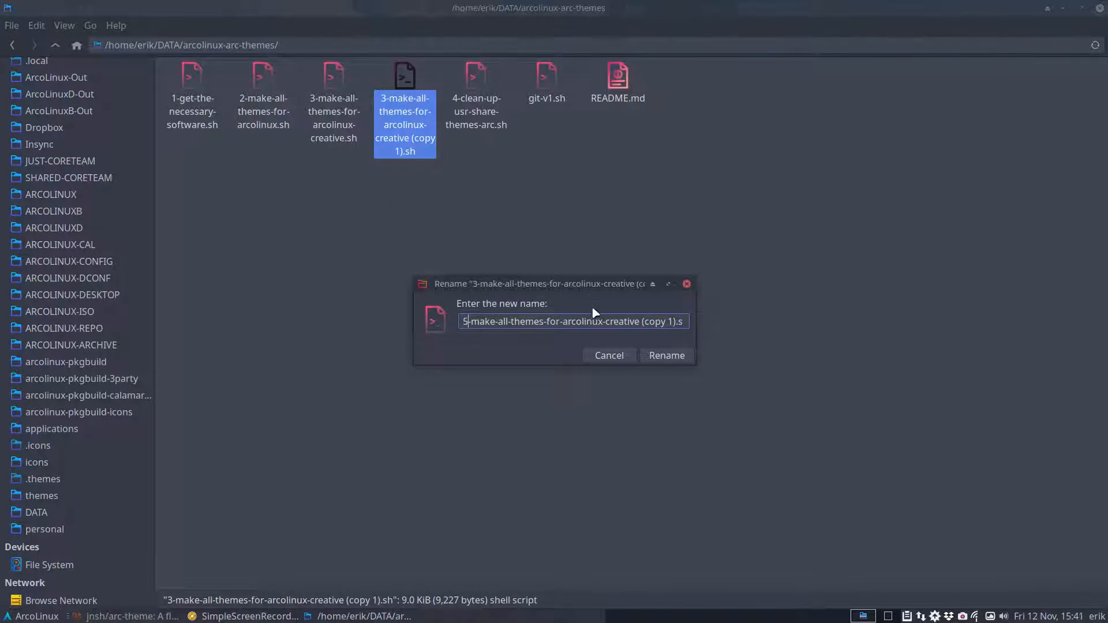
pyautogui.doubleClick(616, 320)
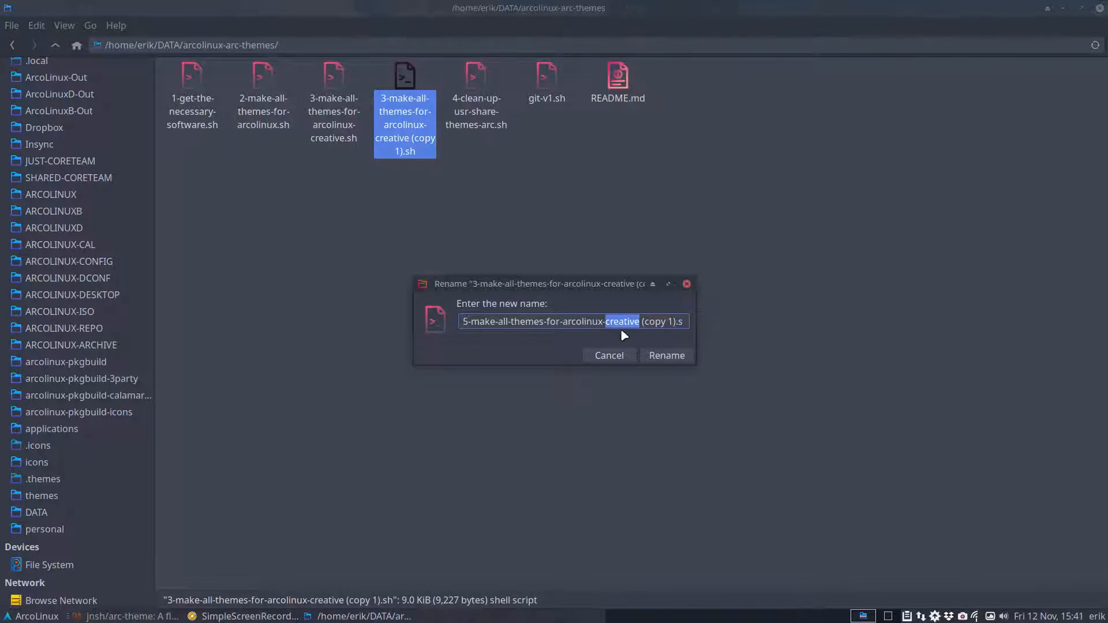
pyautogui.write('tutorial')
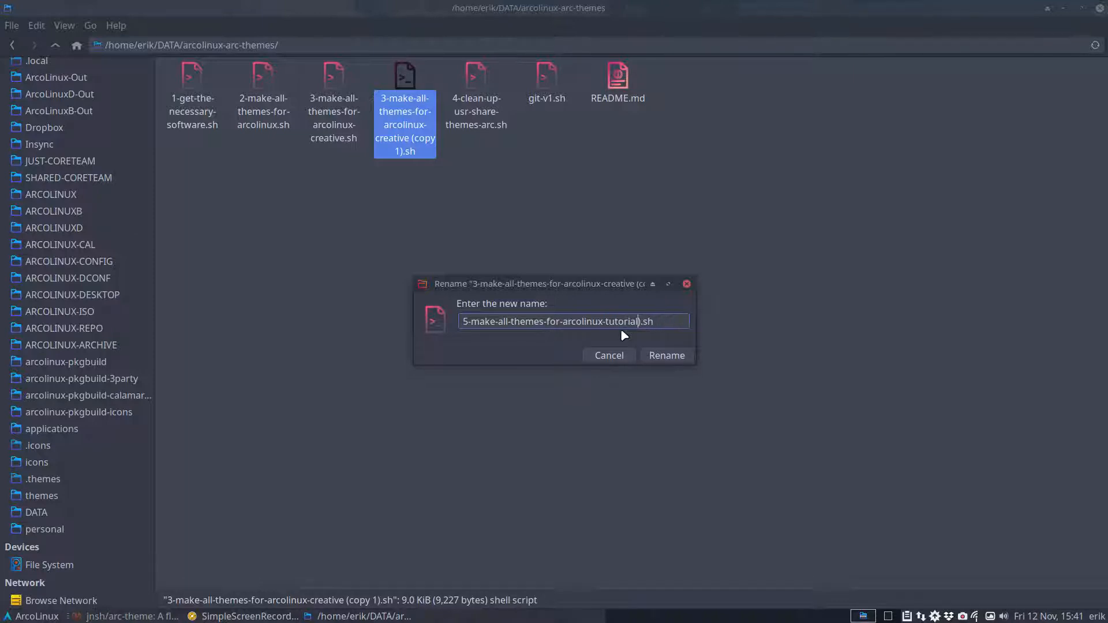
pyautogui.click(664, 355)
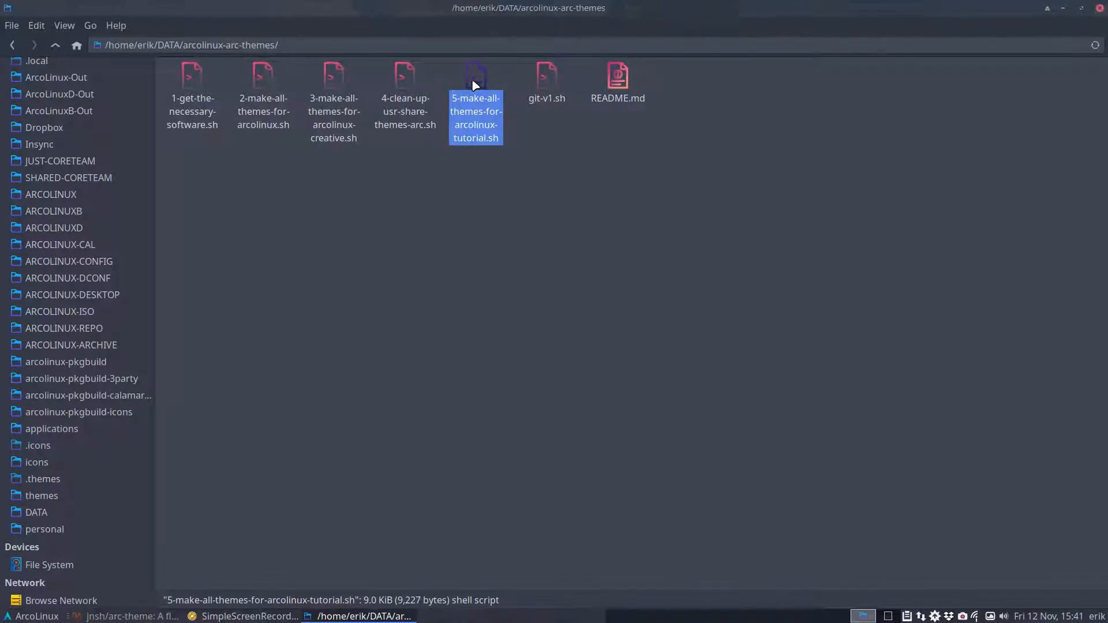
pyautogui.moveTo(509, 265)
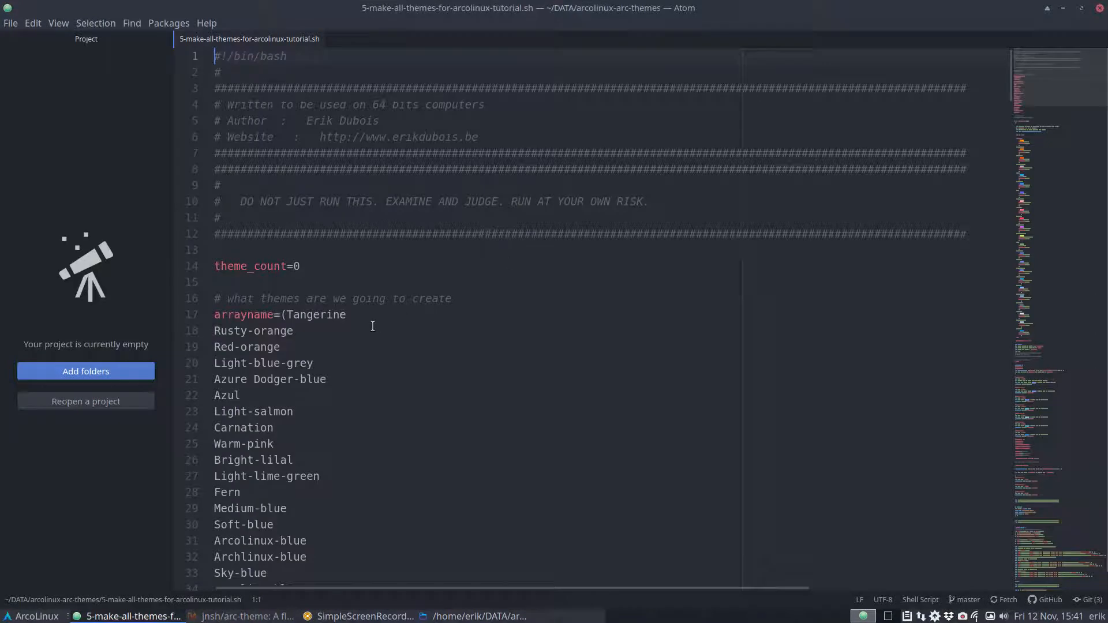
# Step: Trim the tutorial script's array and case blocks to only Tangerine and Rusty-orange
pyautogui.scroll(-3)
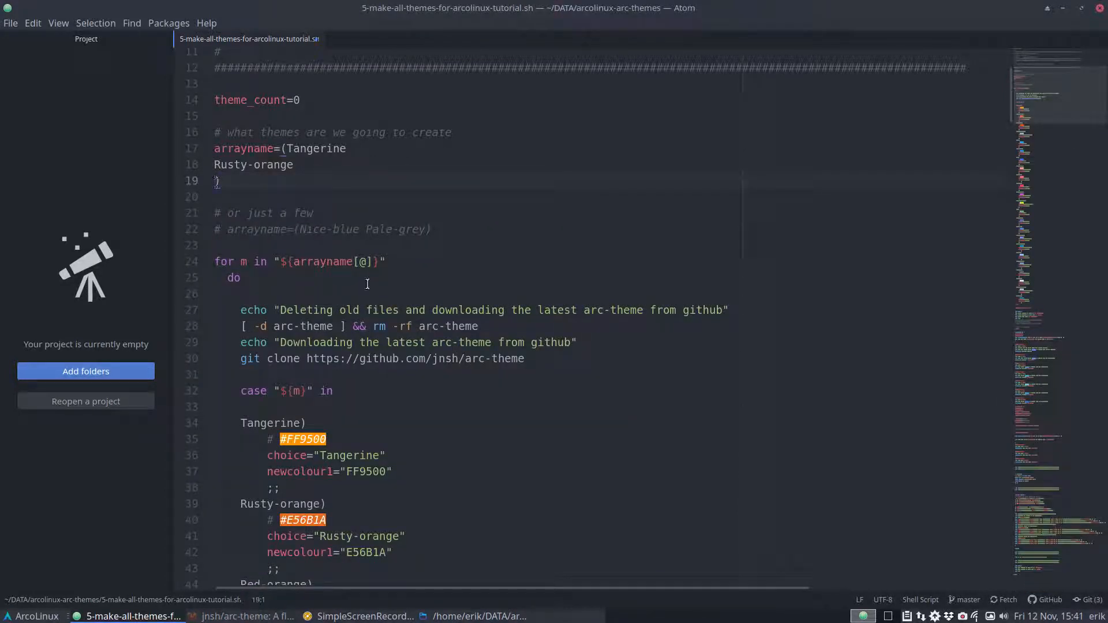
pyautogui.scroll(-3)
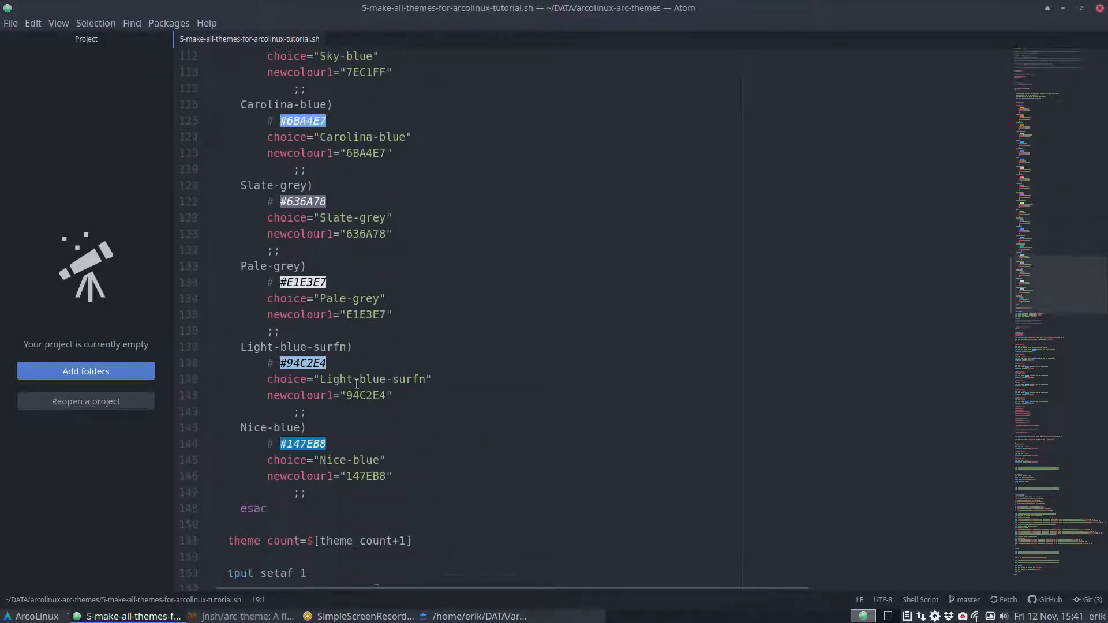
pyautogui.scroll(-3)
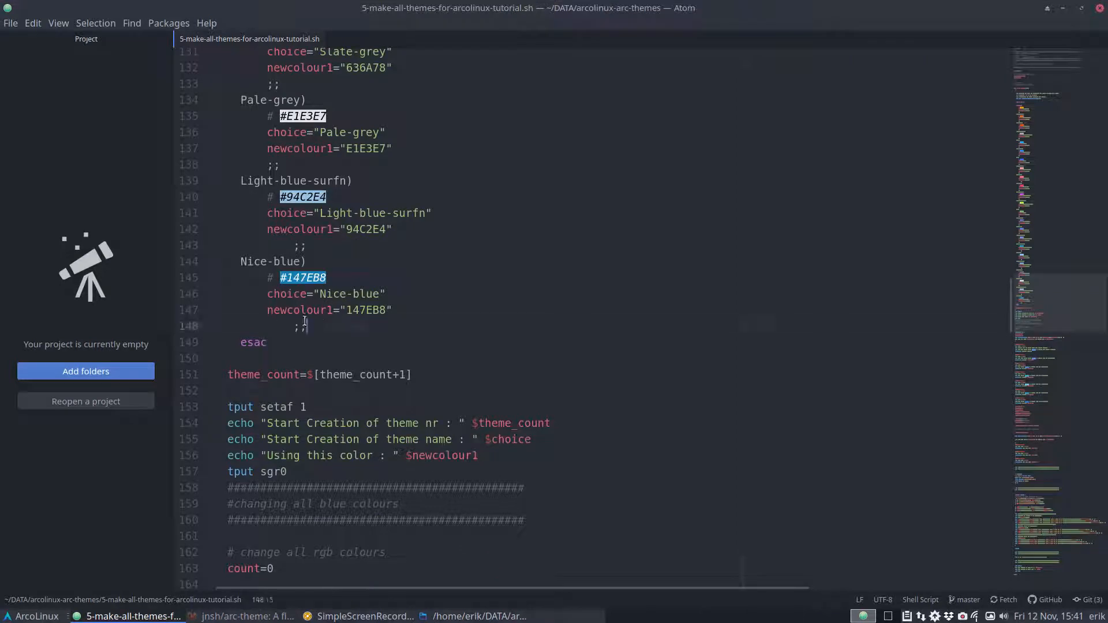
pyautogui.scroll(3)
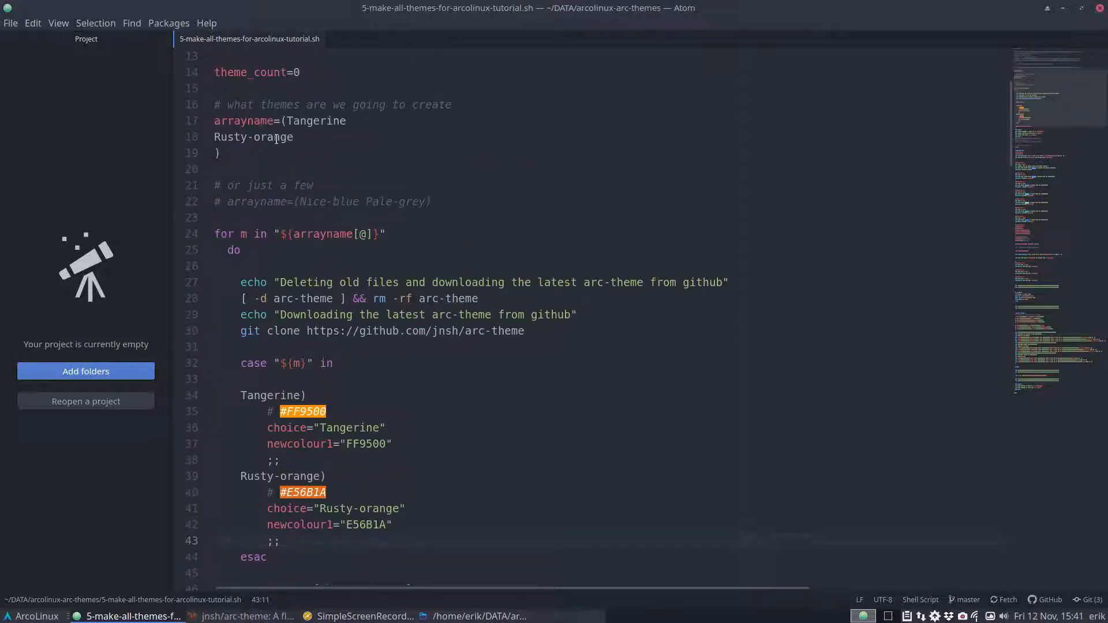
pyautogui.scroll(-3)
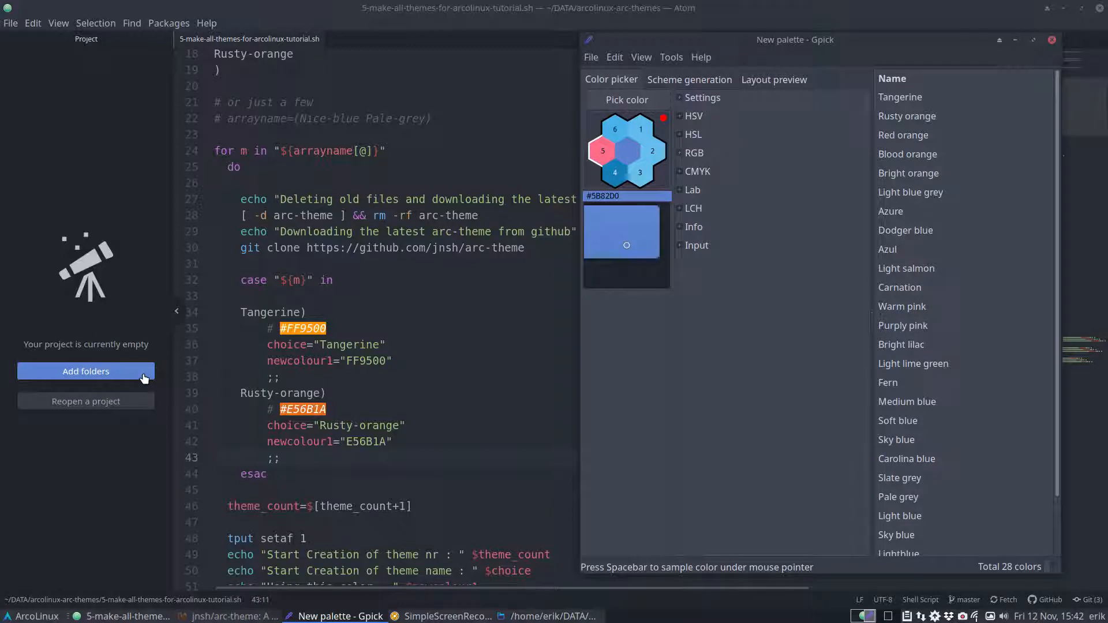
# Step: Copy the Medium blue swatch's hex value #5B82D0 from the Gpick palette
pyautogui.click(601, 151)
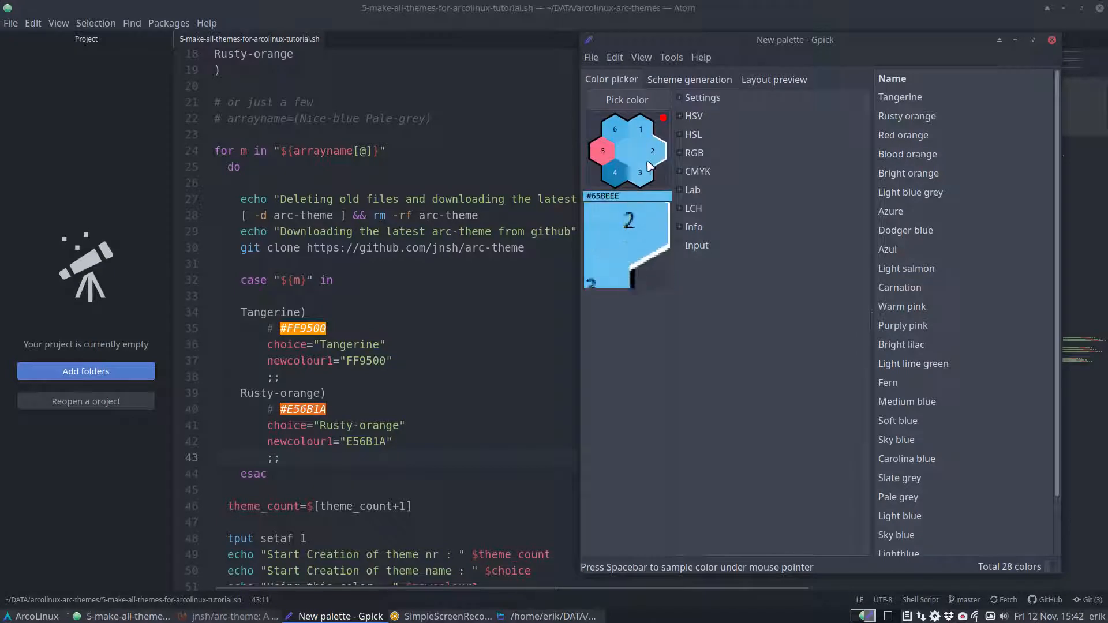
pyautogui.click(627, 150)
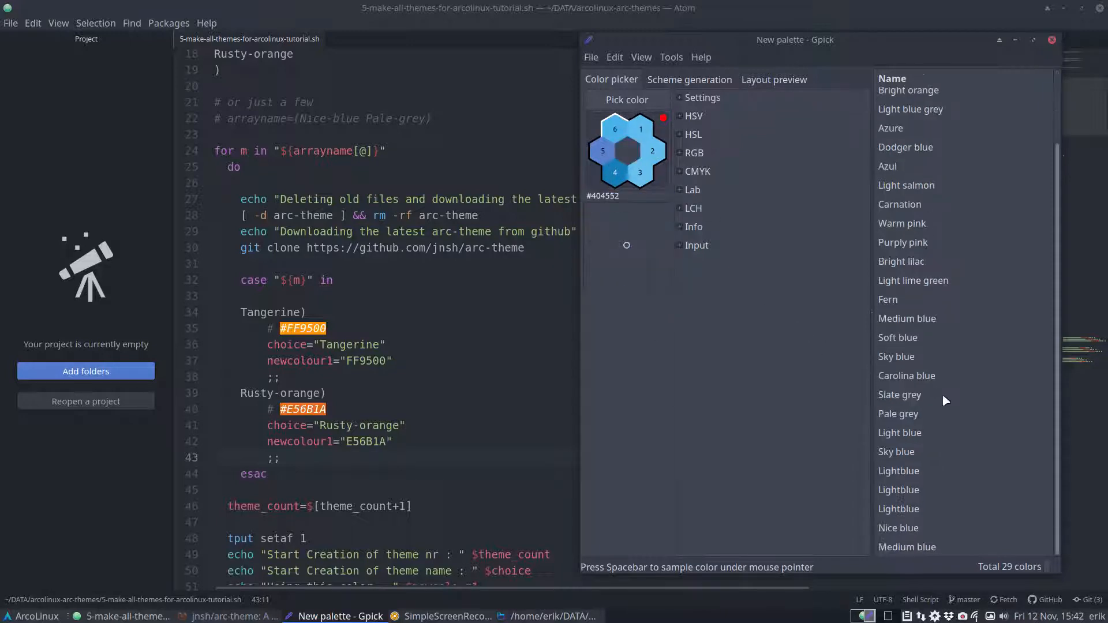
pyautogui.click(906, 546)
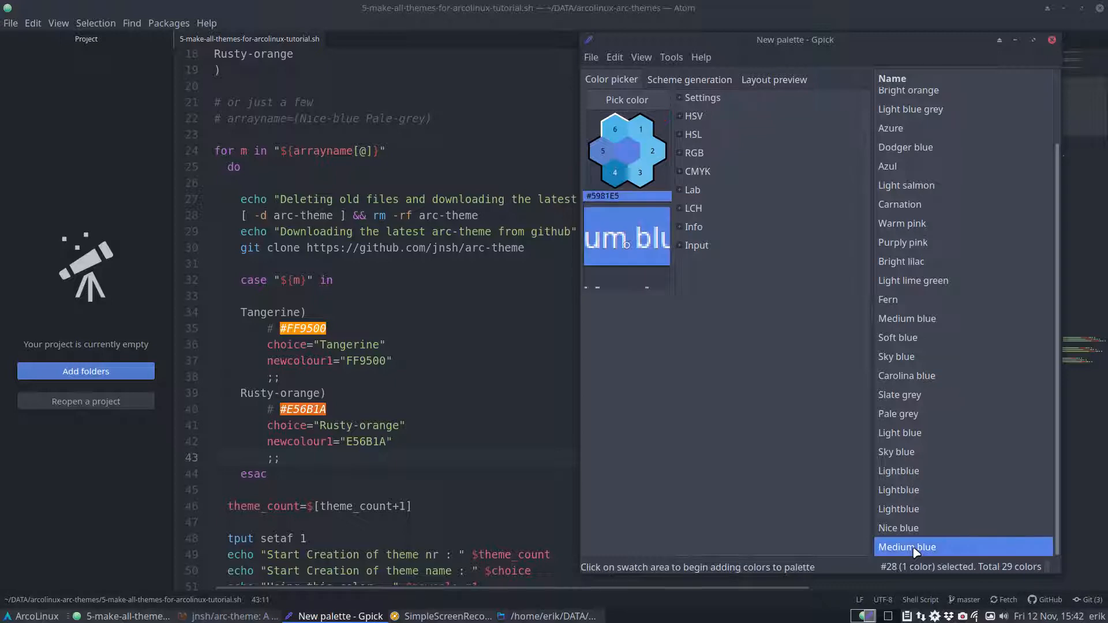
pyautogui.rightClick(911, 547)
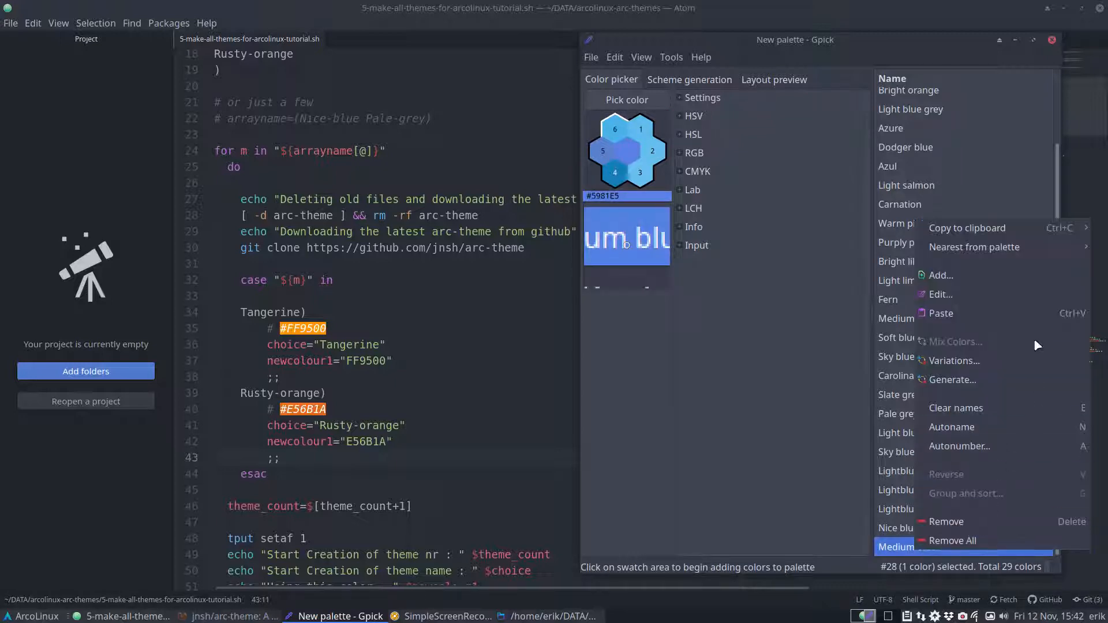
pyautogui.moveTo(967, 228)
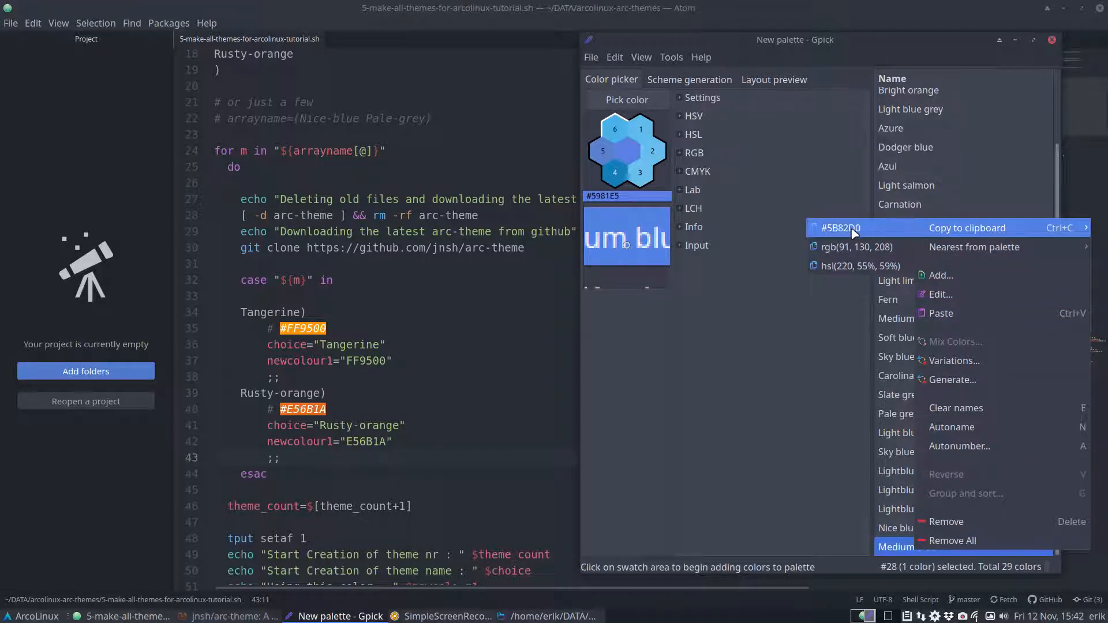
pyautogui.click(308, 327)
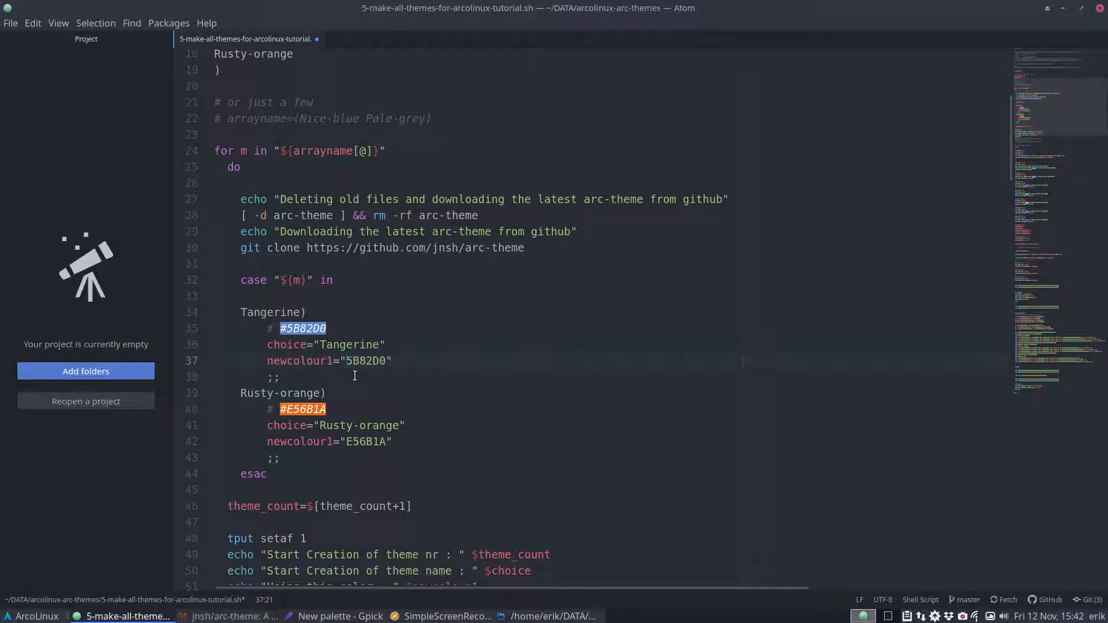
# Step: Replace Tangerine with Blue-sky in the case label, choice value and arrayname, fixing typos
pyautogui.click(347, 360)
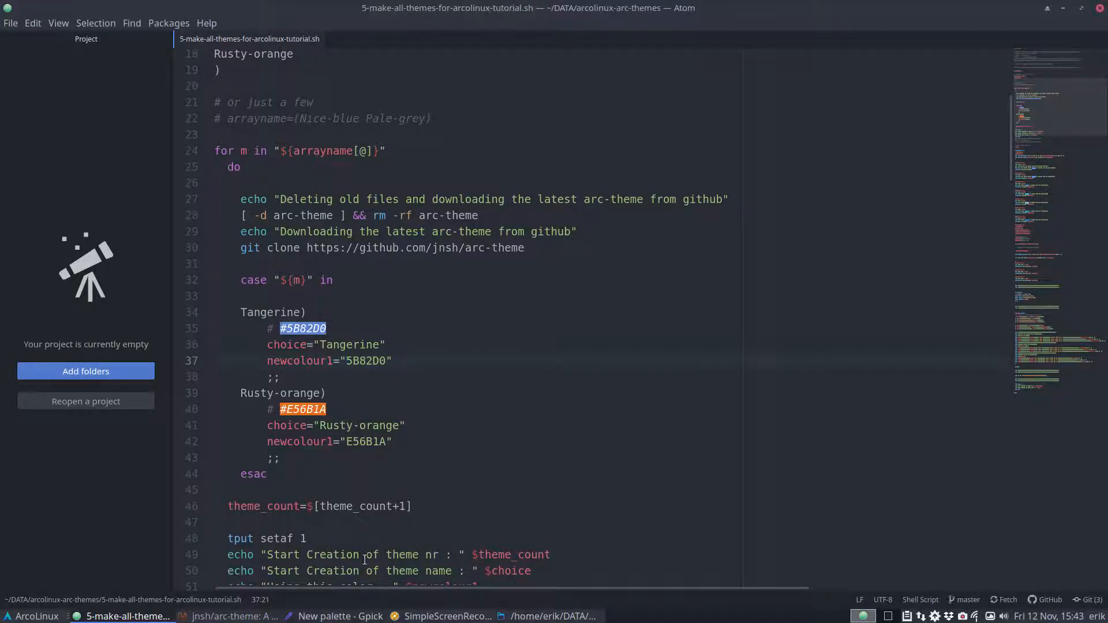
pyautogui.click(339, 616)
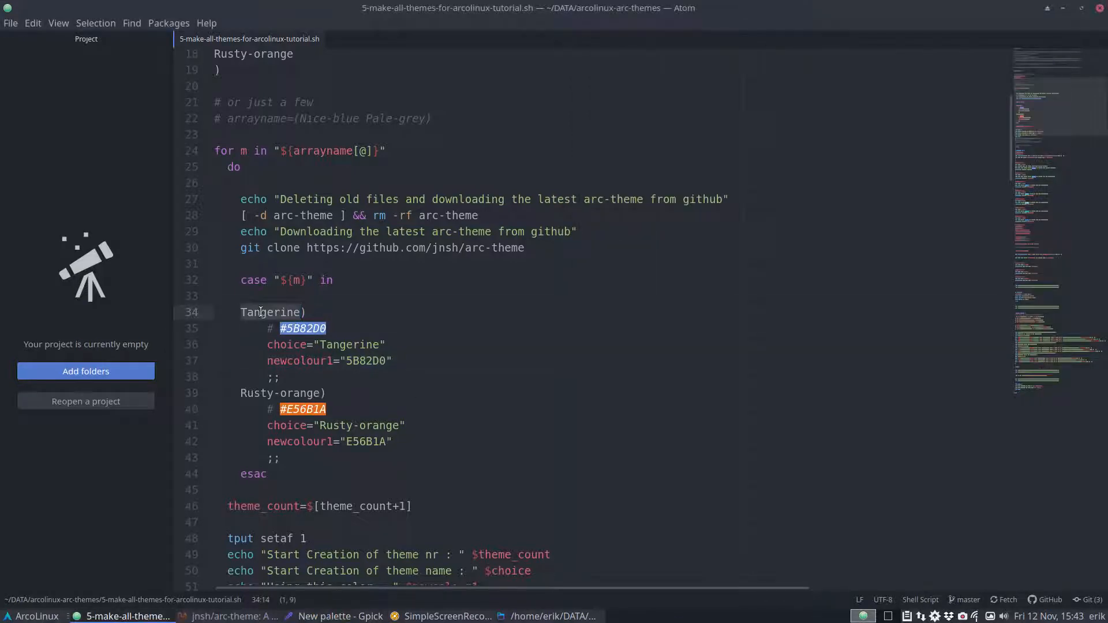
pyautogui.write('Blue)')
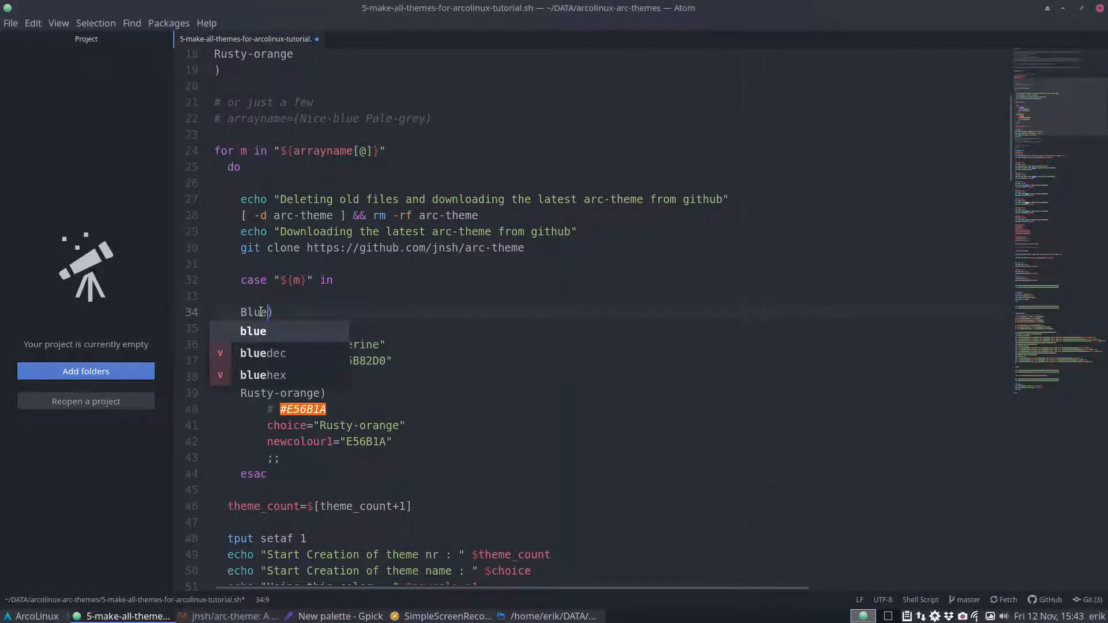
pyautogui.write('-sjk')
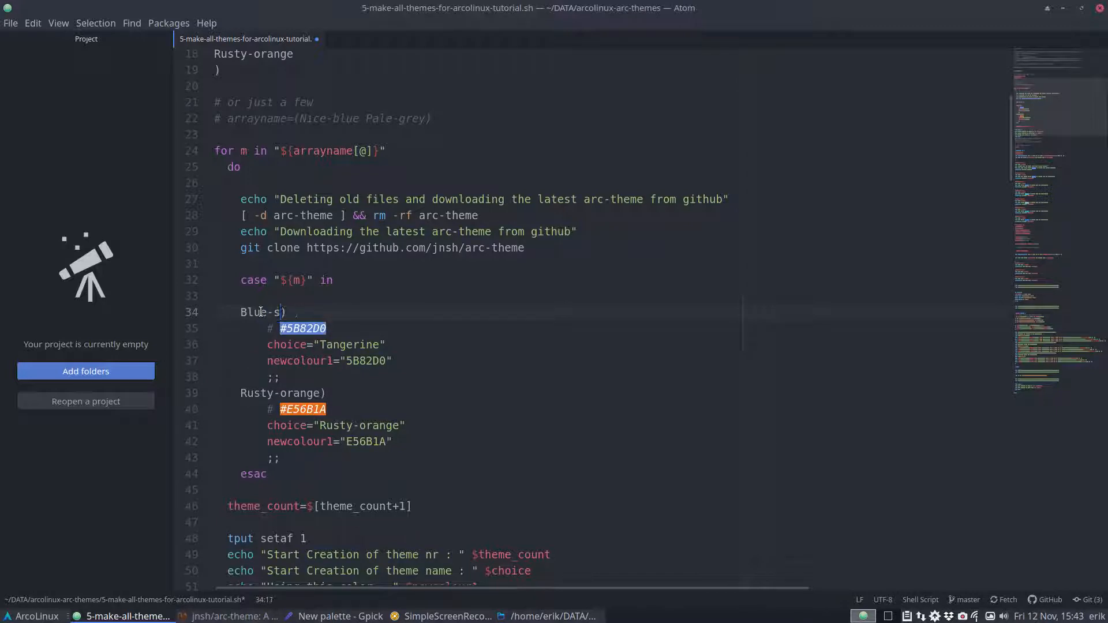
pyautogui.write('key')
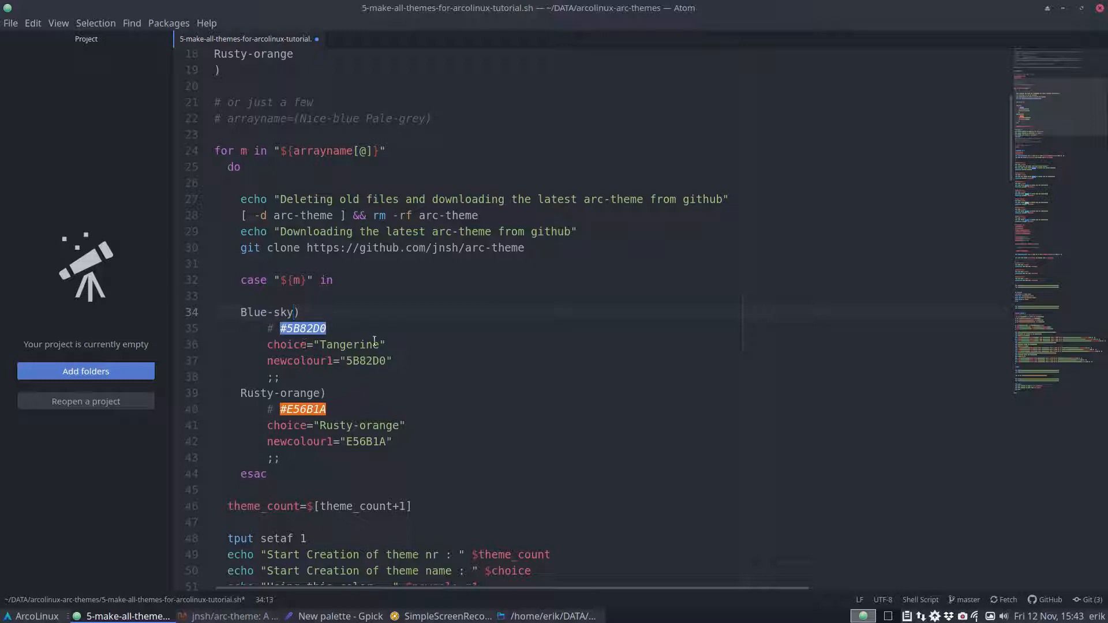
pyautogui.write('Blu')
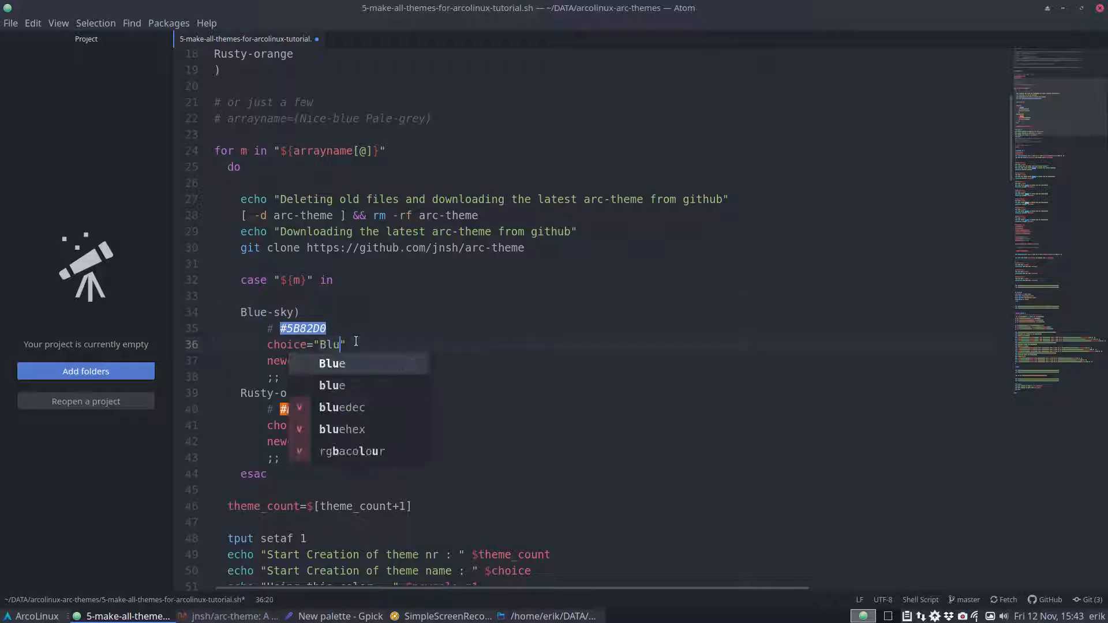
pyautogui.write('e')
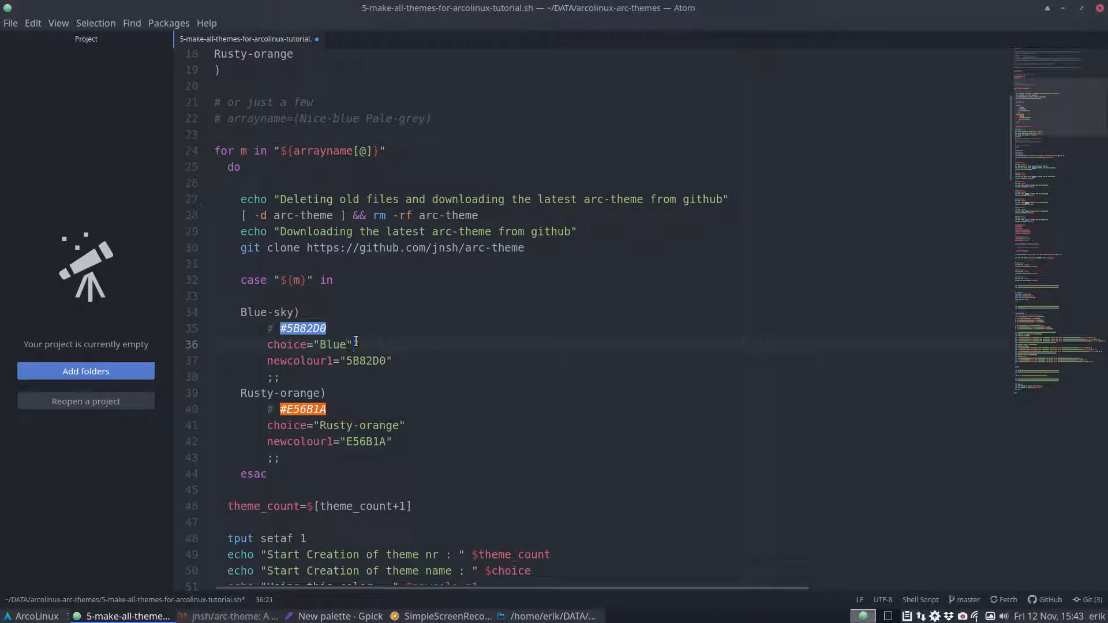
pyautogui.write('-sky')
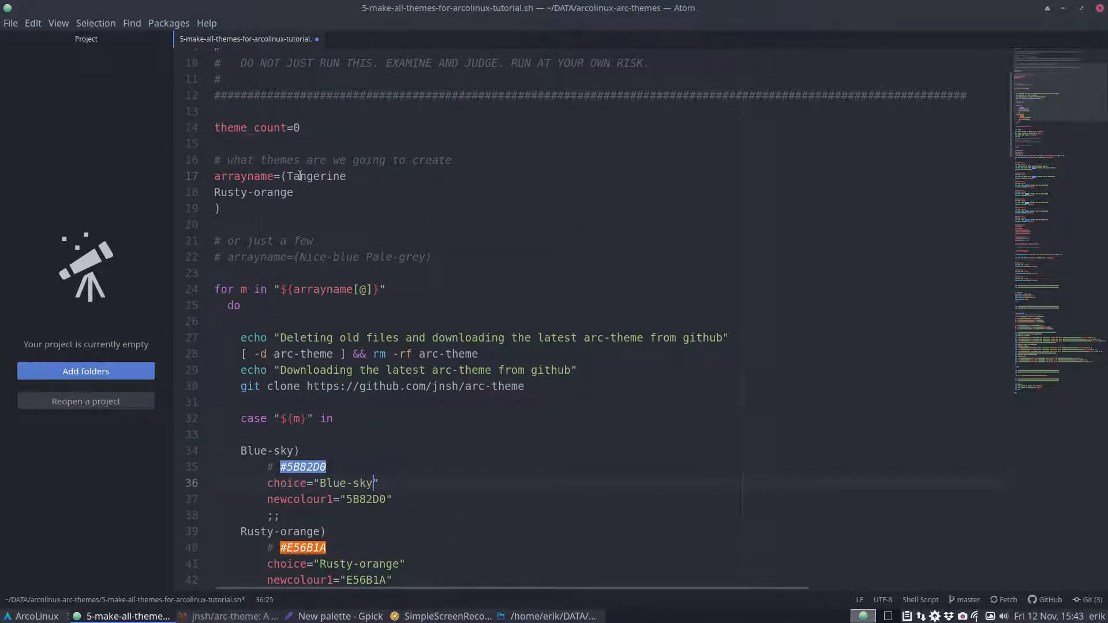
pyautogui.write('Blue')
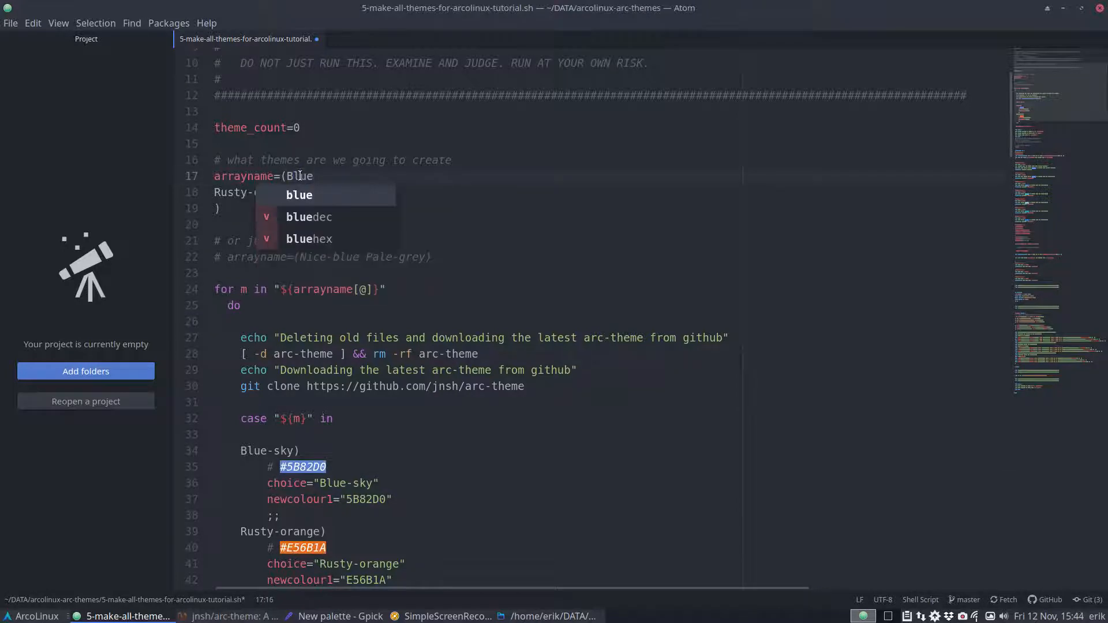
pyautogui.write('-skey')
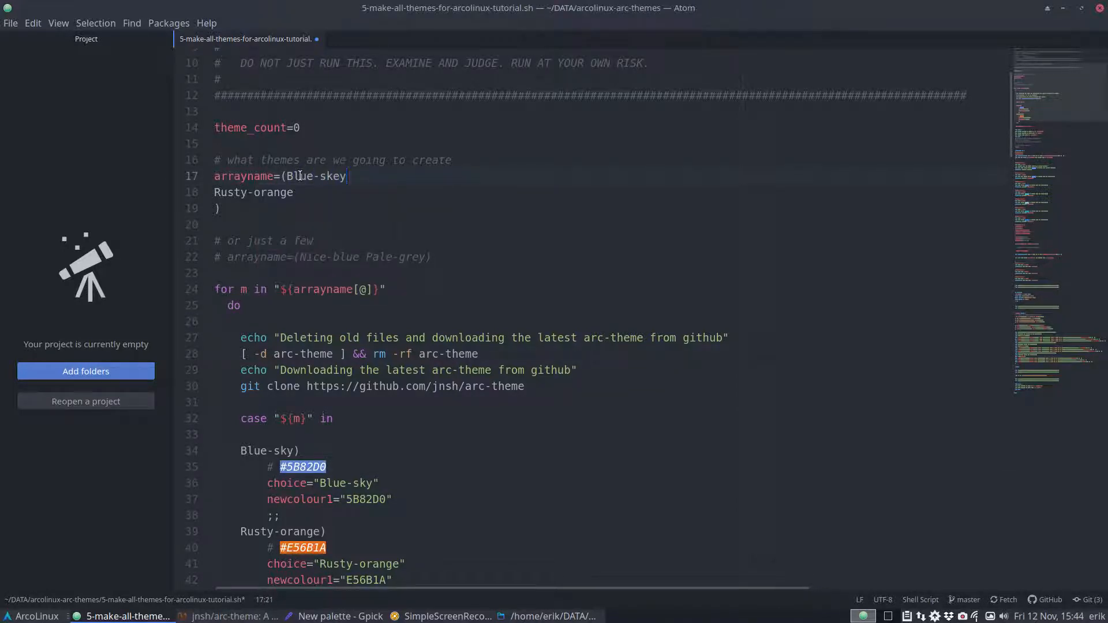
pyautogui.press('BackSpace')
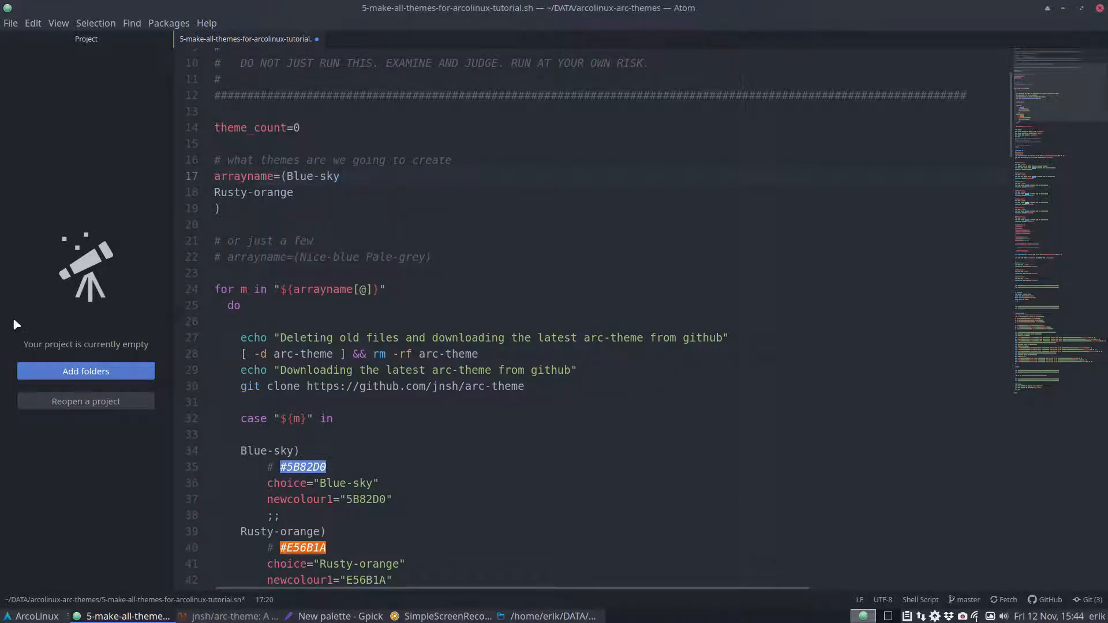
pyautogui.click(339, 176)
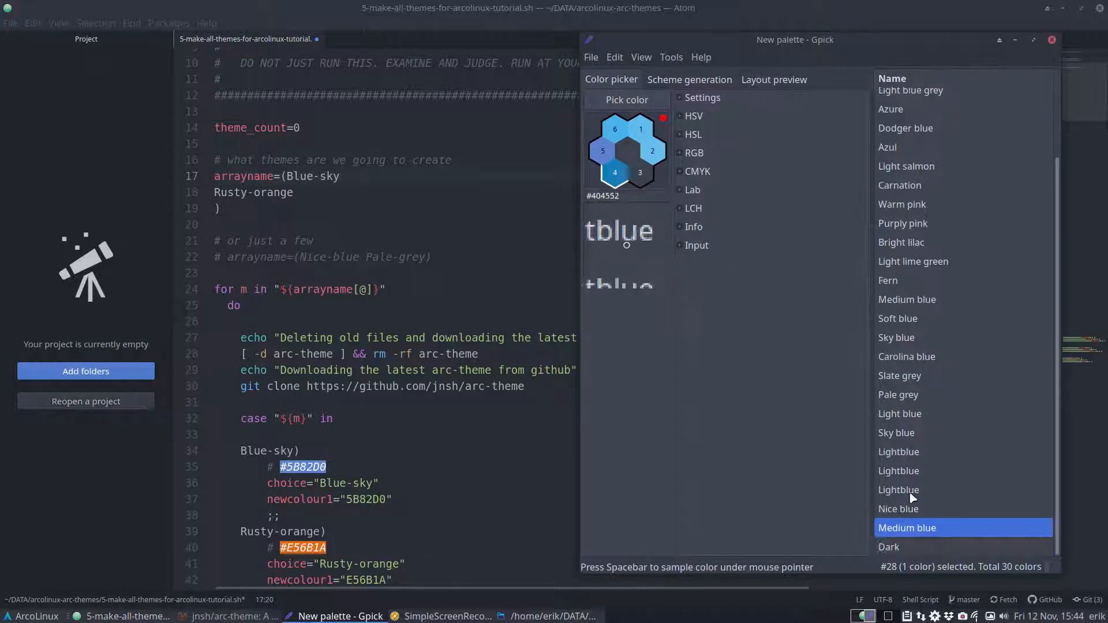
pyautogui.rightClick(906, 546)
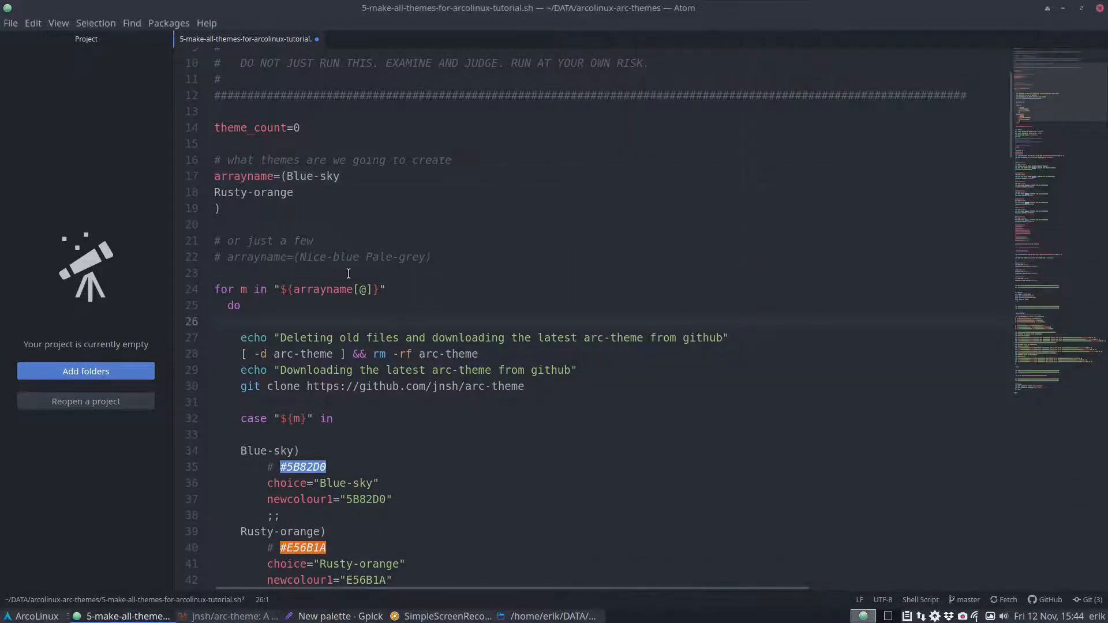
# Step: Replace Rusty-orange with Vampire in the theme array, case label and choice value
pyautogui.click(219, 321)
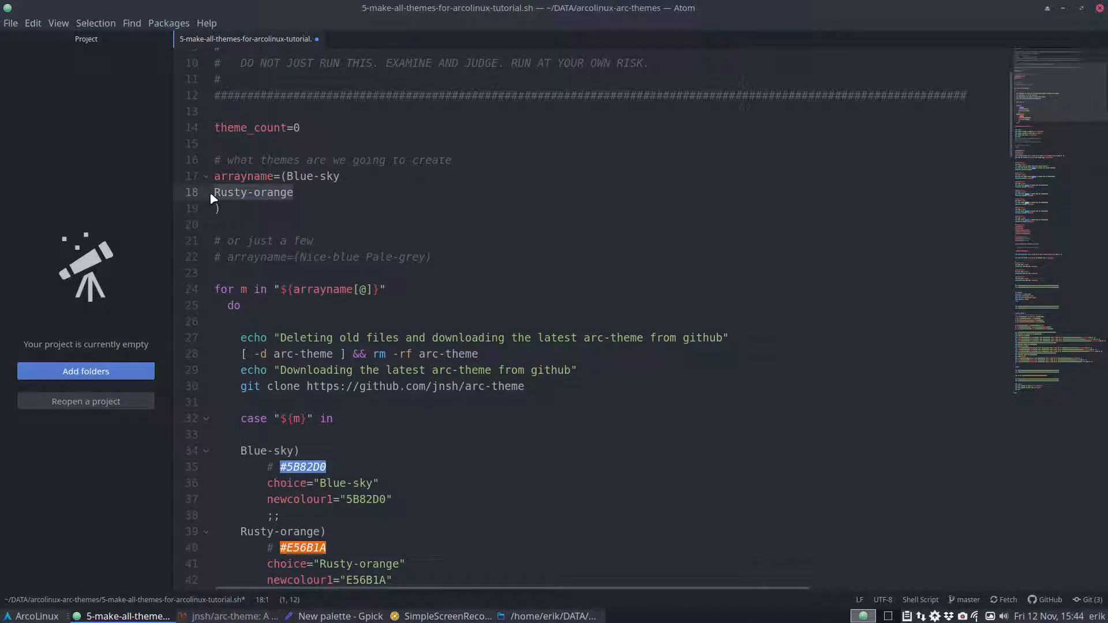
pyautogui.scroll(-3)
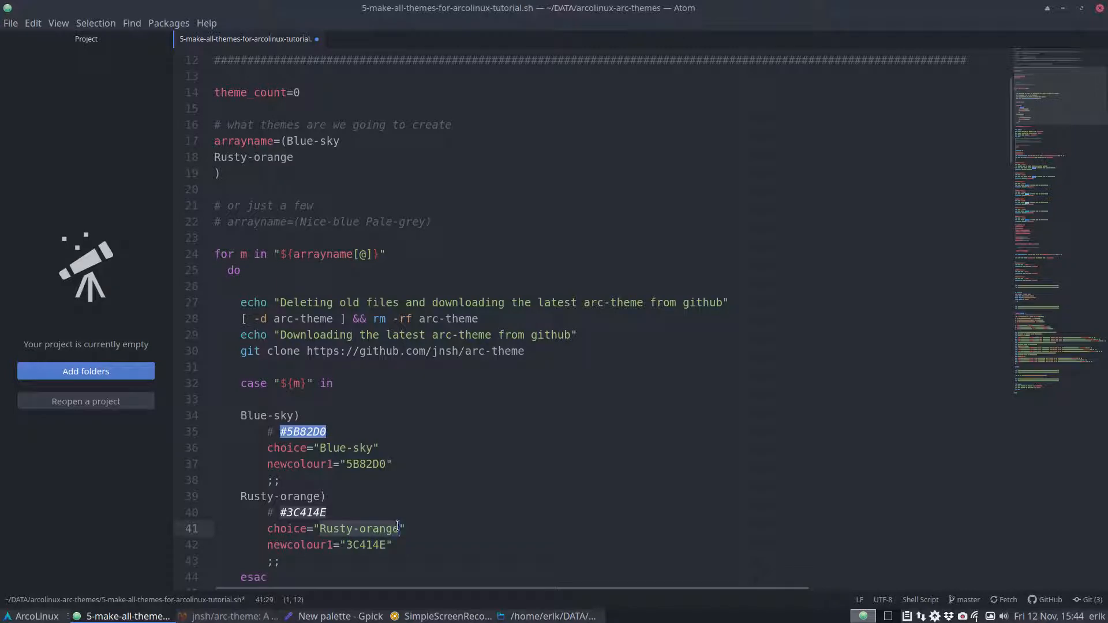
pyautogui.click(339, 616)
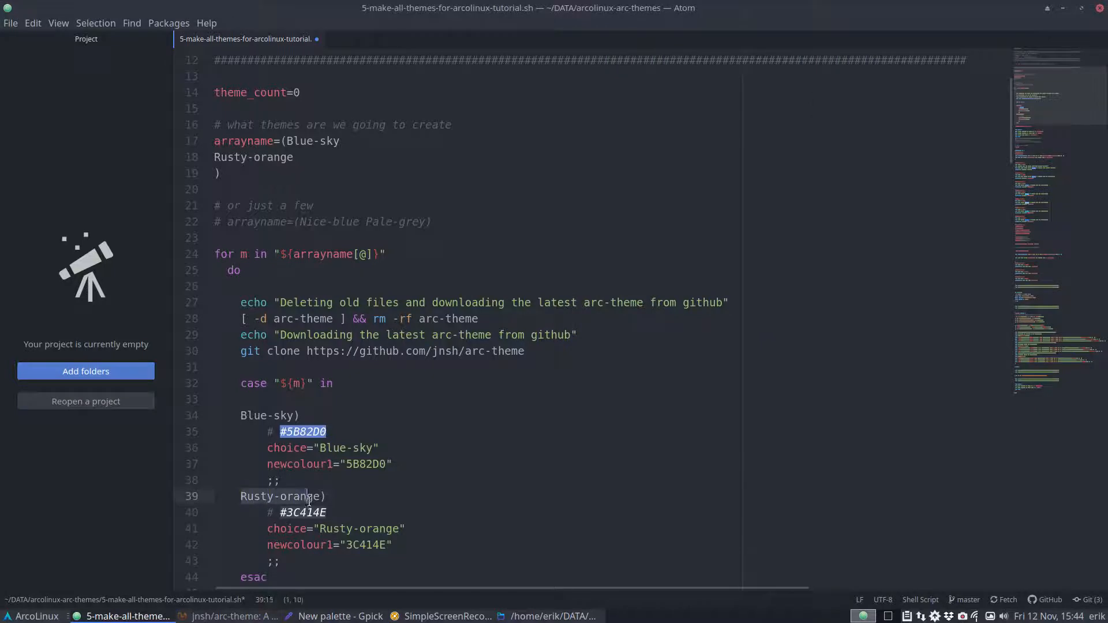
pyautogui.write('Val')
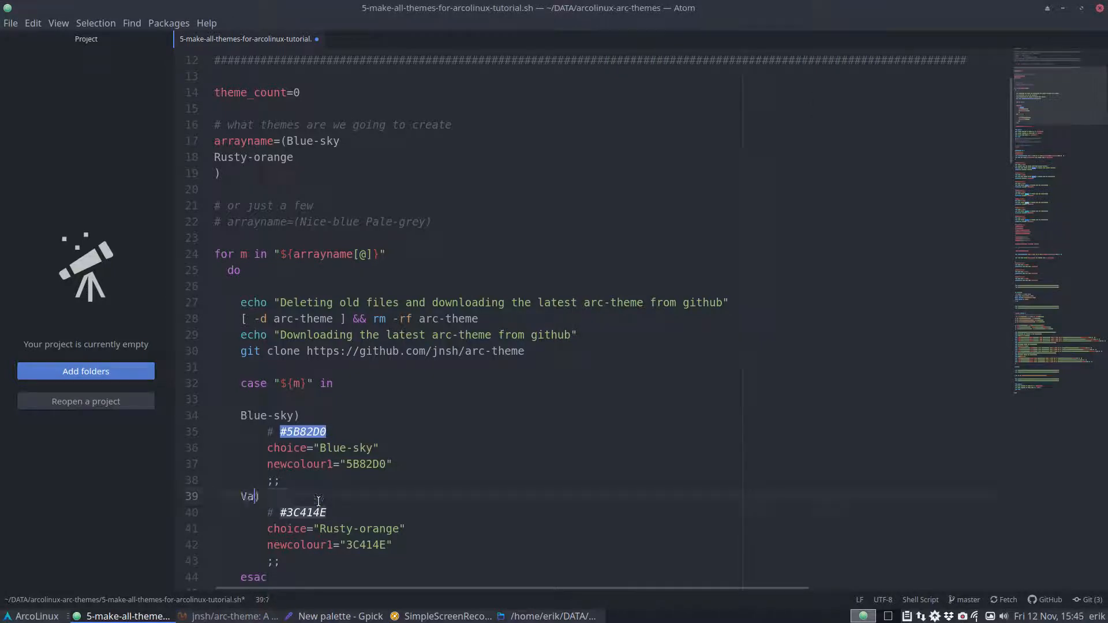
pyautogui.write('mpire)')
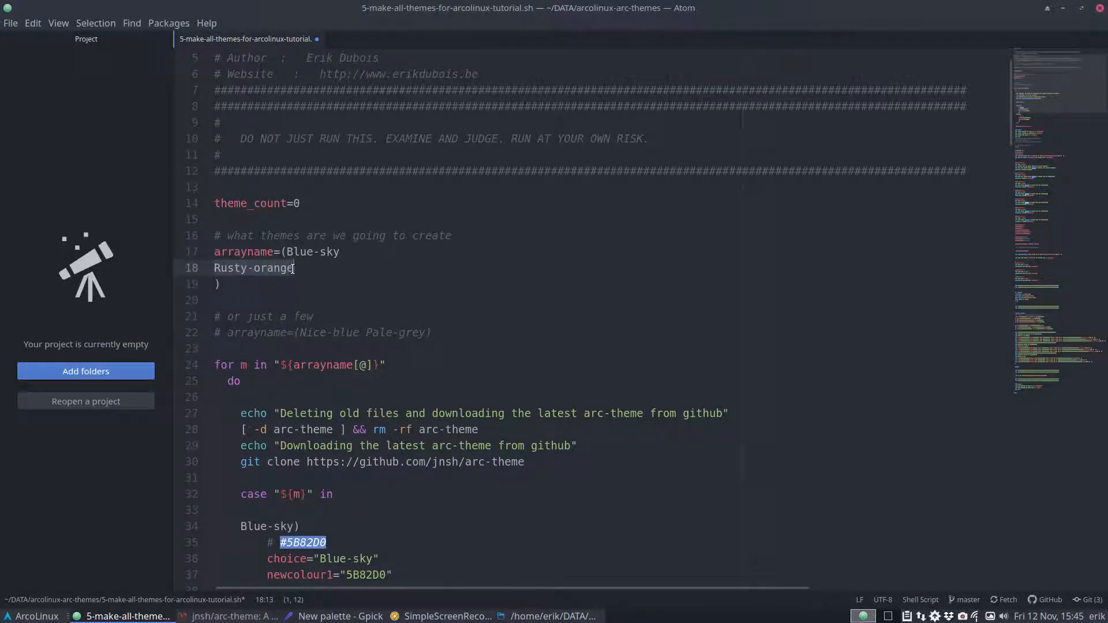
pyautogui.write('Vampire')
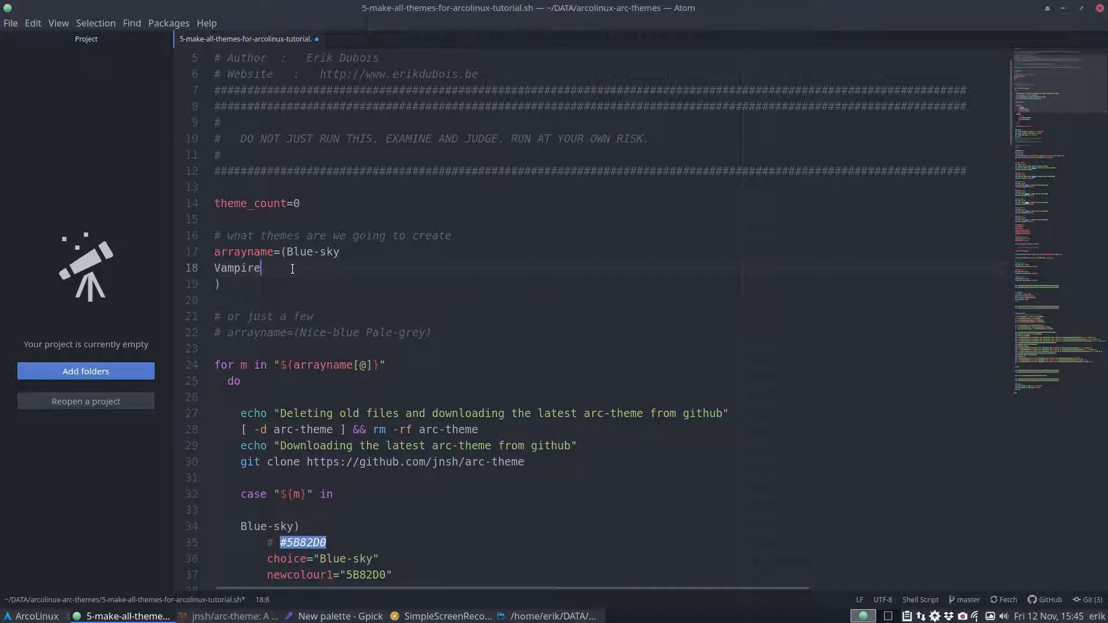
pyautogui.scroll(-3)
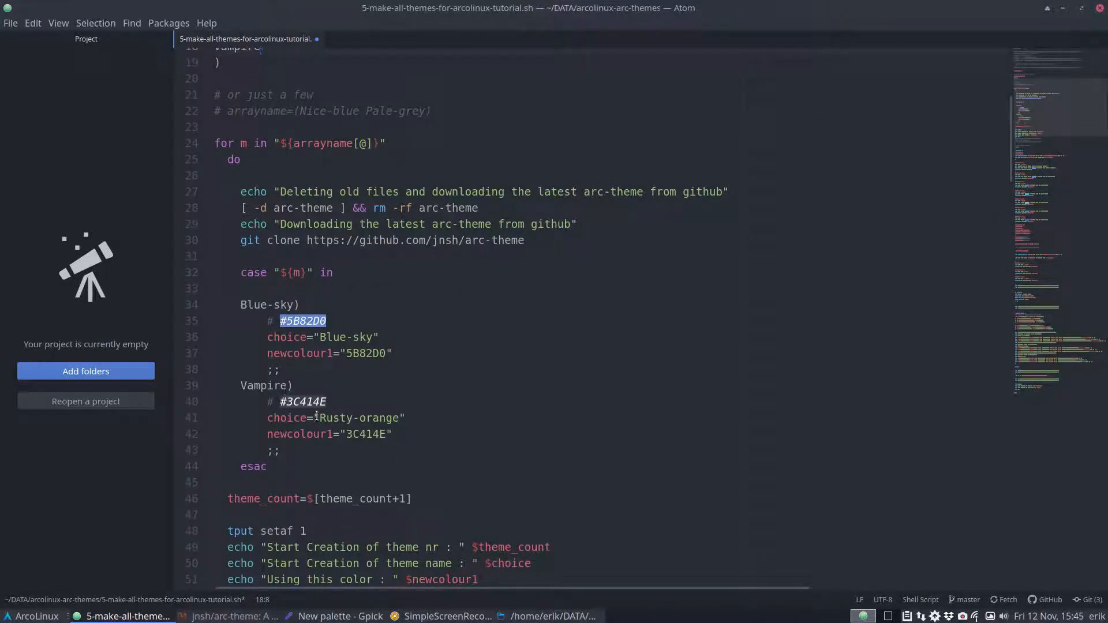
pyautogui.doubleClick(361, 418)
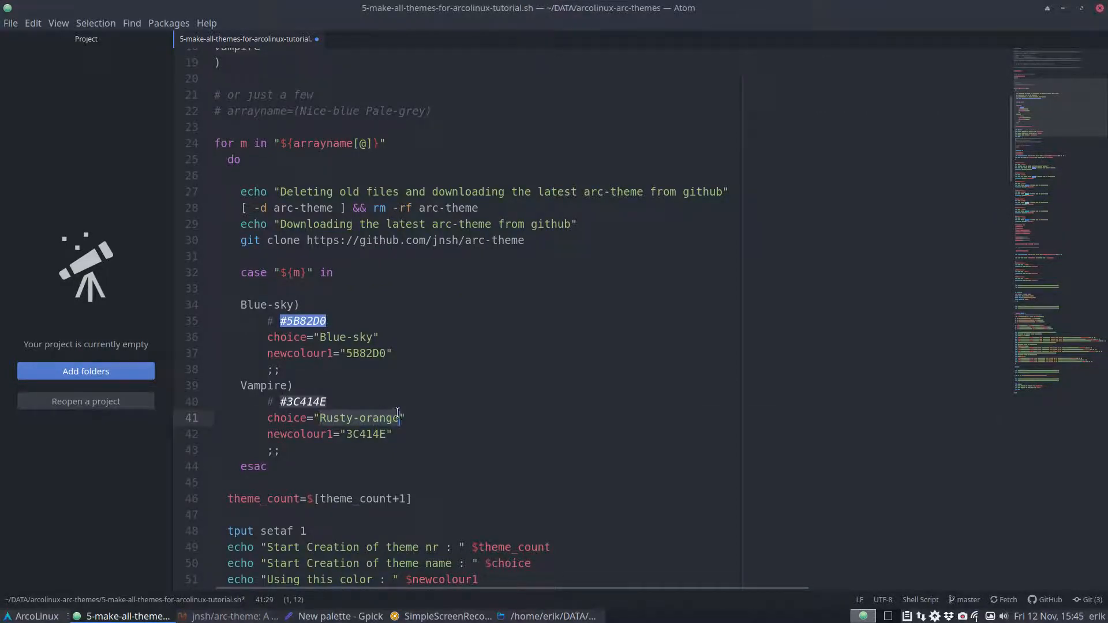
pyautogui.write('Vampir')
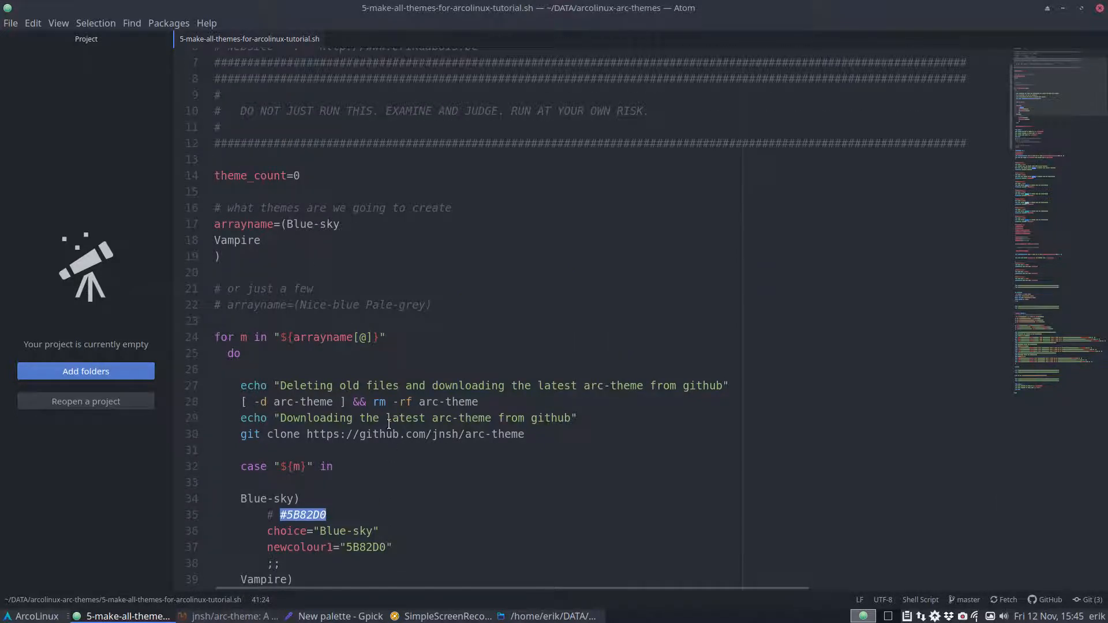
pyautogui.scroll(-3)
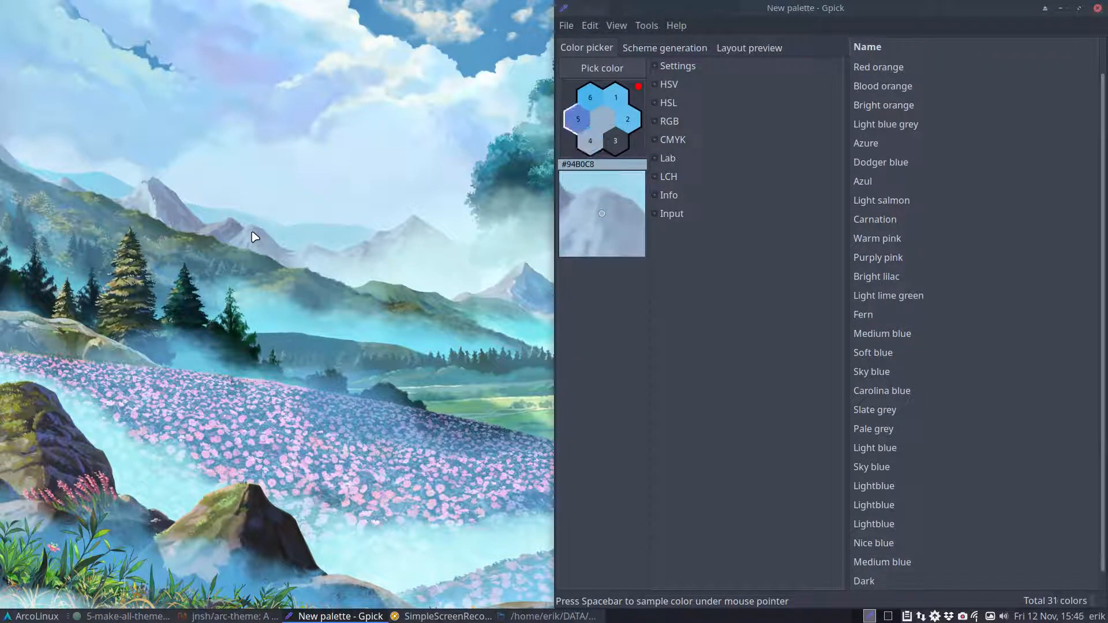
pyautogui.moveTo(123, 287)
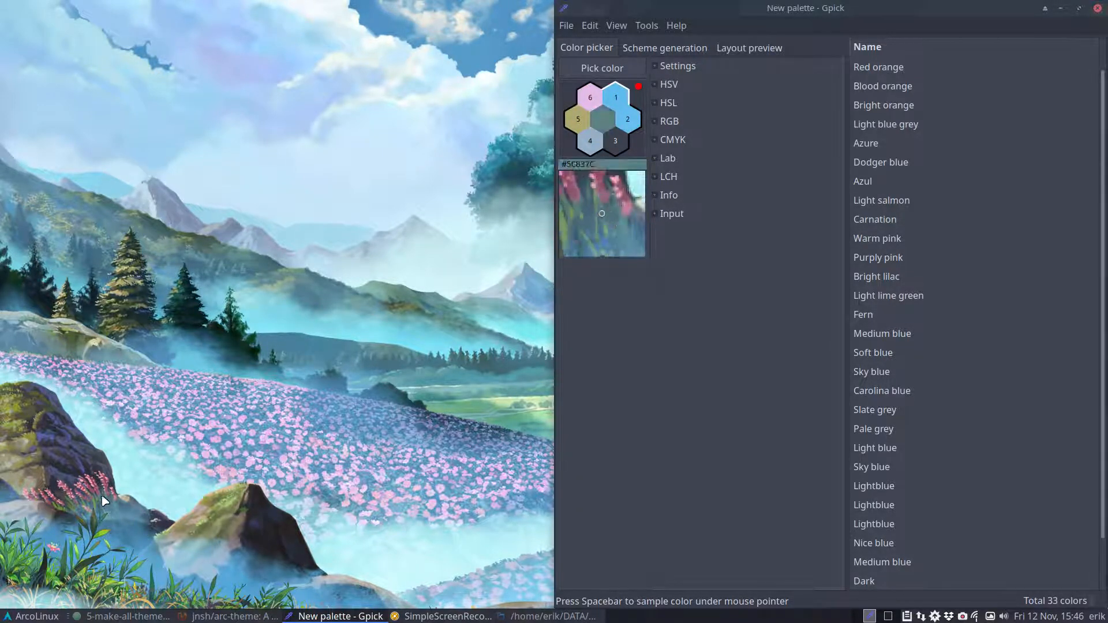
# Step: Finish sampling wallpaper colours into Gpick's palette and close Gpick
pyautogui.click(254, 527)
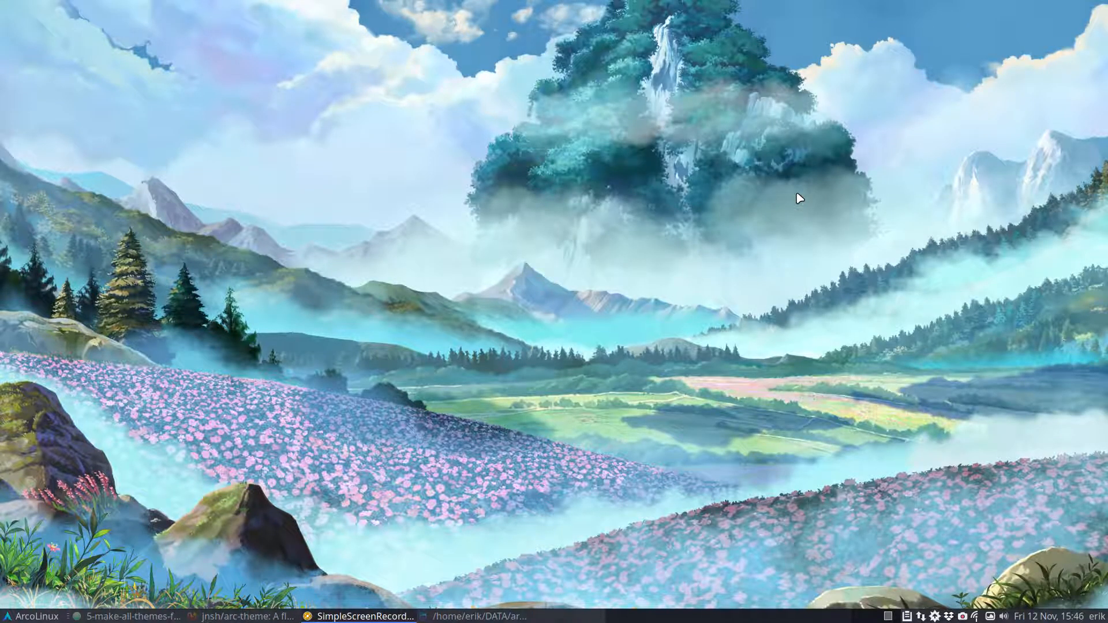
pyautogui.moveTo(610, 384)
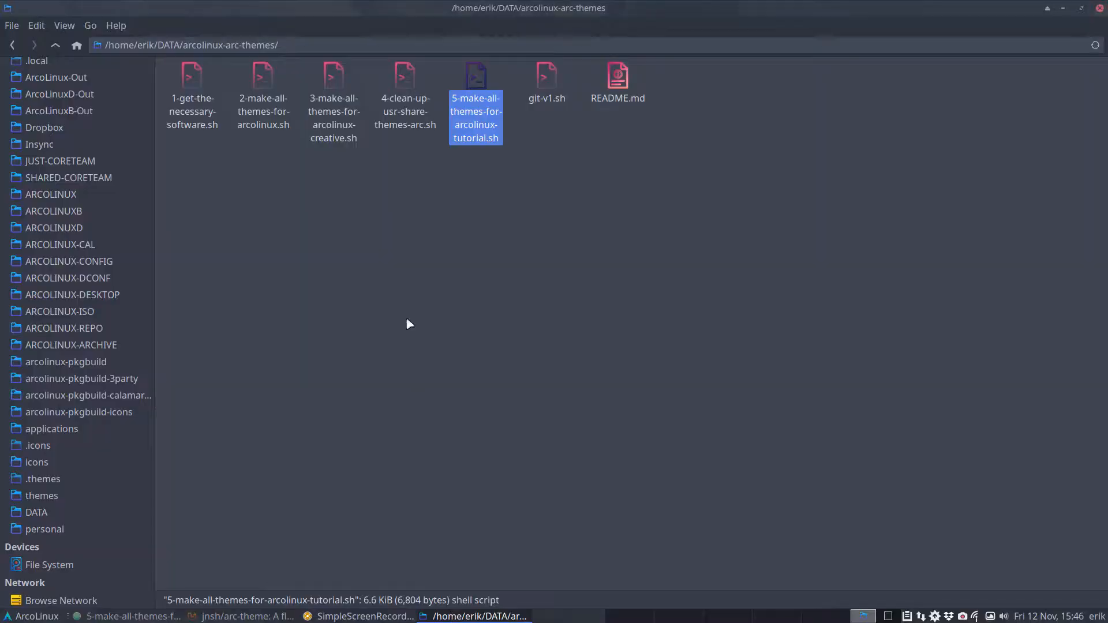
pyautogui.moveTo(440, 251)
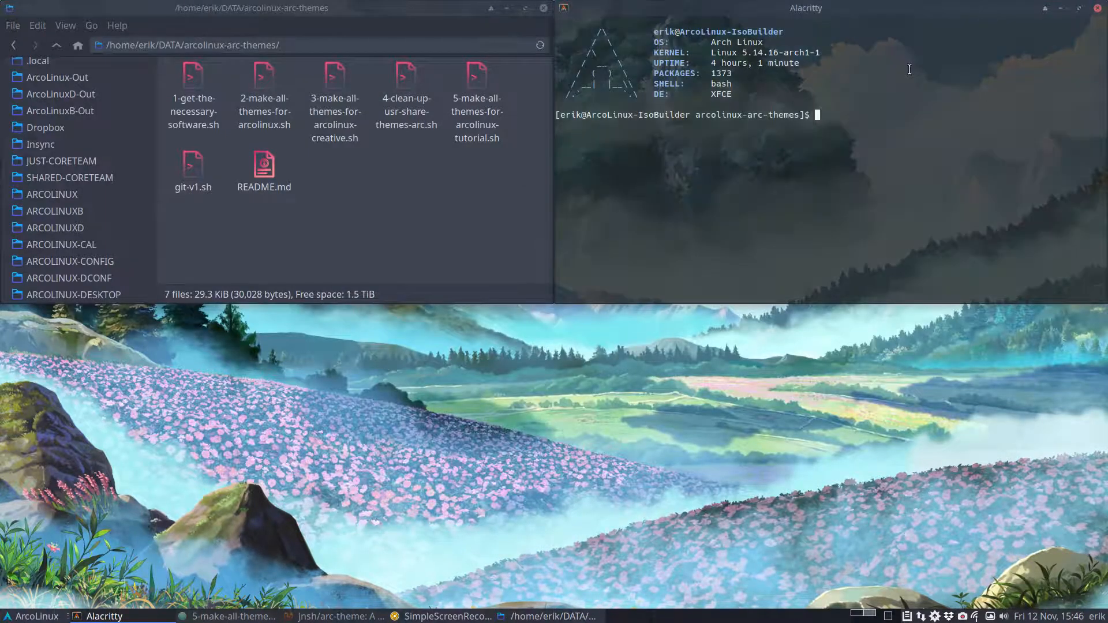
# Step: Enter ./5-make-all-themes-for-arcolinux-tutorial.sh in the terminal and open /usr/share/themes in Thunar
pyautogui.write('./5-make-all-themes-for-arcolinux-tutorial.sh')
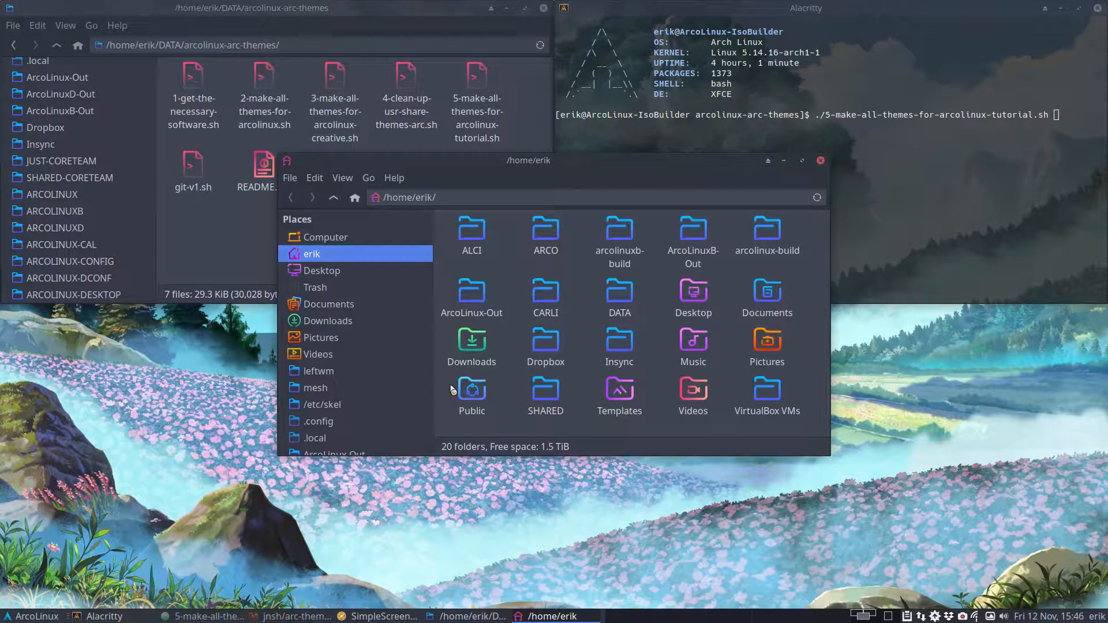
pyautogui.scroll(-3)
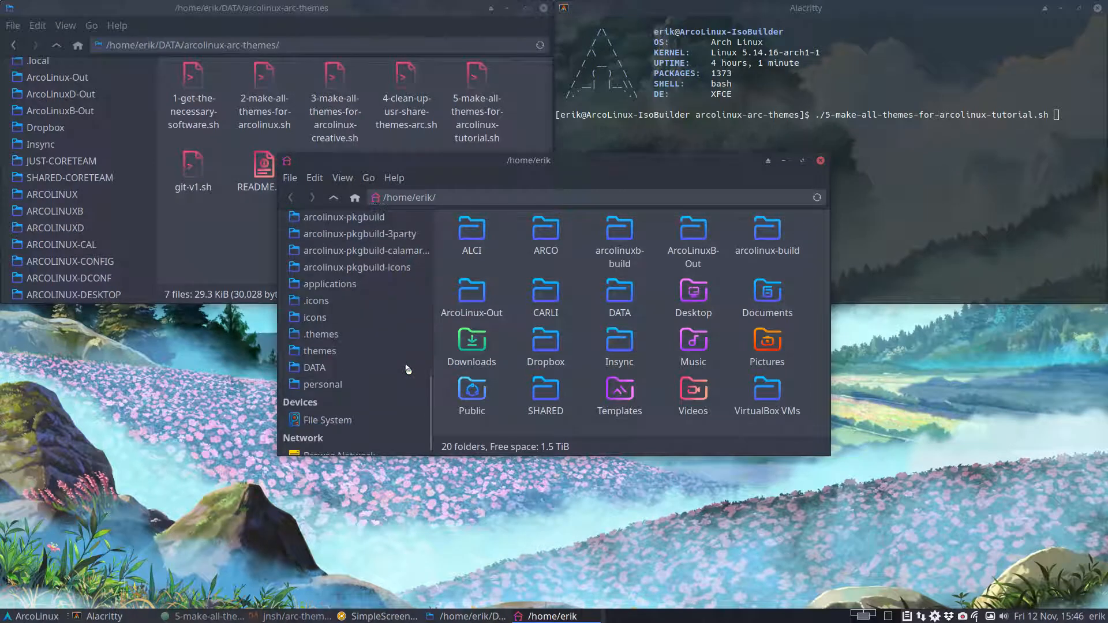
pyautogui.click(319, 350)
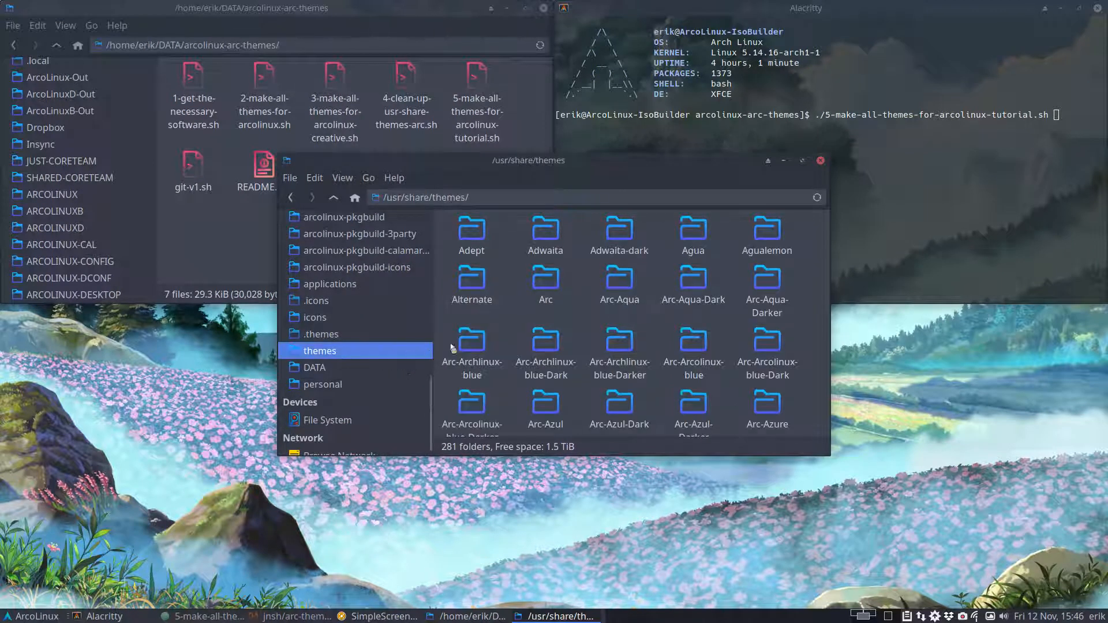
# Step: Show the empty ~/.themes folder in a second Thunar window as the script starts
pyautogui.click(545, 279)
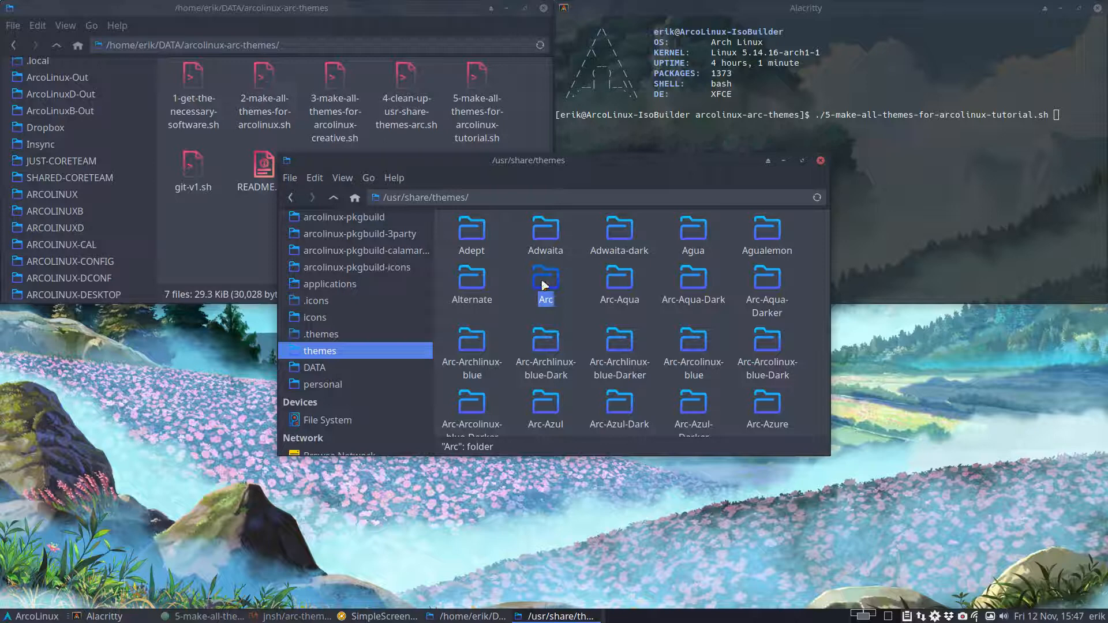
pyautogui.click(320, 334)
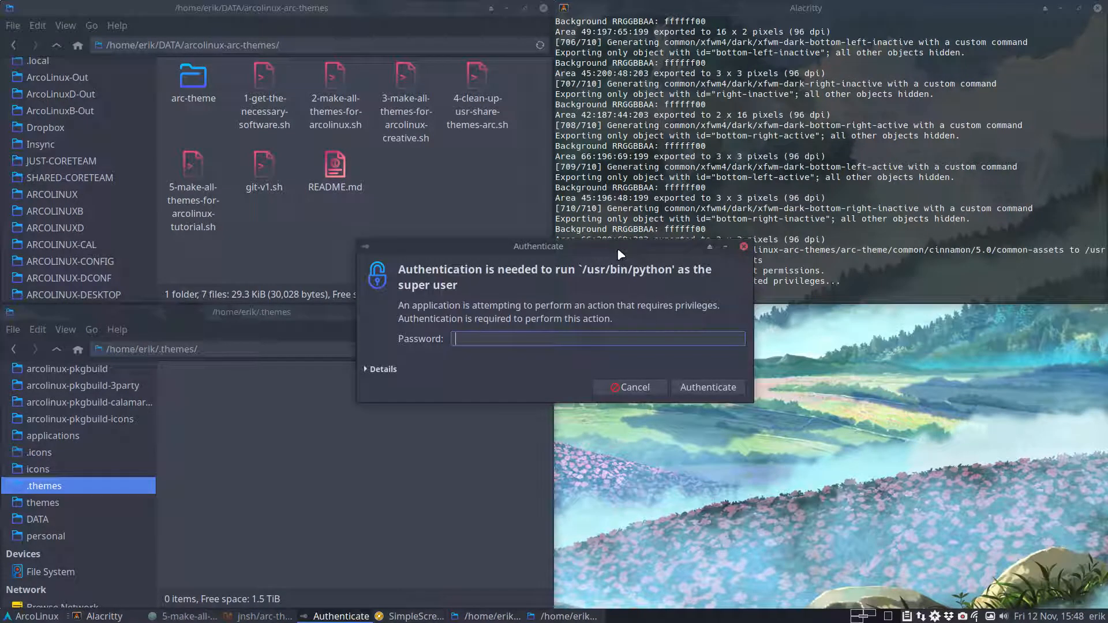
# Step: Authenticate the script with the superuser password, then bring up the Settings Manager
pyautogui.write('••••')
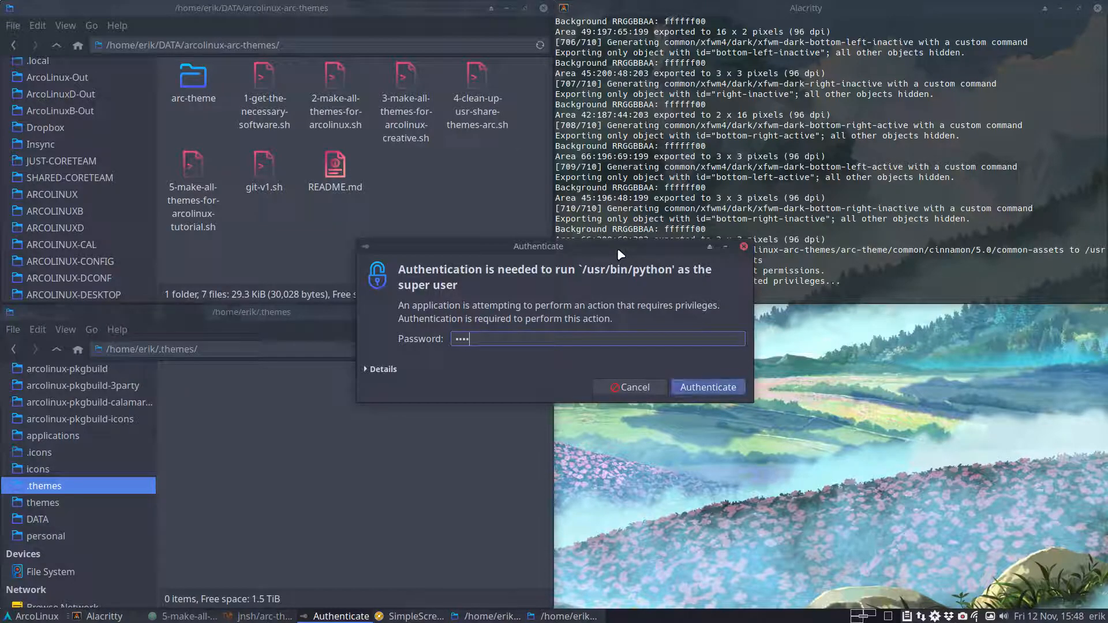
pyautogui.click(706, 386)
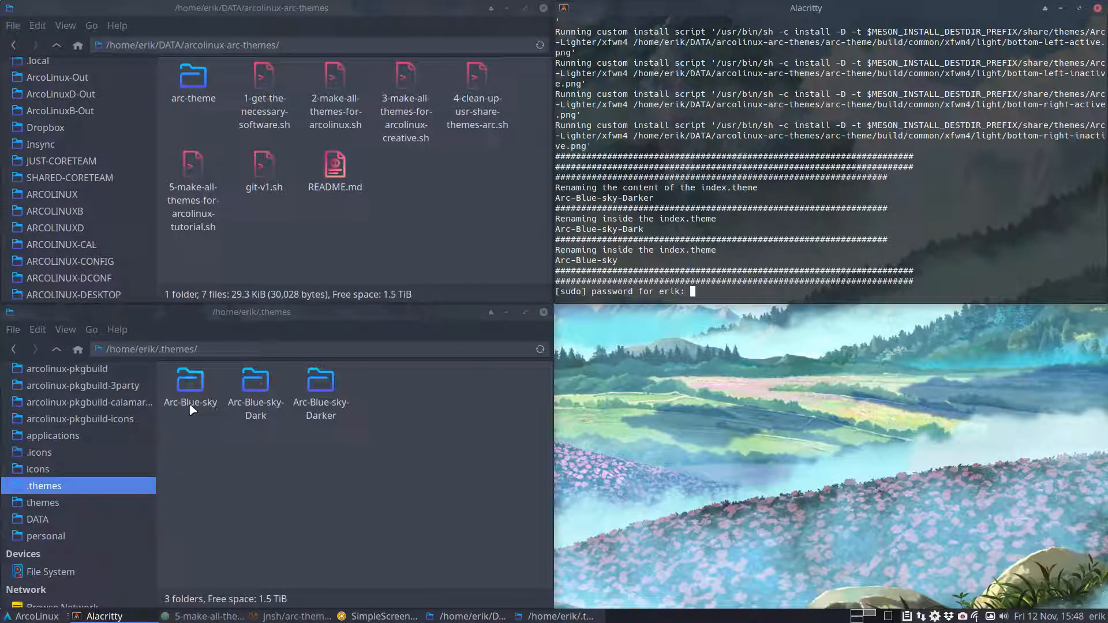
pyautogui.moveTo(328, 417)
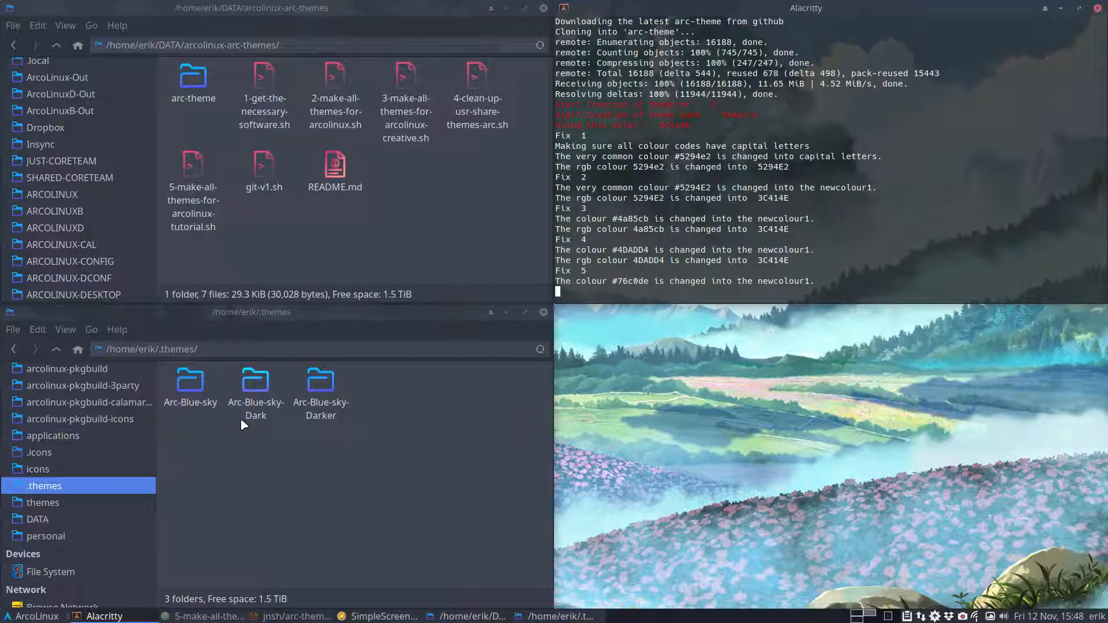
pyautogui.click(29, 616)
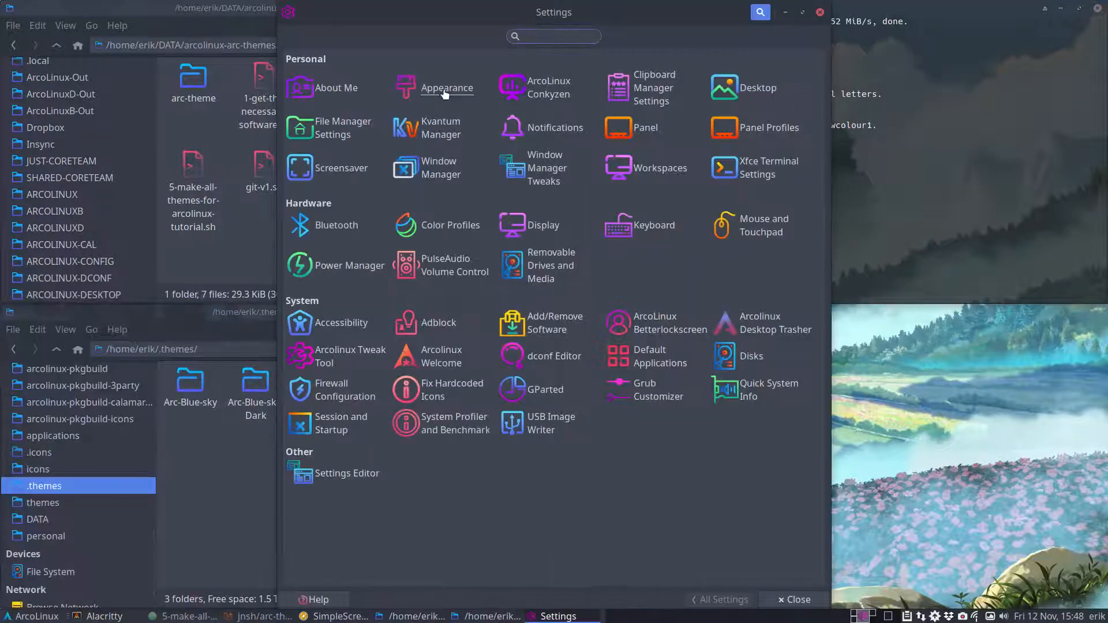
# Step: Try the Arc-Blue-sky and Arc-Blue-sky-Dark styles in Appearance
pyautogui.click(447, 87)
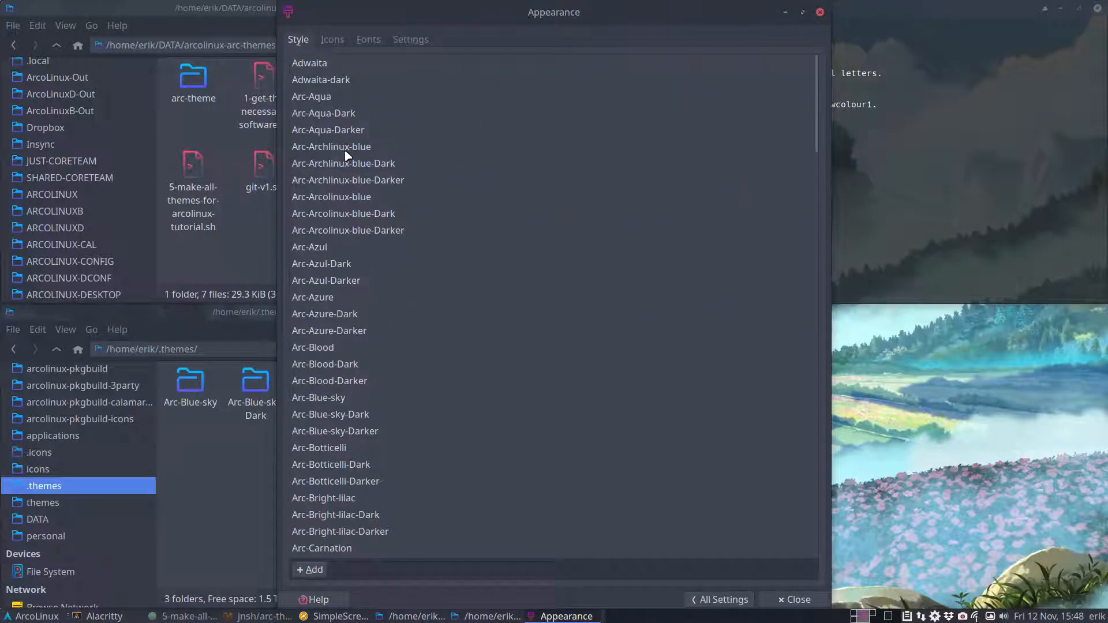
pyautogui.scroll(-3)
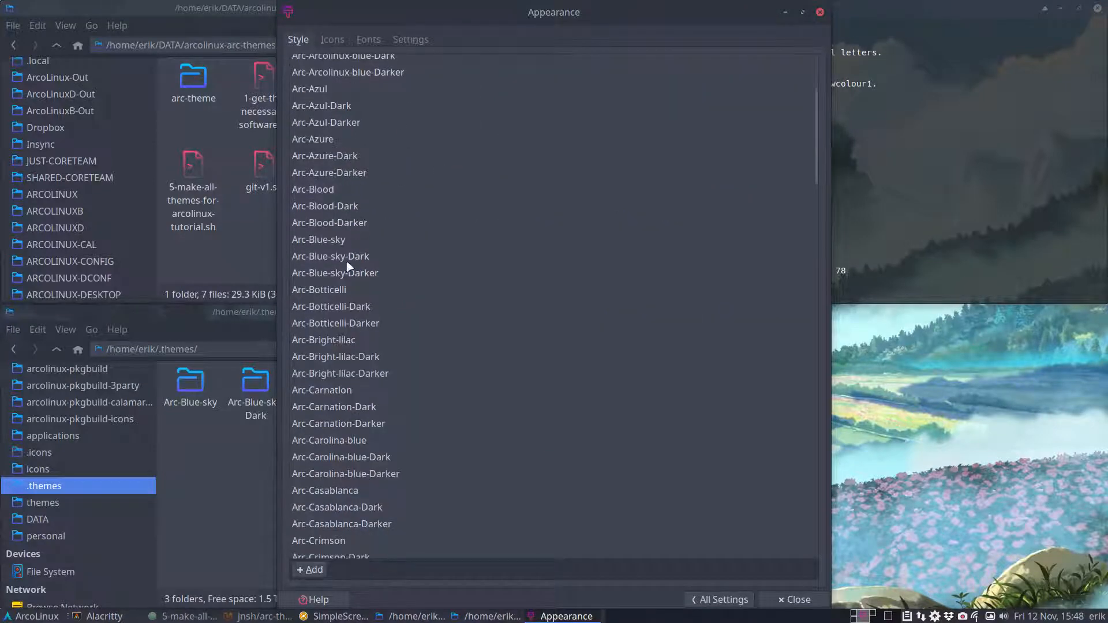
pyautogui.click(318, 239)
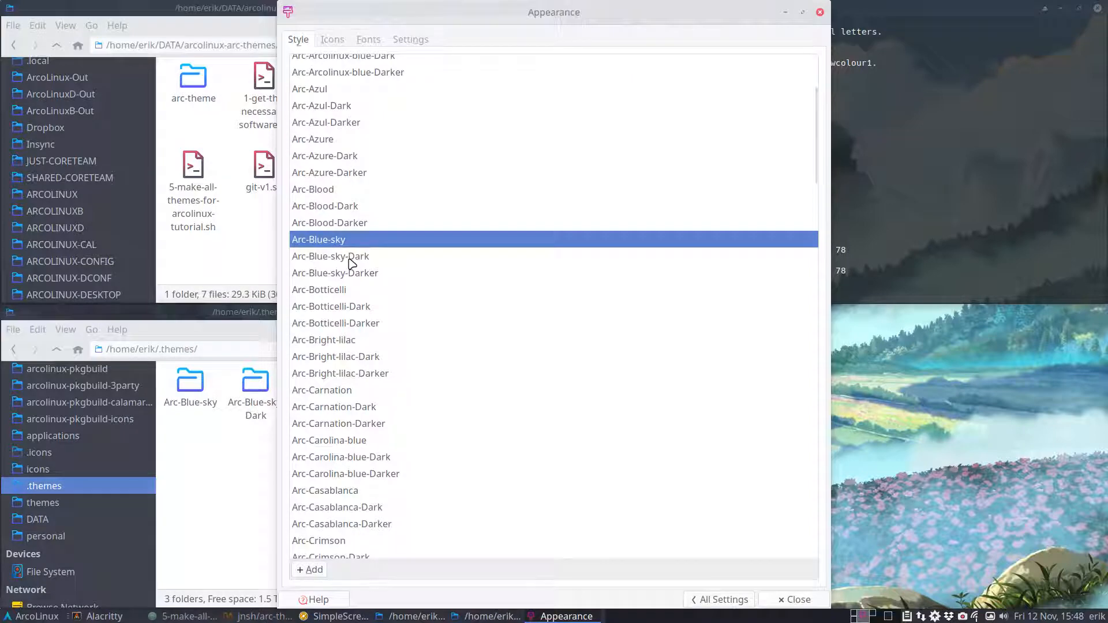
pyautogui.click(330, 256)
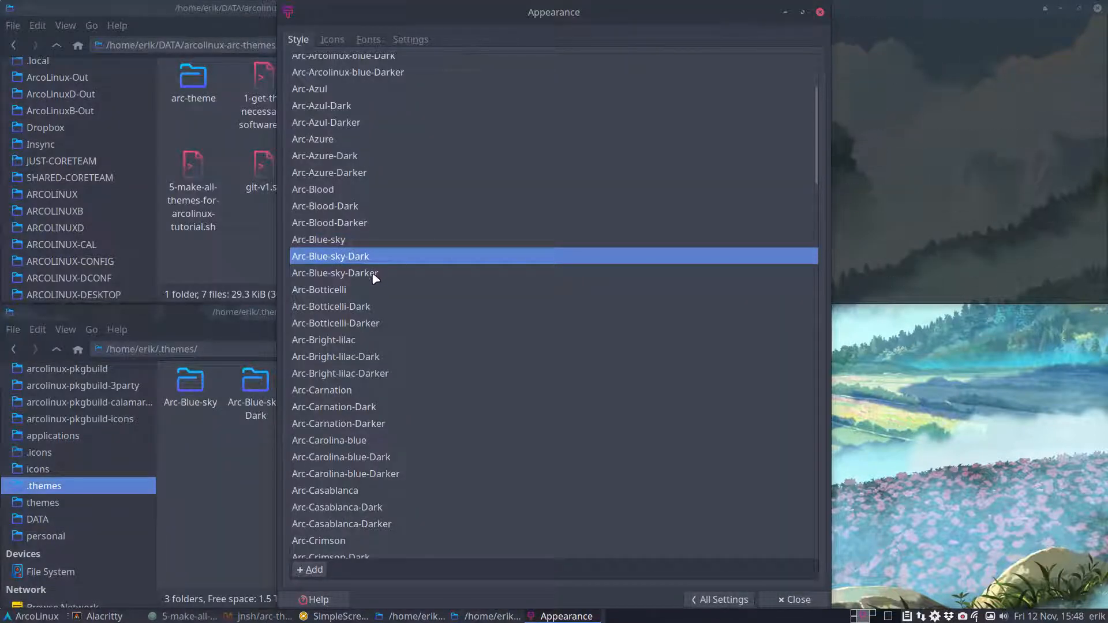
pyautogui.moveTo(365, 258)
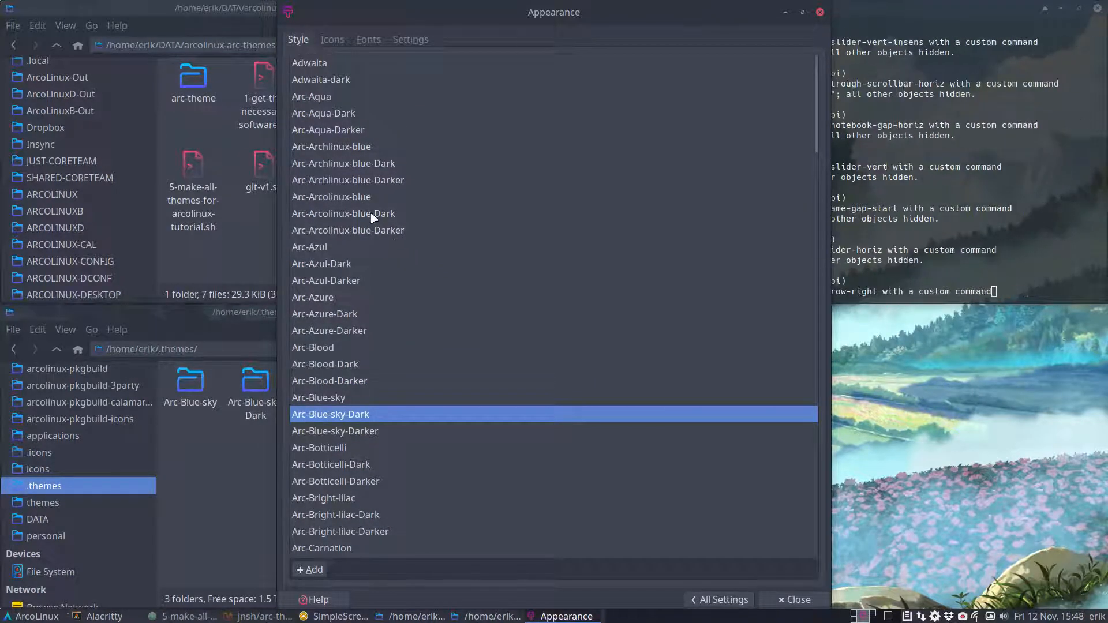
# Step: Compare Arc-Blue-sky-Dark against the Arcolinux-blue-Dark and Archlinux-blue-Darker styles
pyautogui.click(344, 213)
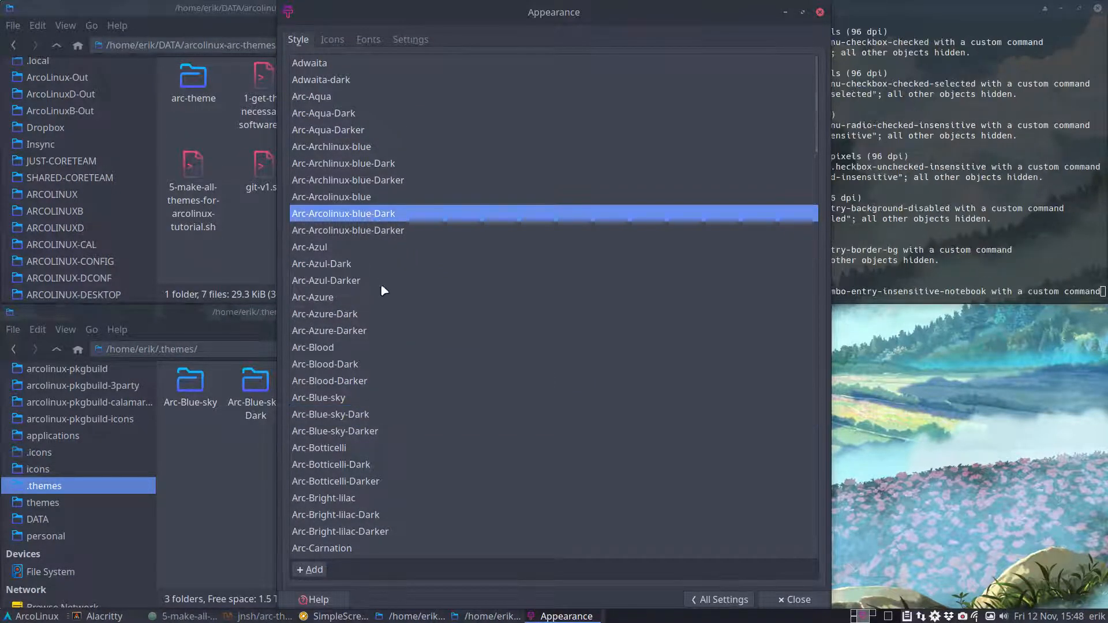
pyautogui.click(330, 414)
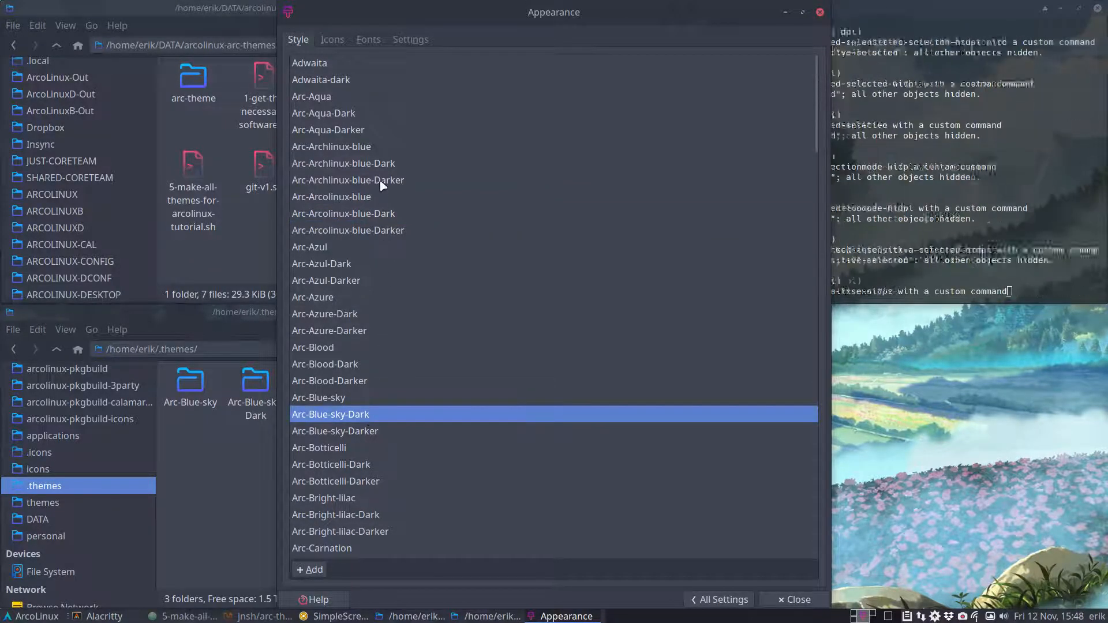
pyautogui.click(347, 179)
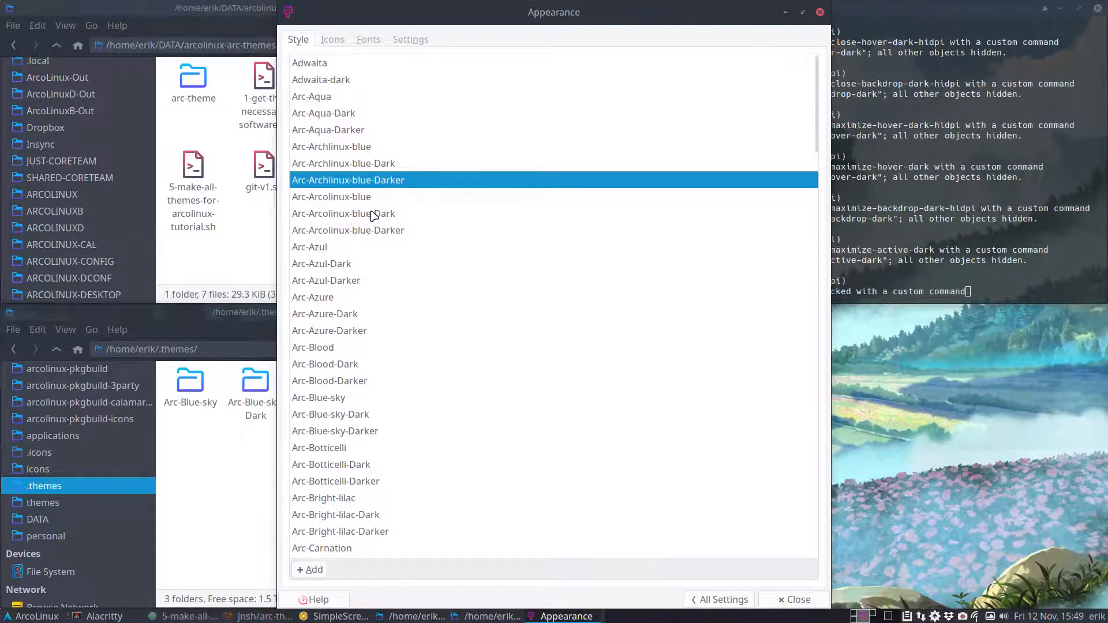
pyautogui.click(342, 213)
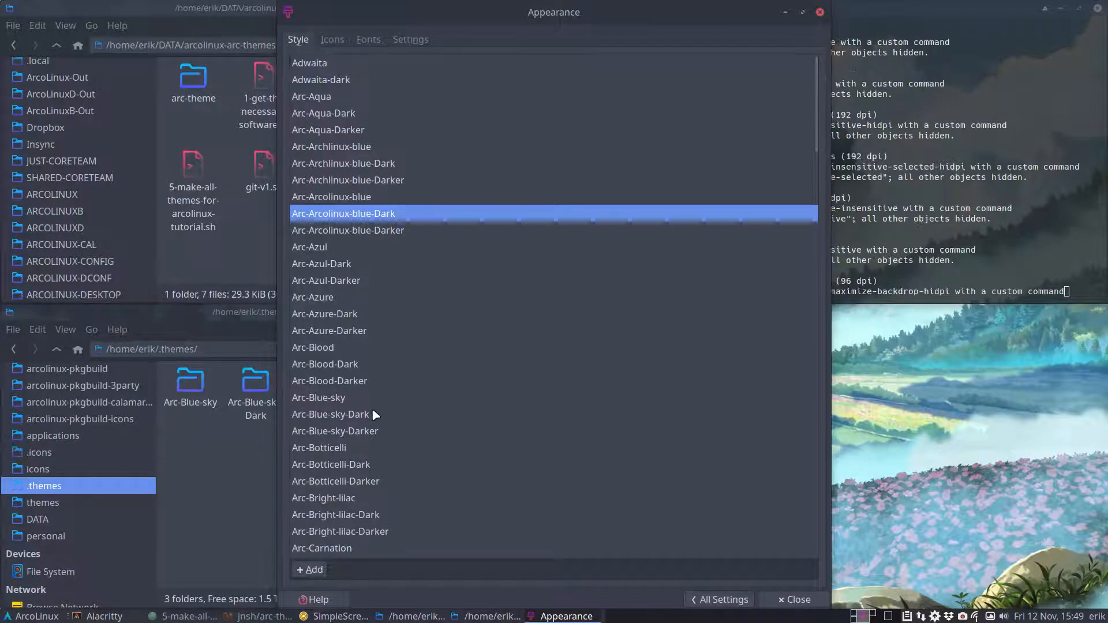
pyautogui.click(331, 414)
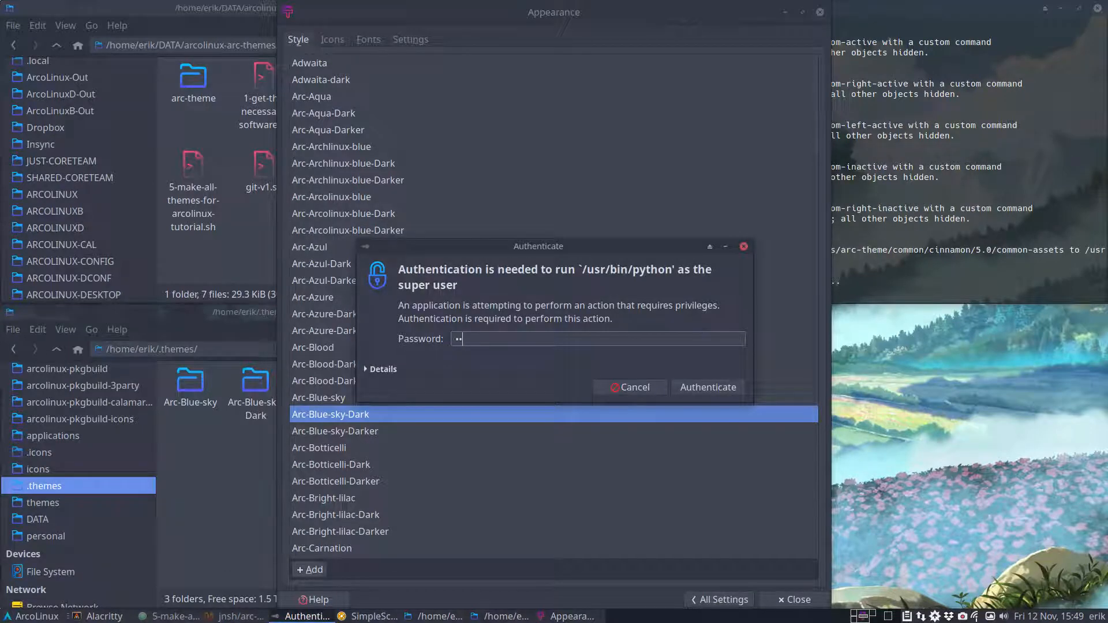
# Step: Confirm the script's password and try the Arc-Vampire-Darker and Arc-Vampire-Dark styles
pyautogui.click(706, 387)
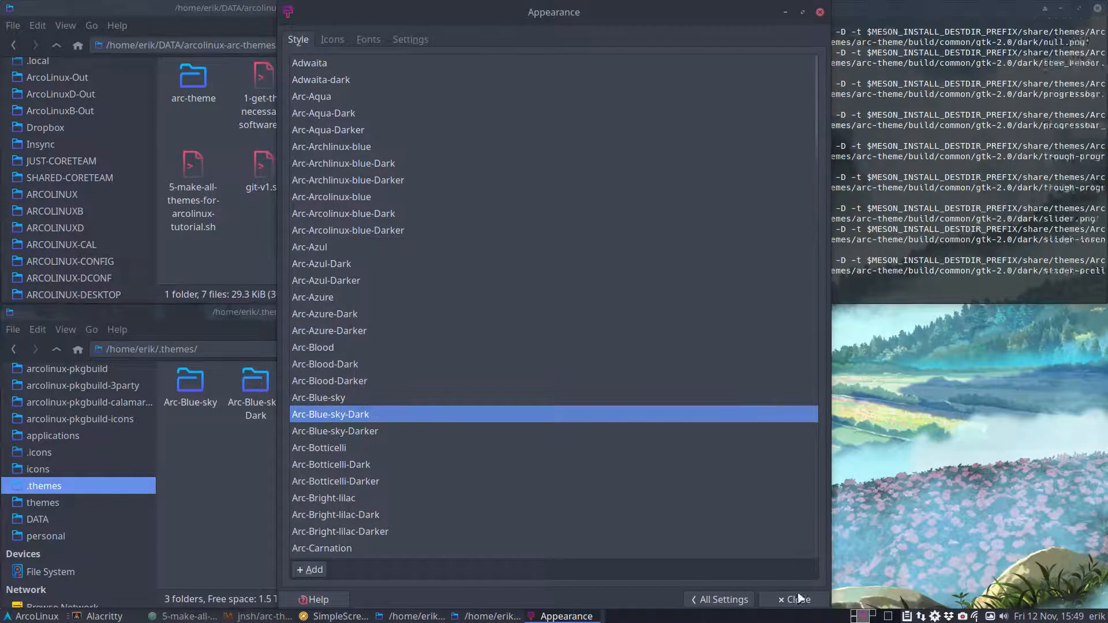
pyautogui.click(720, 599)
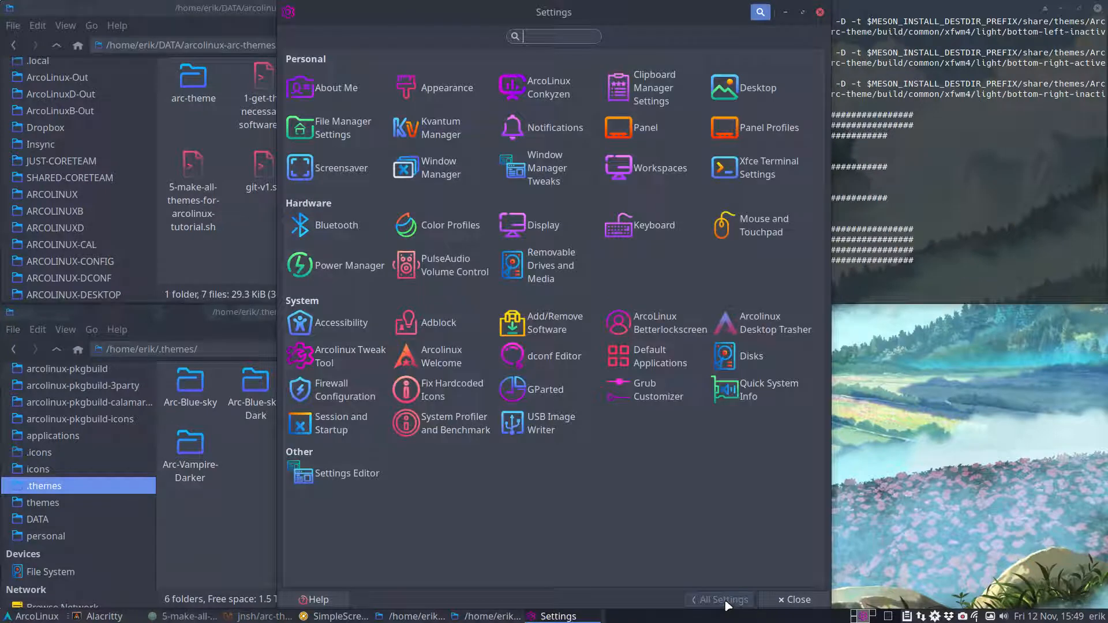
pyautogui.click(447, 88)
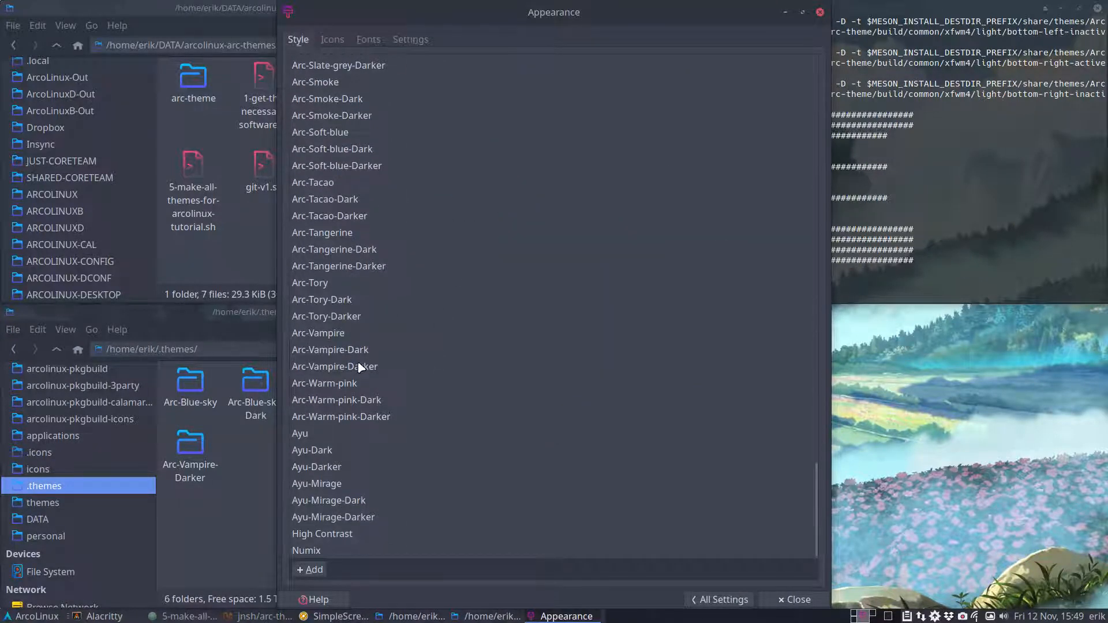
pyautogui.click(334, 365)
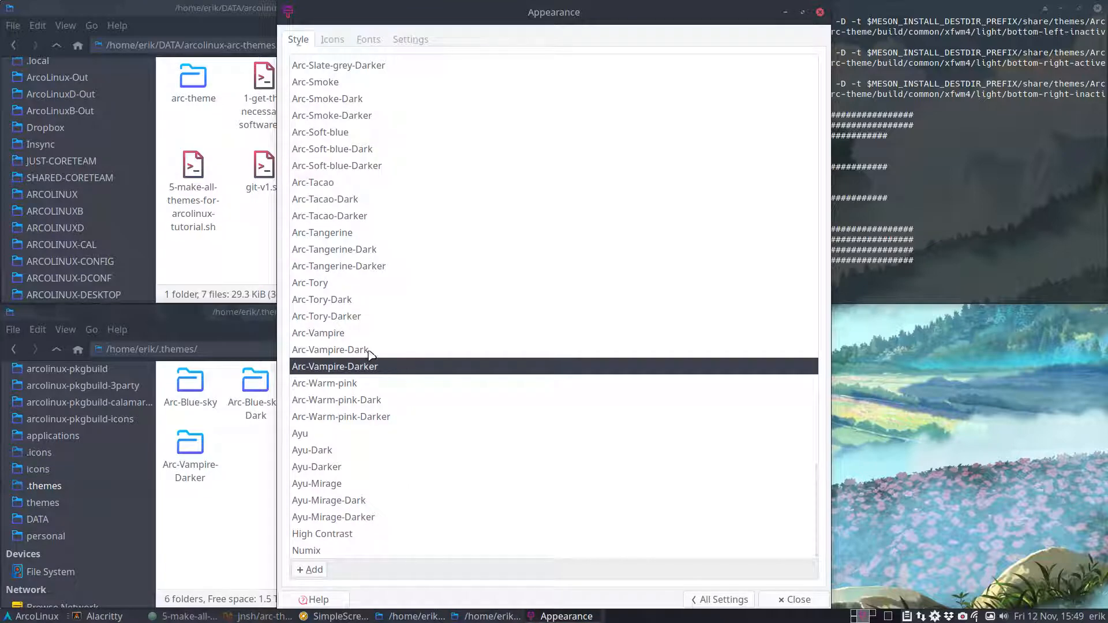
pyautogui.click(32, 616)
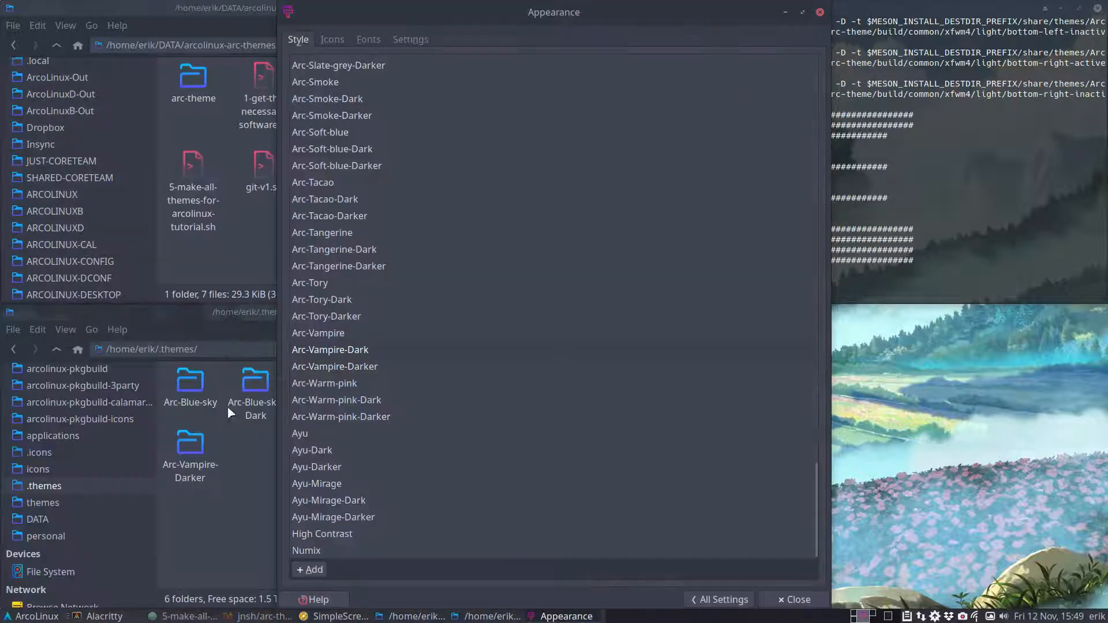
pyautogui.click(13, 617)
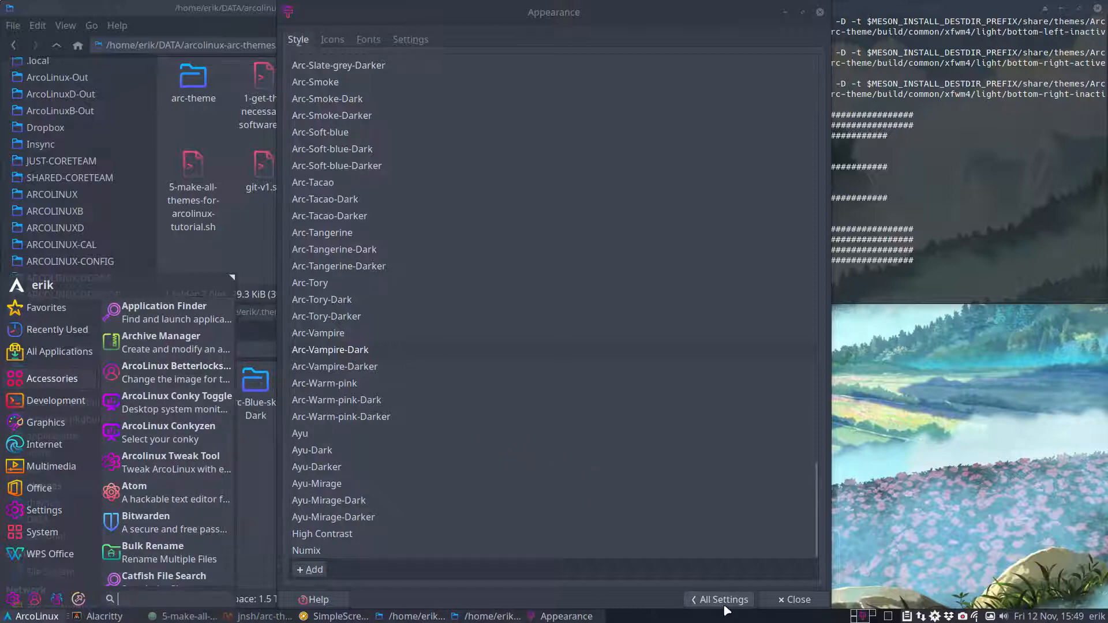
# Step: Close the Settings Manager and open the Whisker menu's Settings category
pyautogui.click(719, 599)
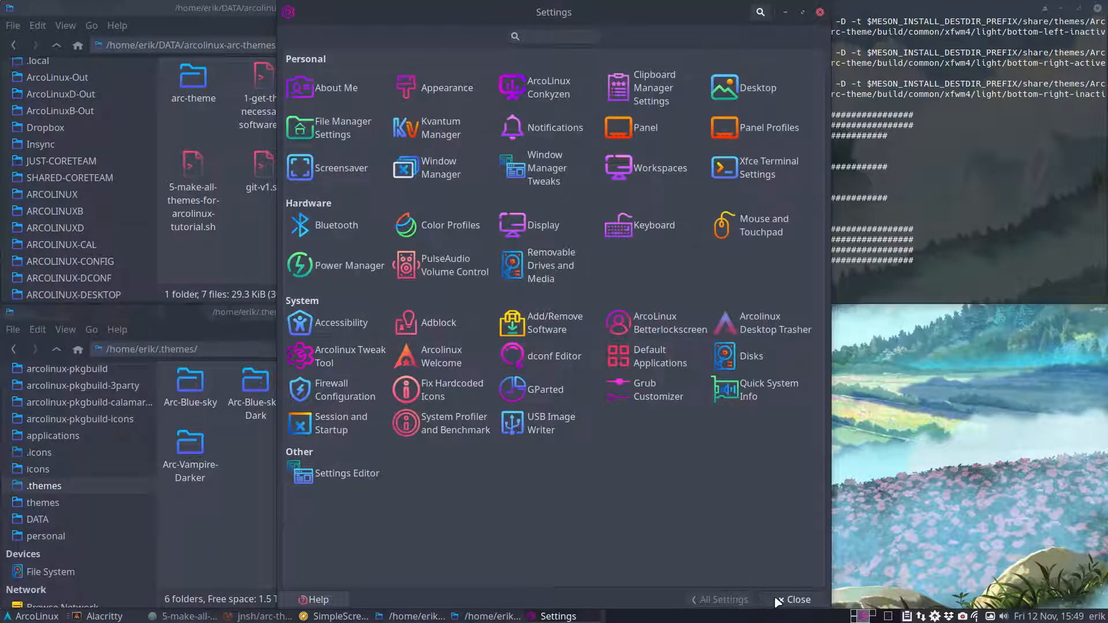
pyautogui.click(791, 599)
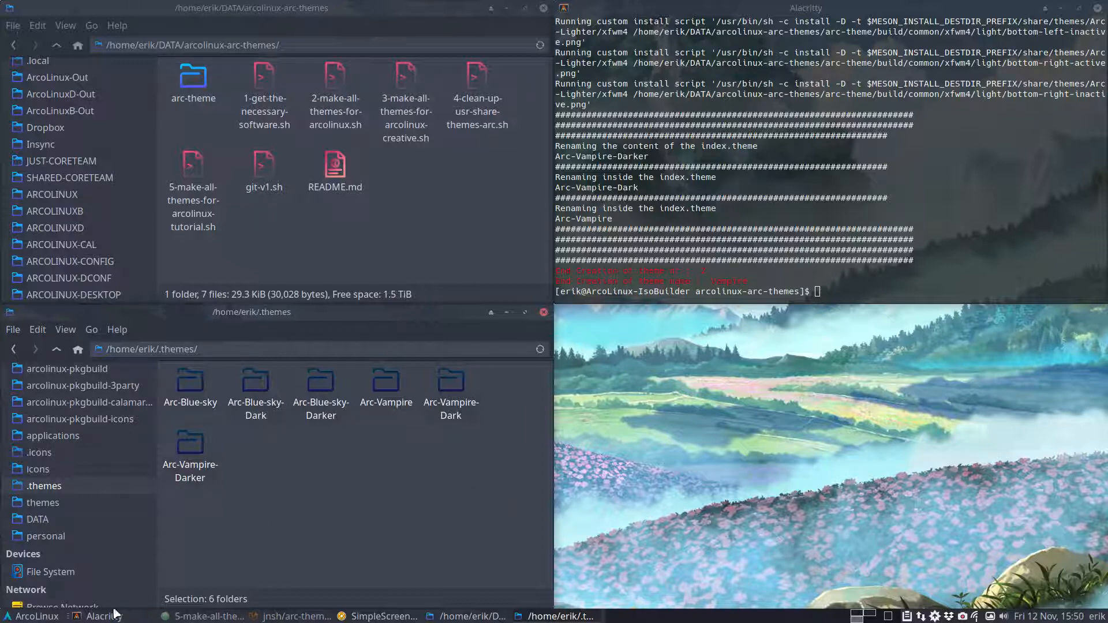
pyautogui.click(32, 616)
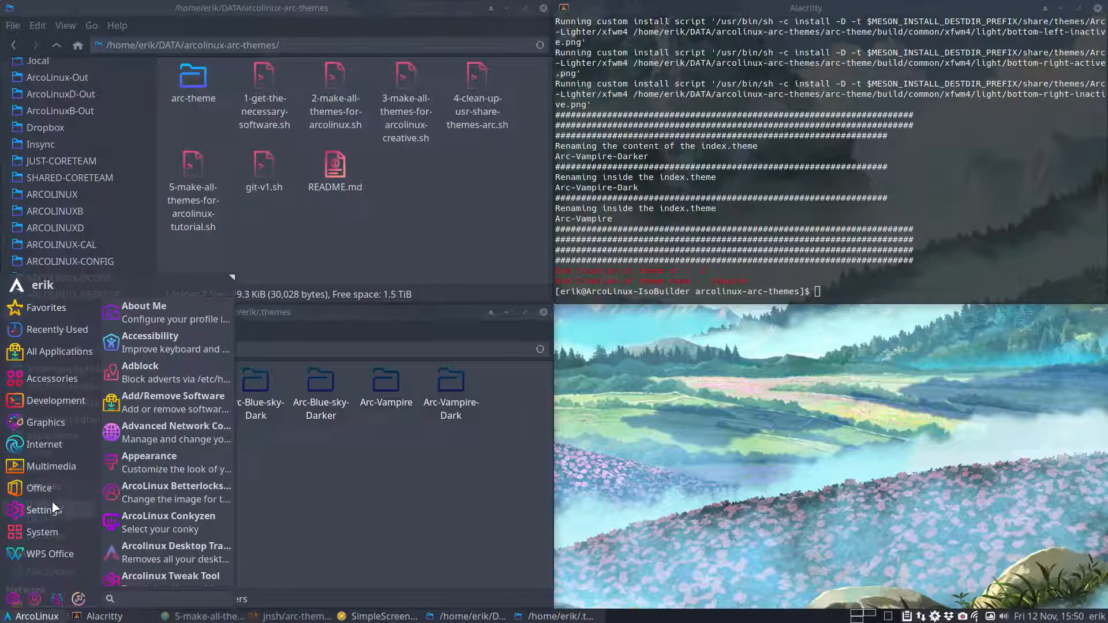